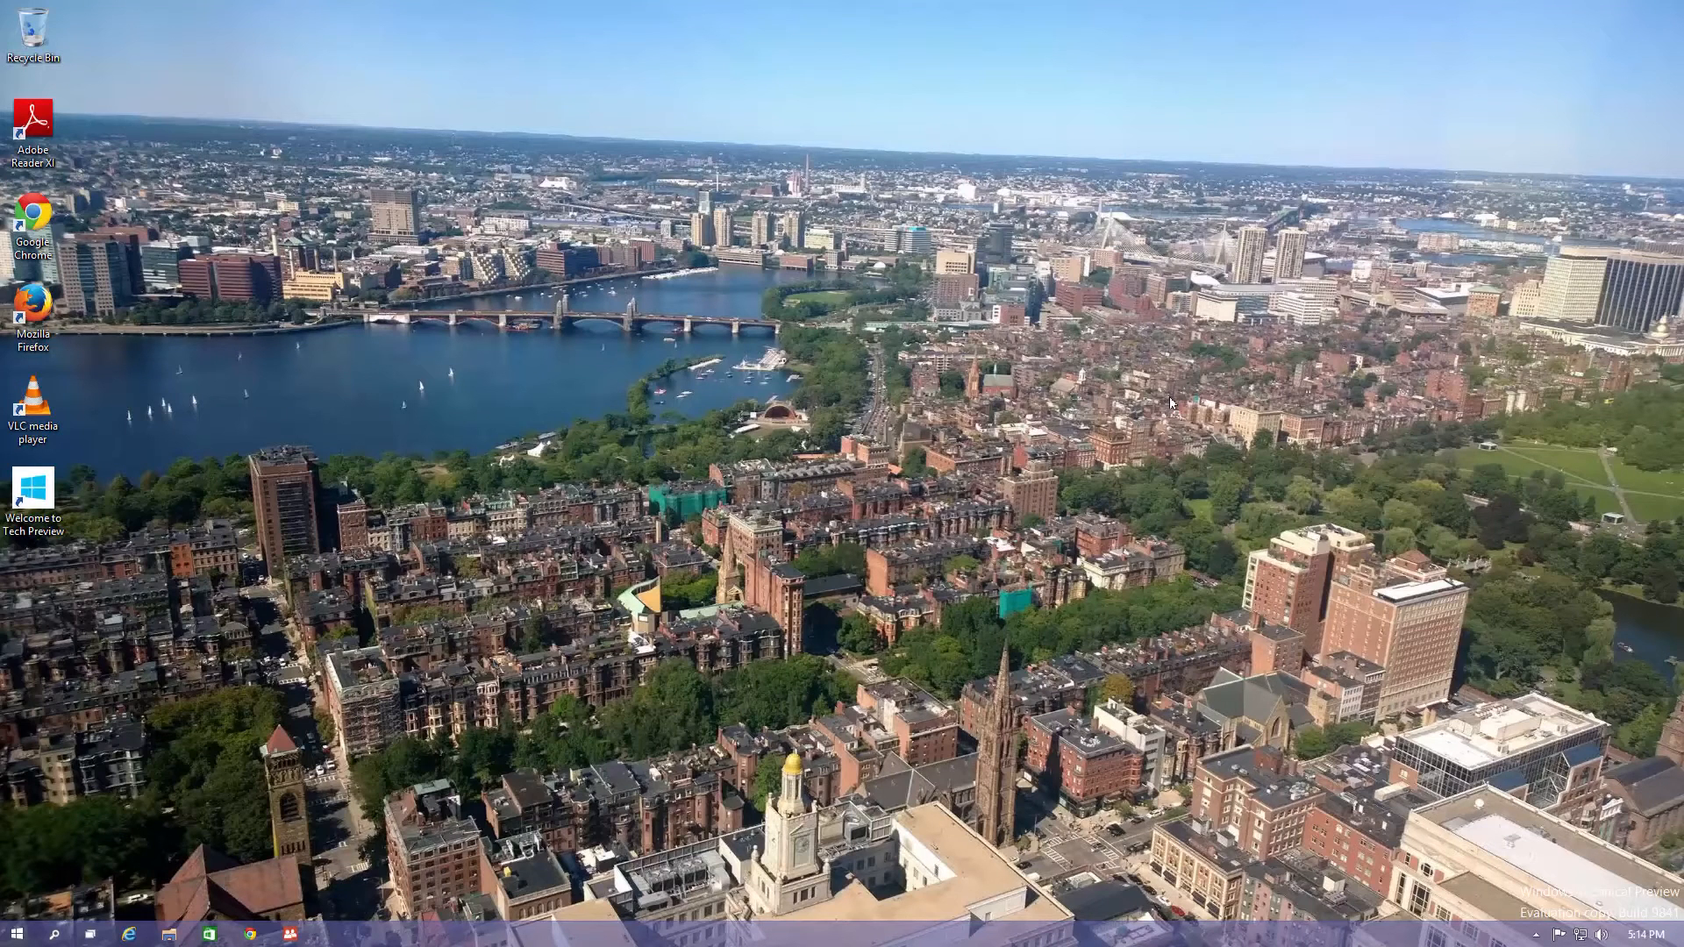
{"action": "mouse_move", "coordinate": [1171, 405]}
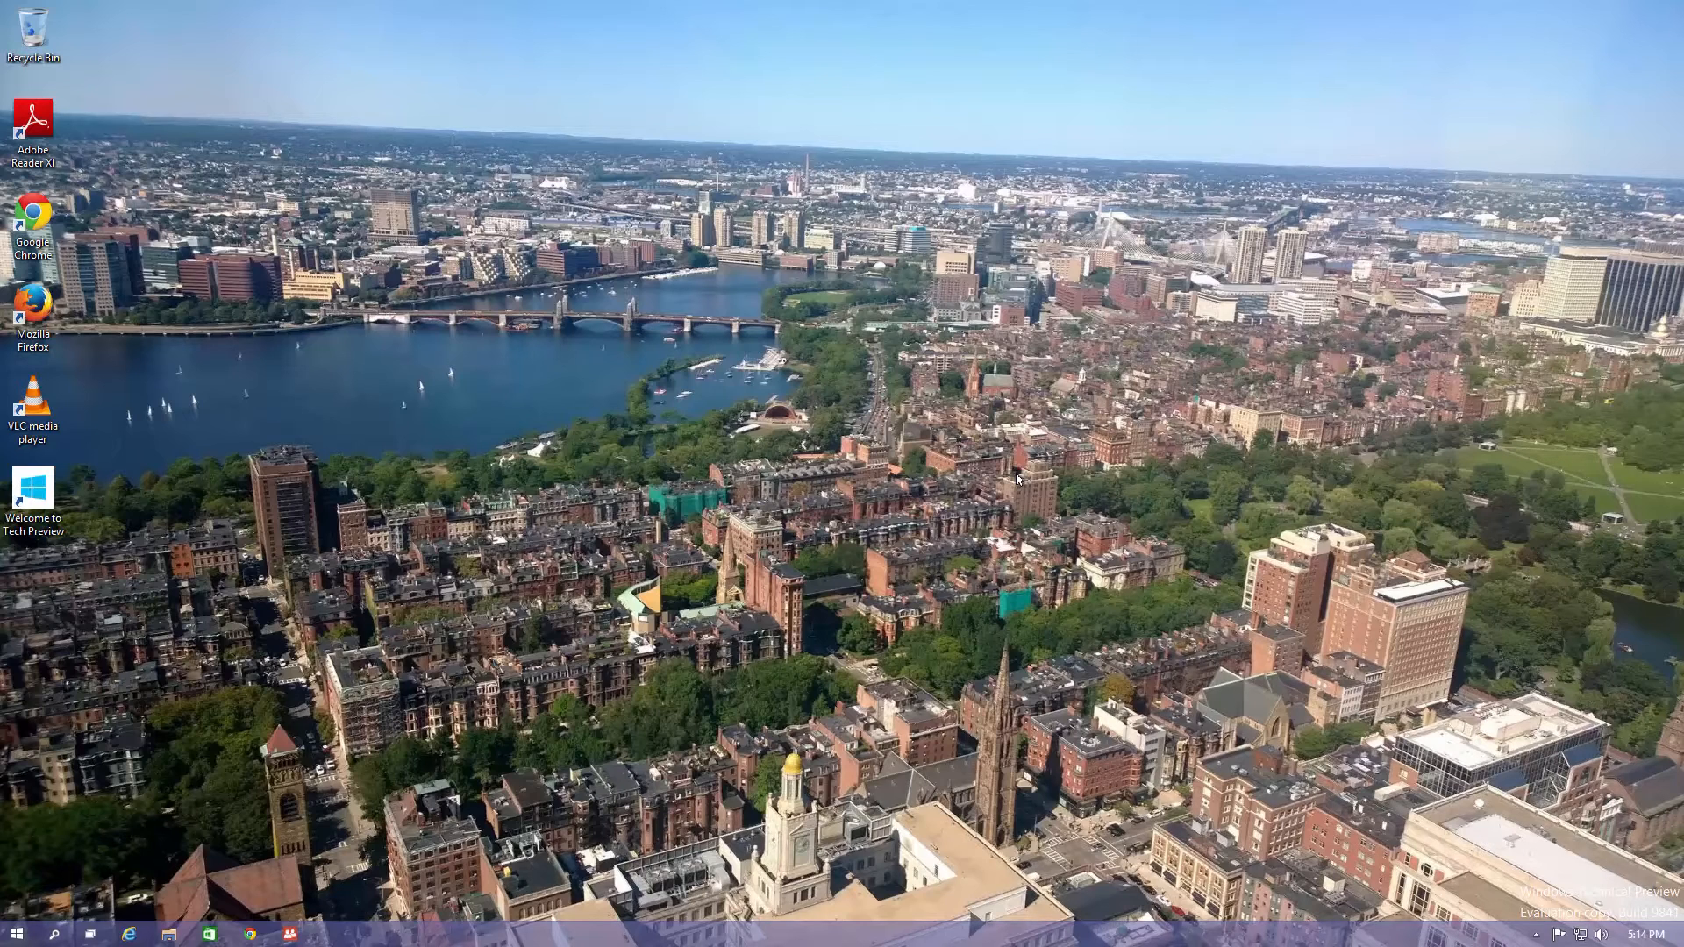
{"action": "mouse_move", "coordinate": [641, 518]}
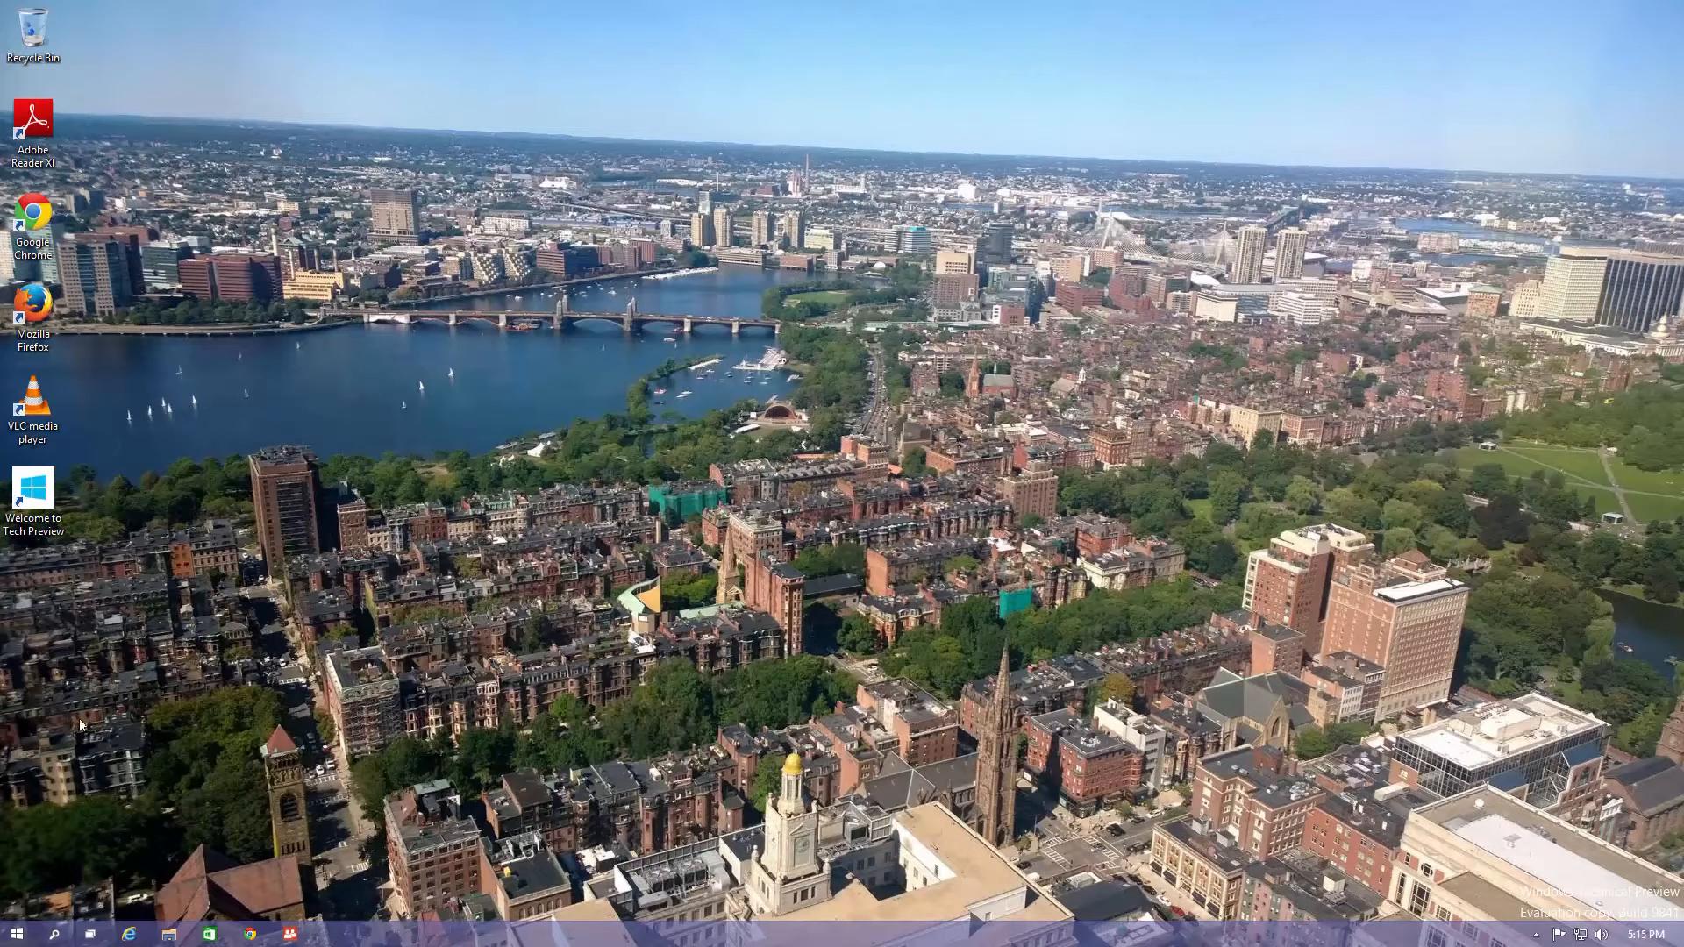
{"action": "mouse_move", "coordinate": [188, 832]}
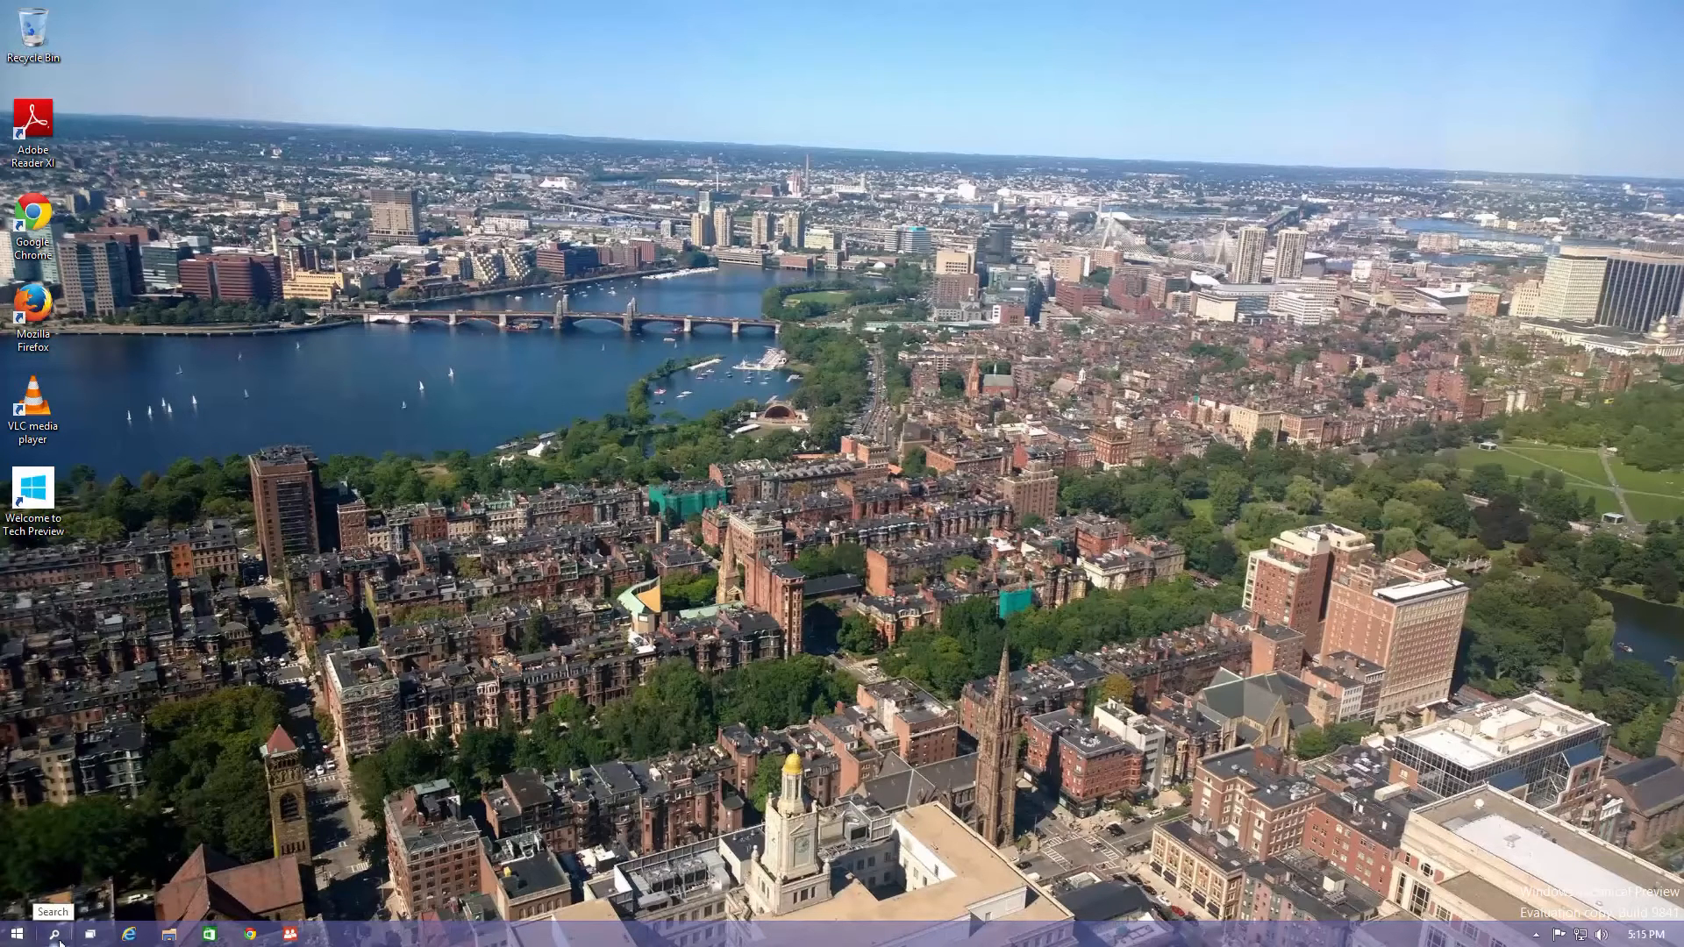
{"action": "mouse_move", "coordinate": [90, 934]}
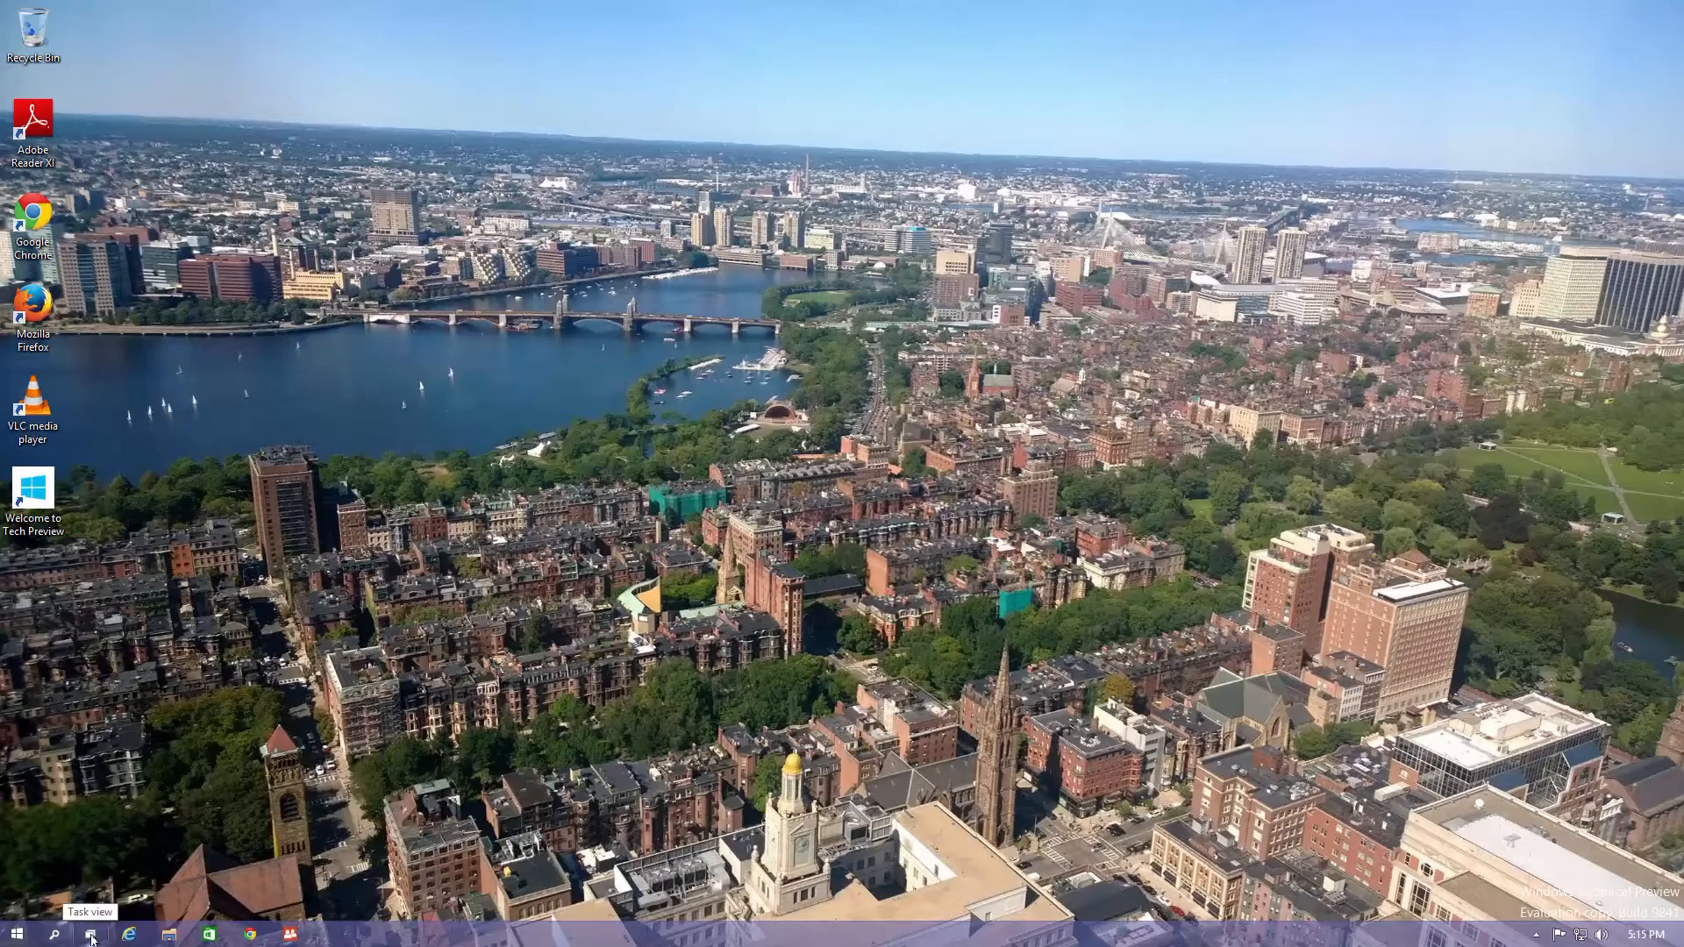
In Task View, close the two extra virtual desktops and add a new desktop.
{"action": "left_click", "coordinate": [90, 933]}
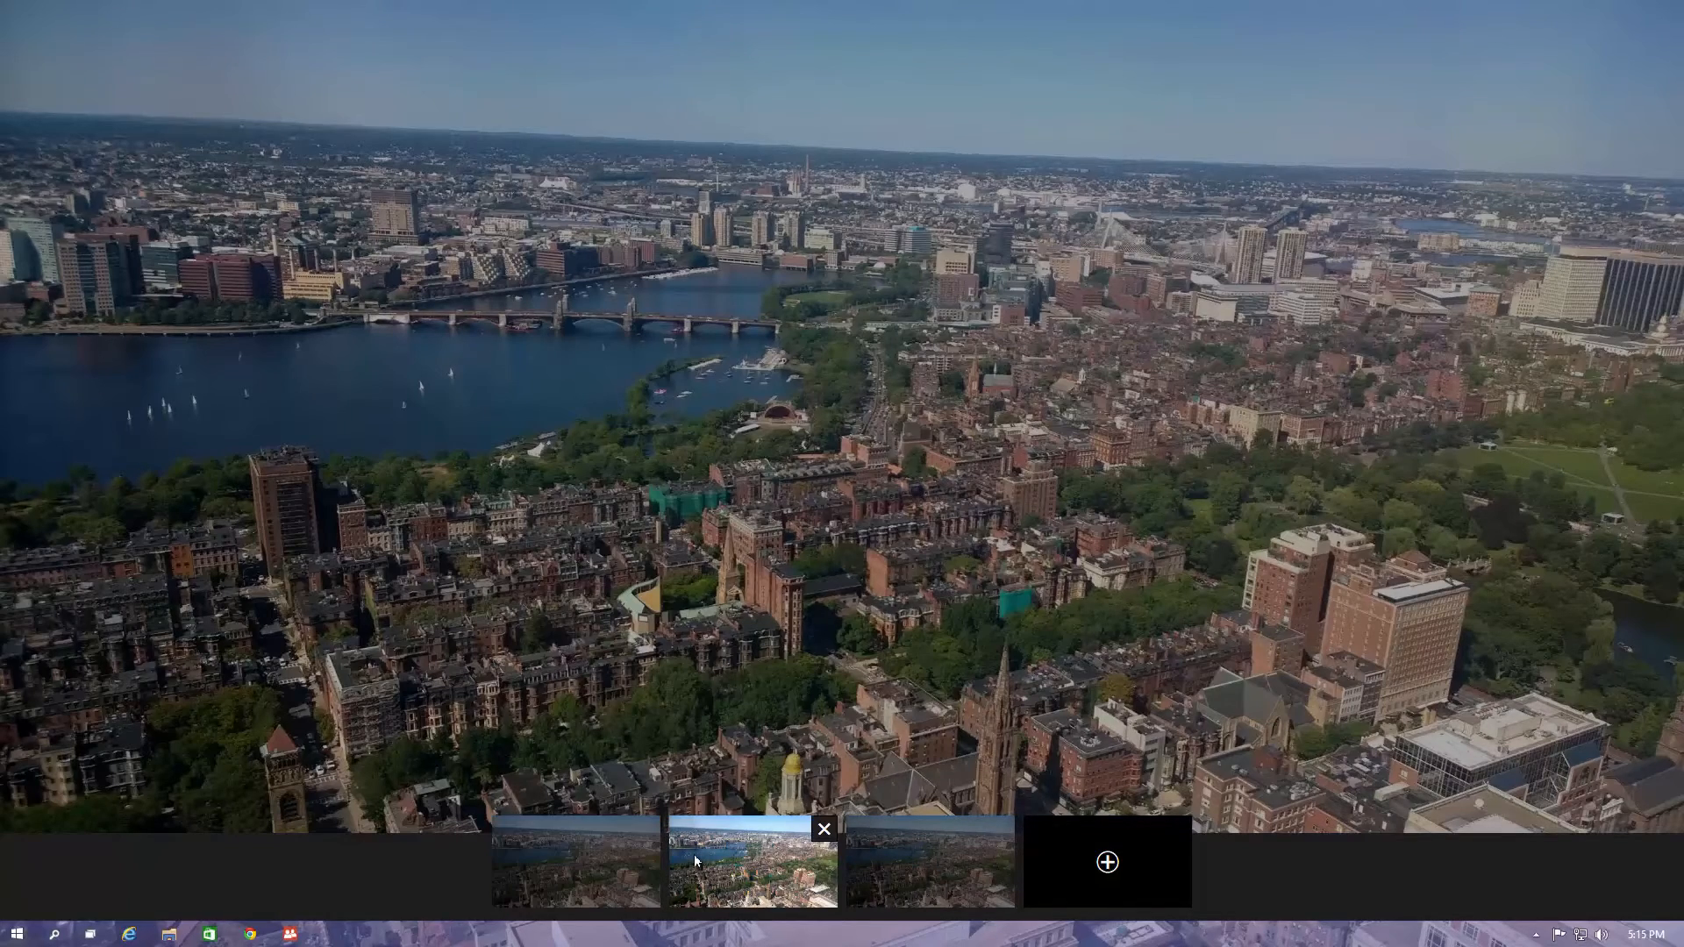
{"action": "left_click", "coordinate": [823, 829]}
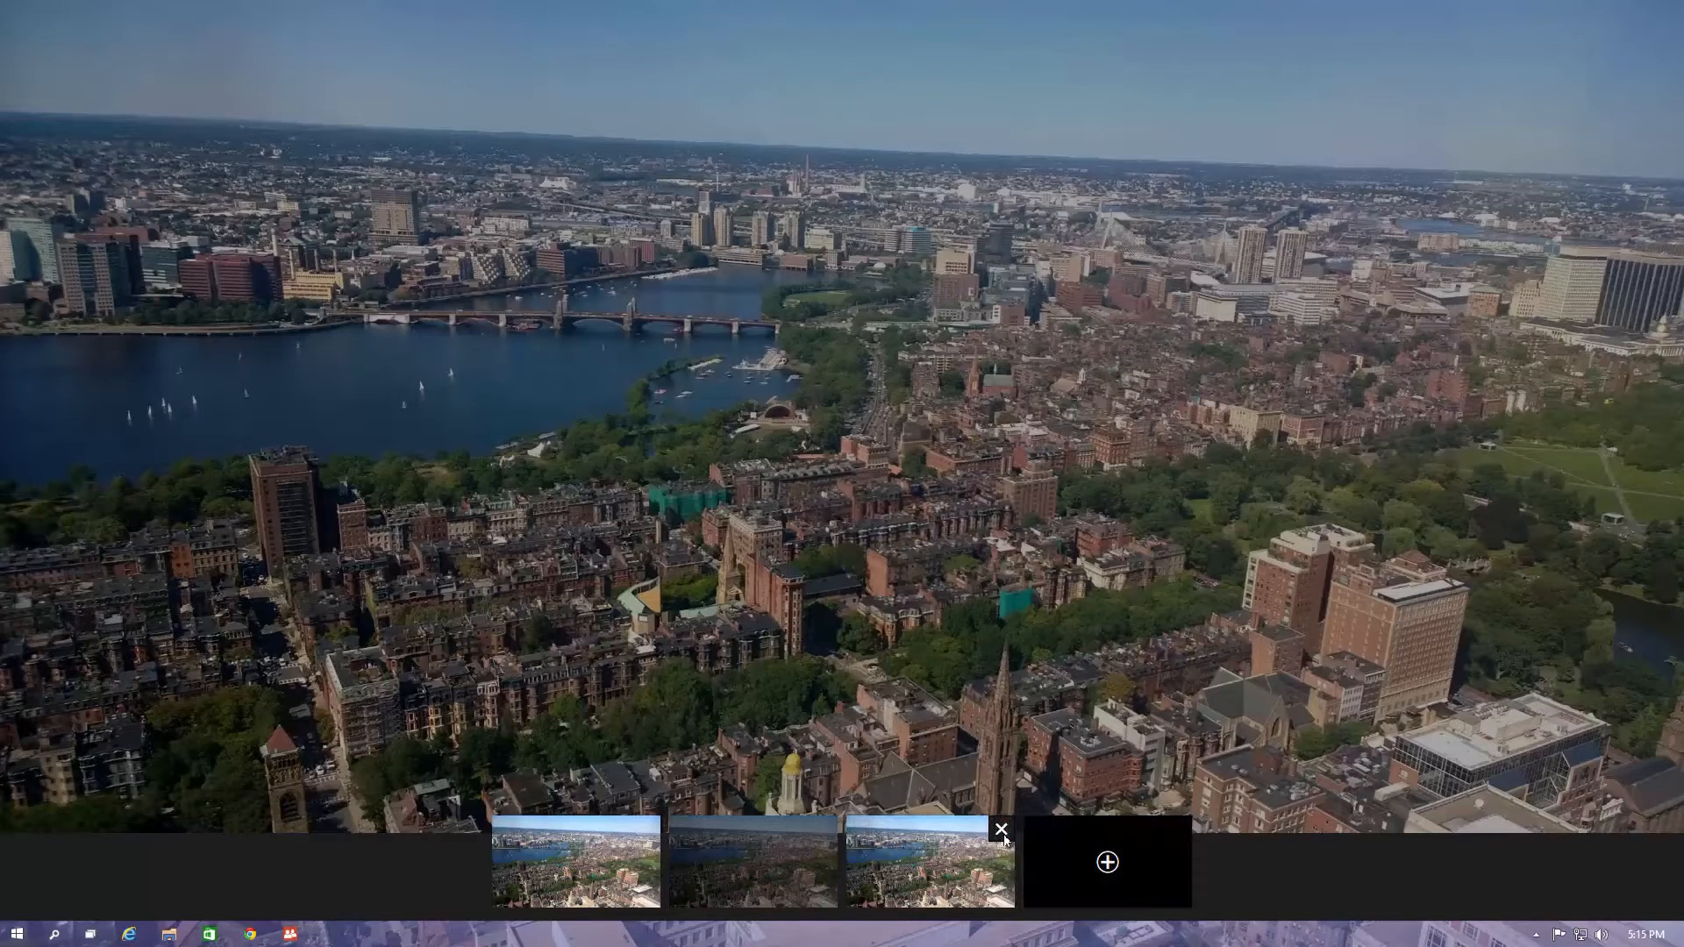
{"action": "left_click", "coordinate": [1002, 831]}
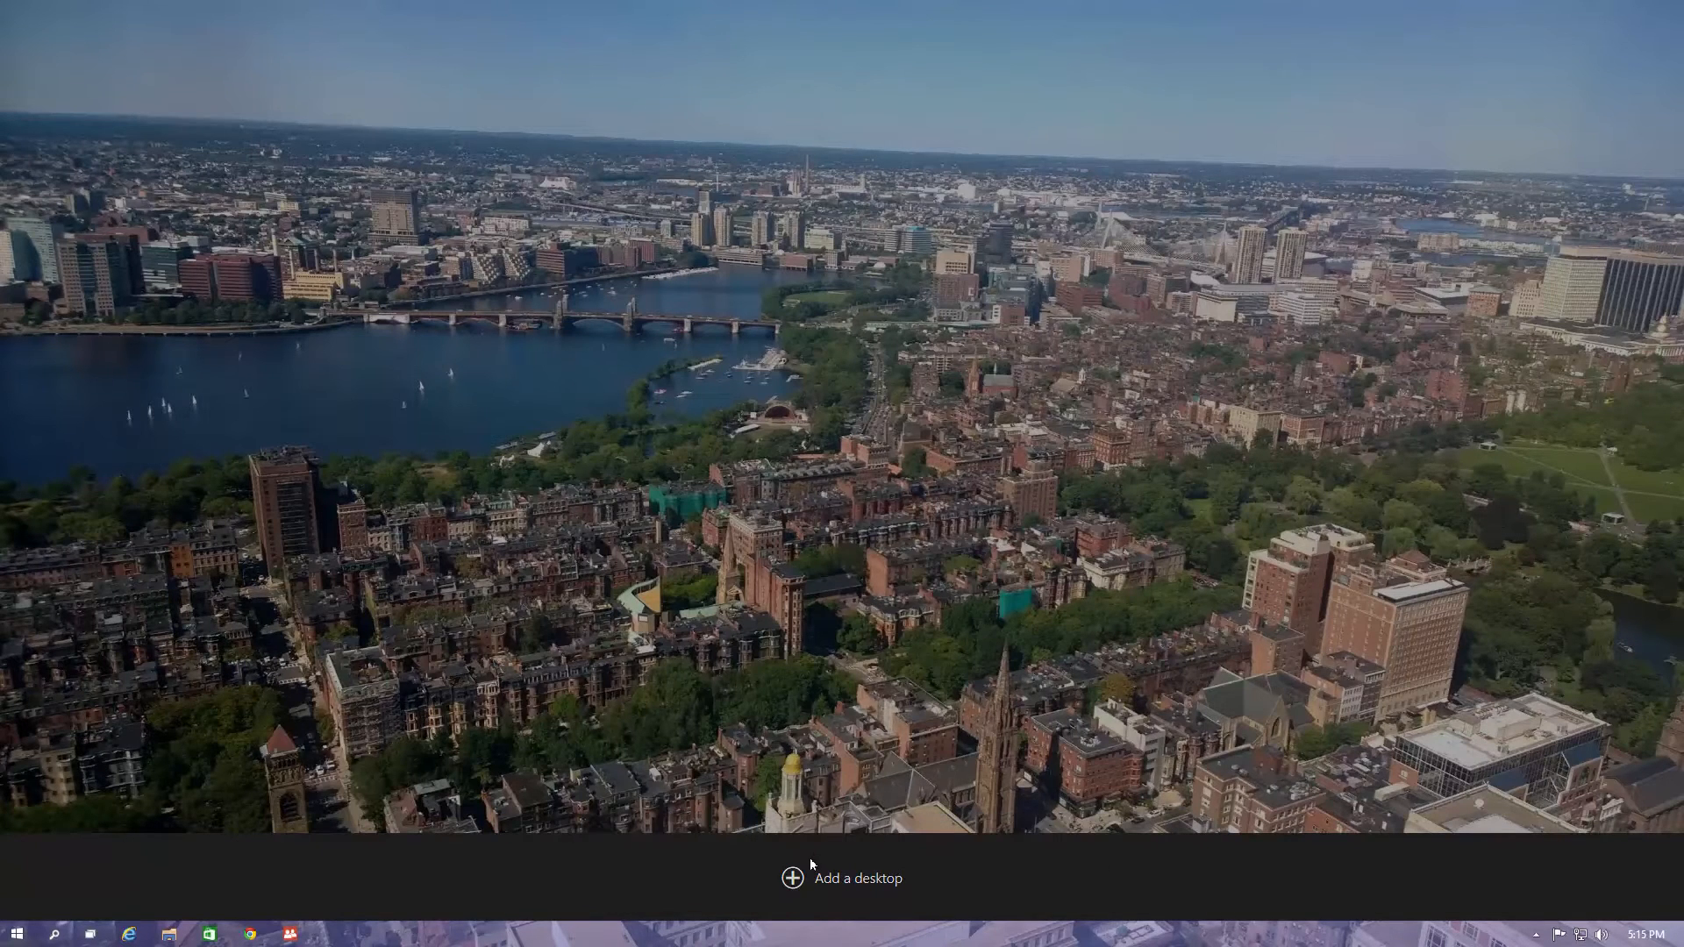
{"action": "left_click", "coordinate": [792, 877]}
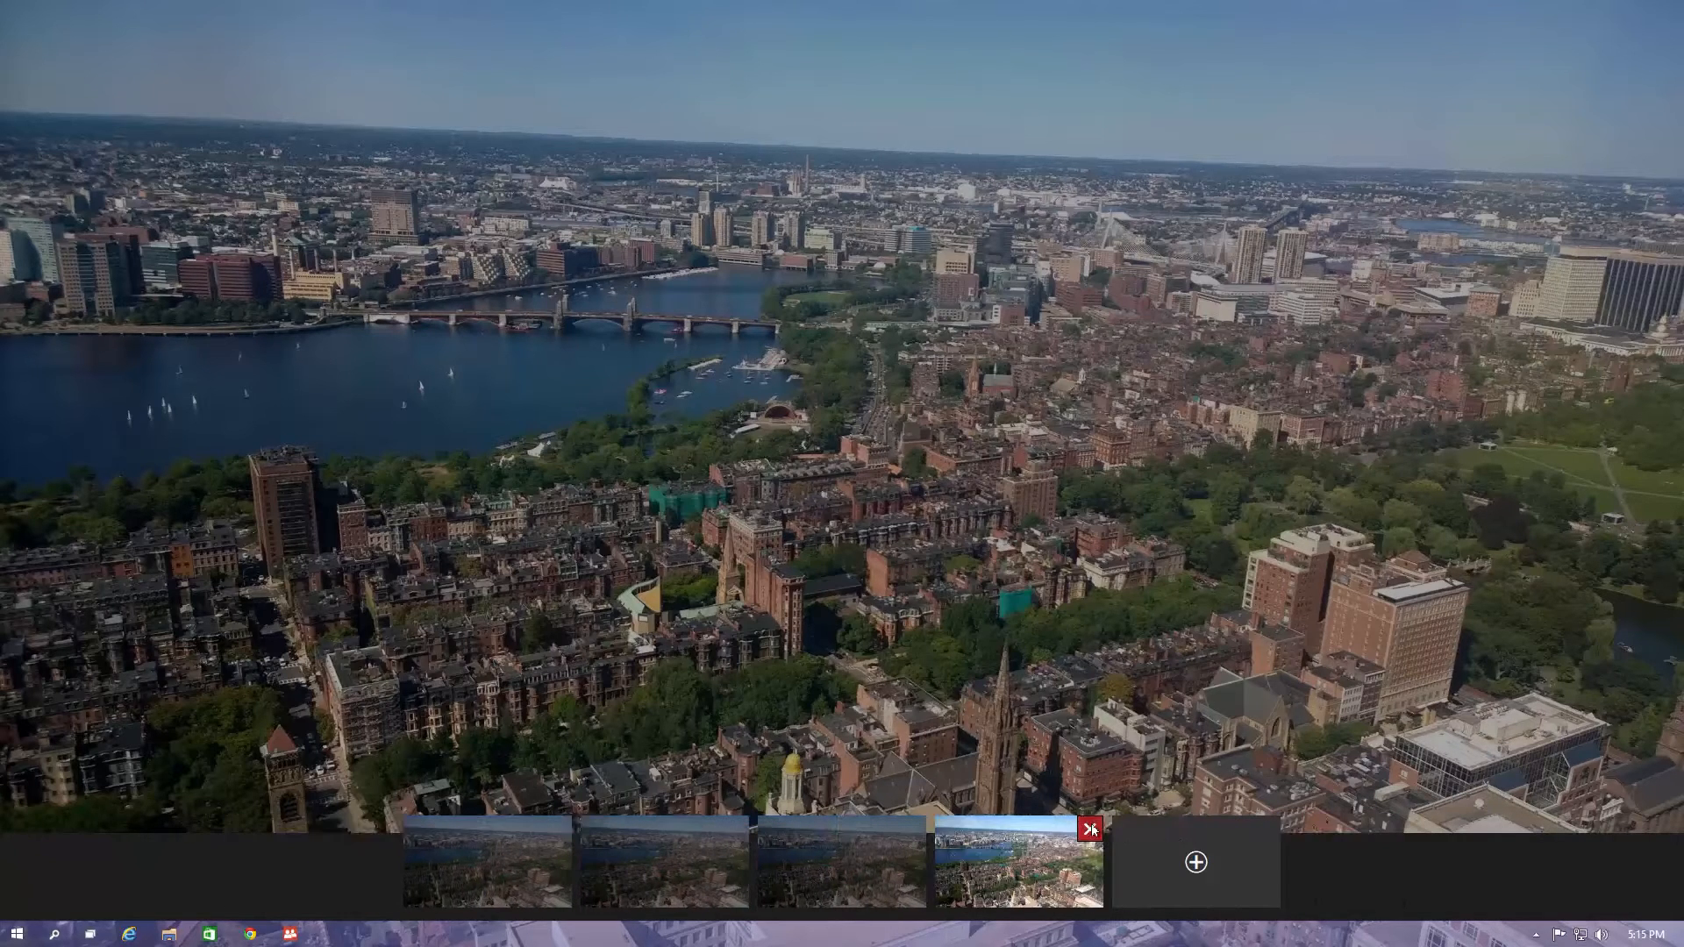
Close the fourth virtual desktop from Task View.
{"action": "left_click", "coordinate": [1090, 828]}
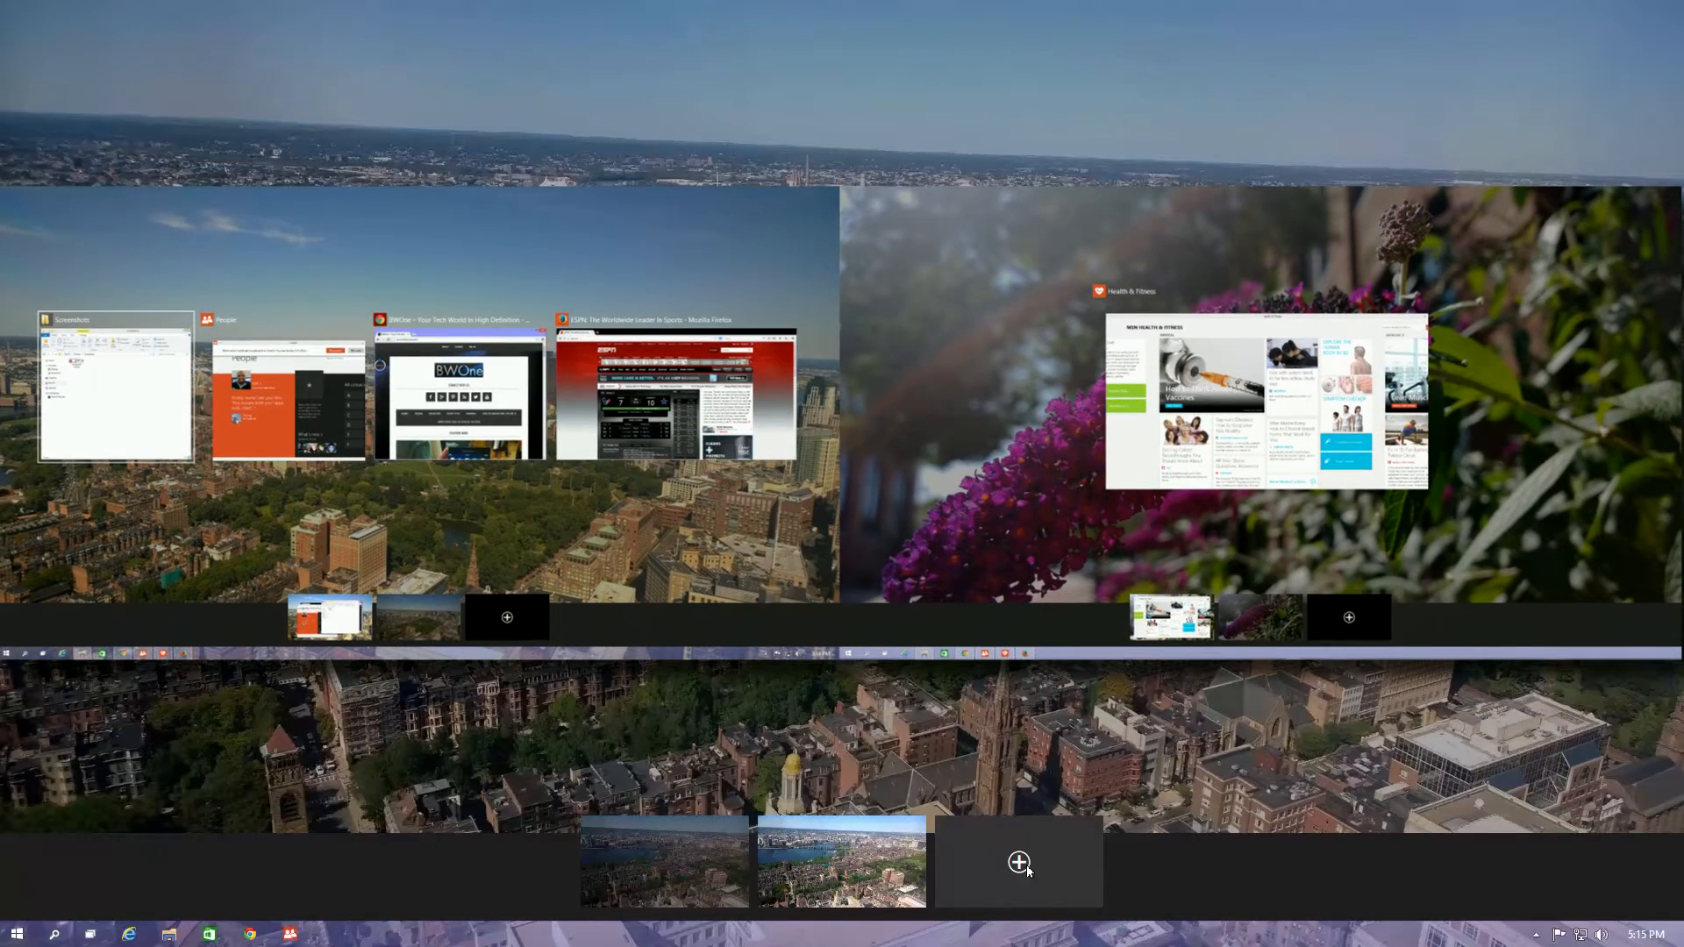
{"action": "mouse_move", "coordinate": [1042, 805]}
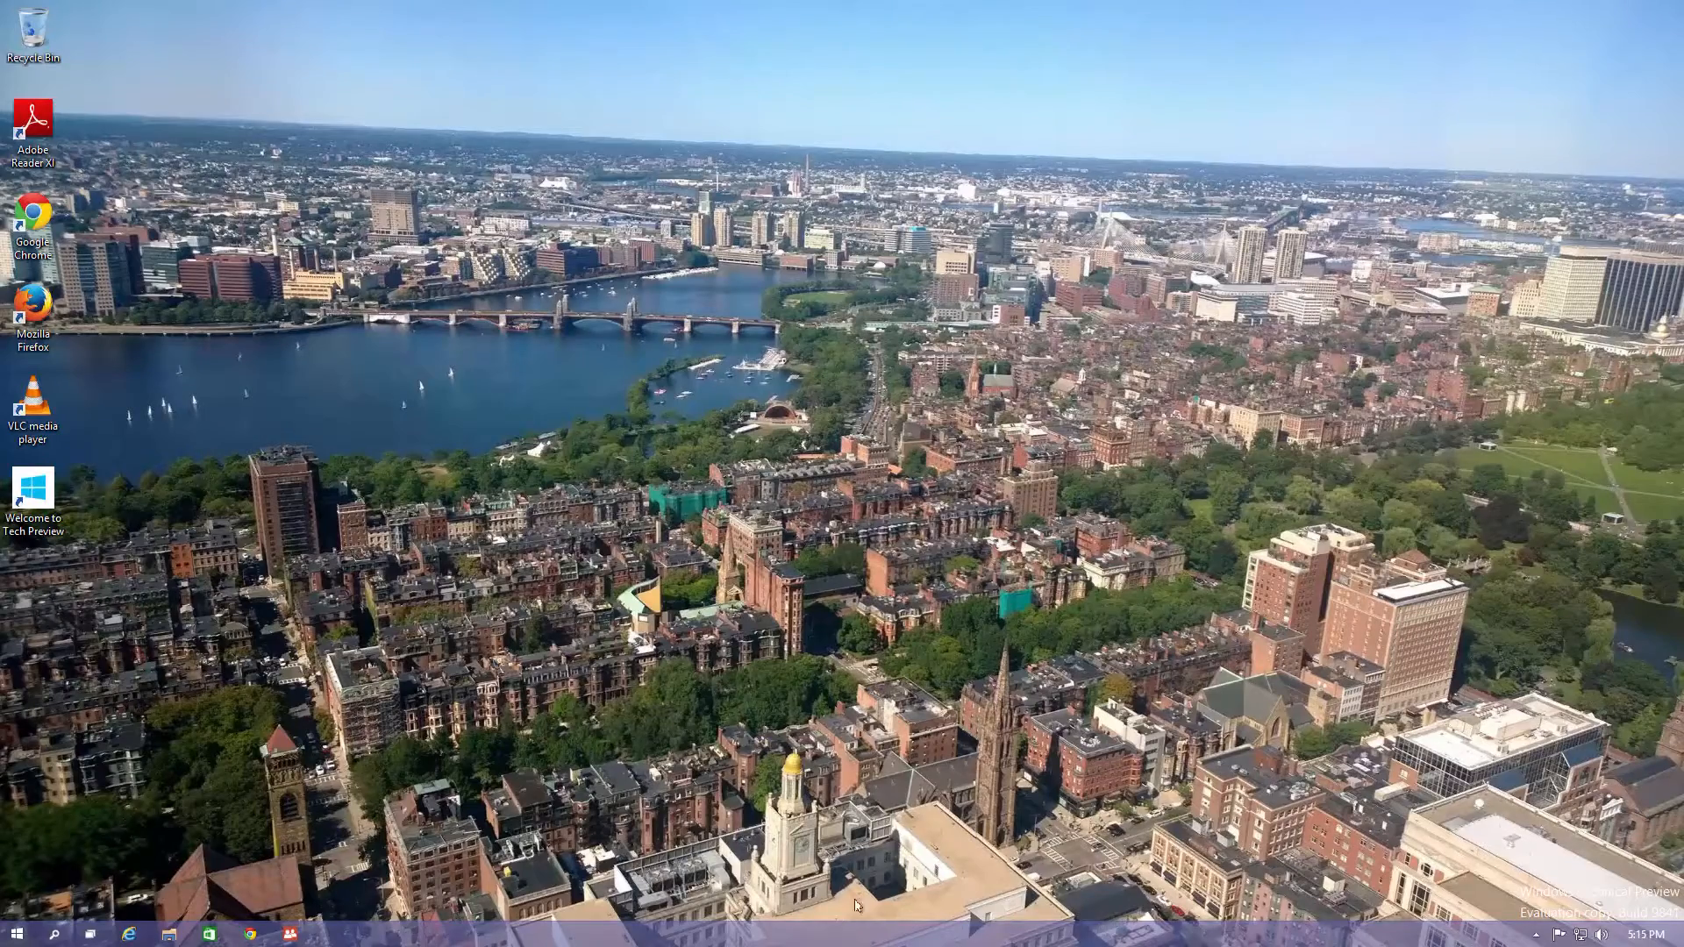
{"action": "mouse_move", "coordinate": [535, 875]}
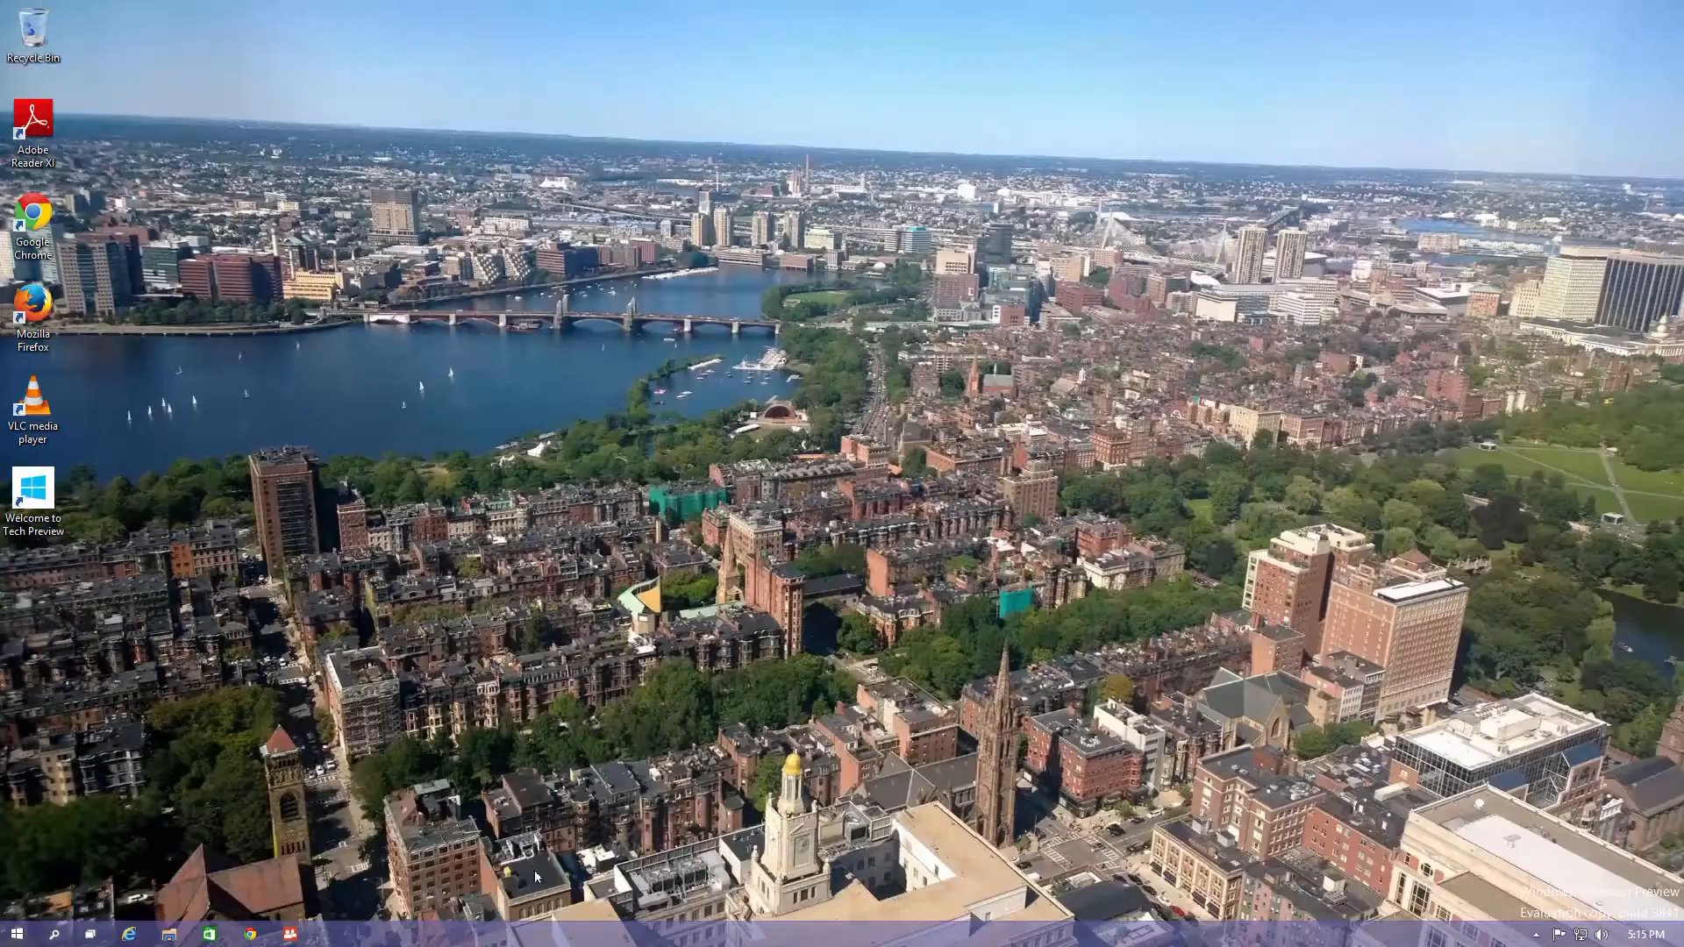
{"action": "mouse_move", "coordinate": [316, 727]}
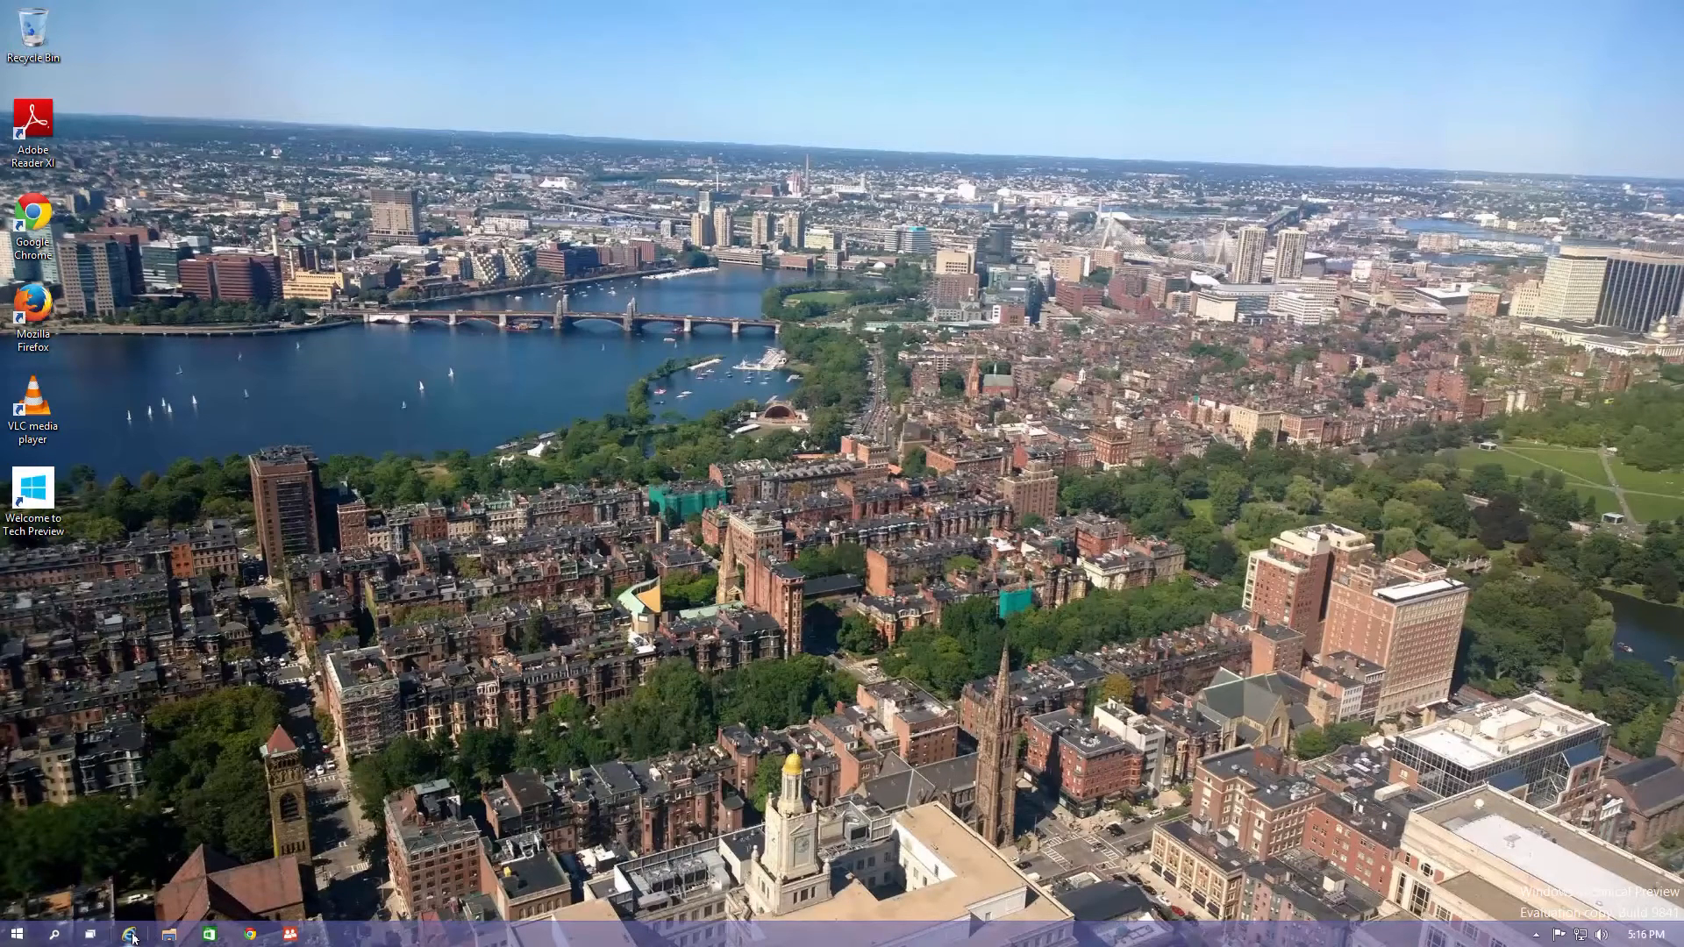
Launch and minimize Internet Explorer, then start Adobe Reader and accept its license.
{"action": "left_click", "coordinate": [128, 934]}
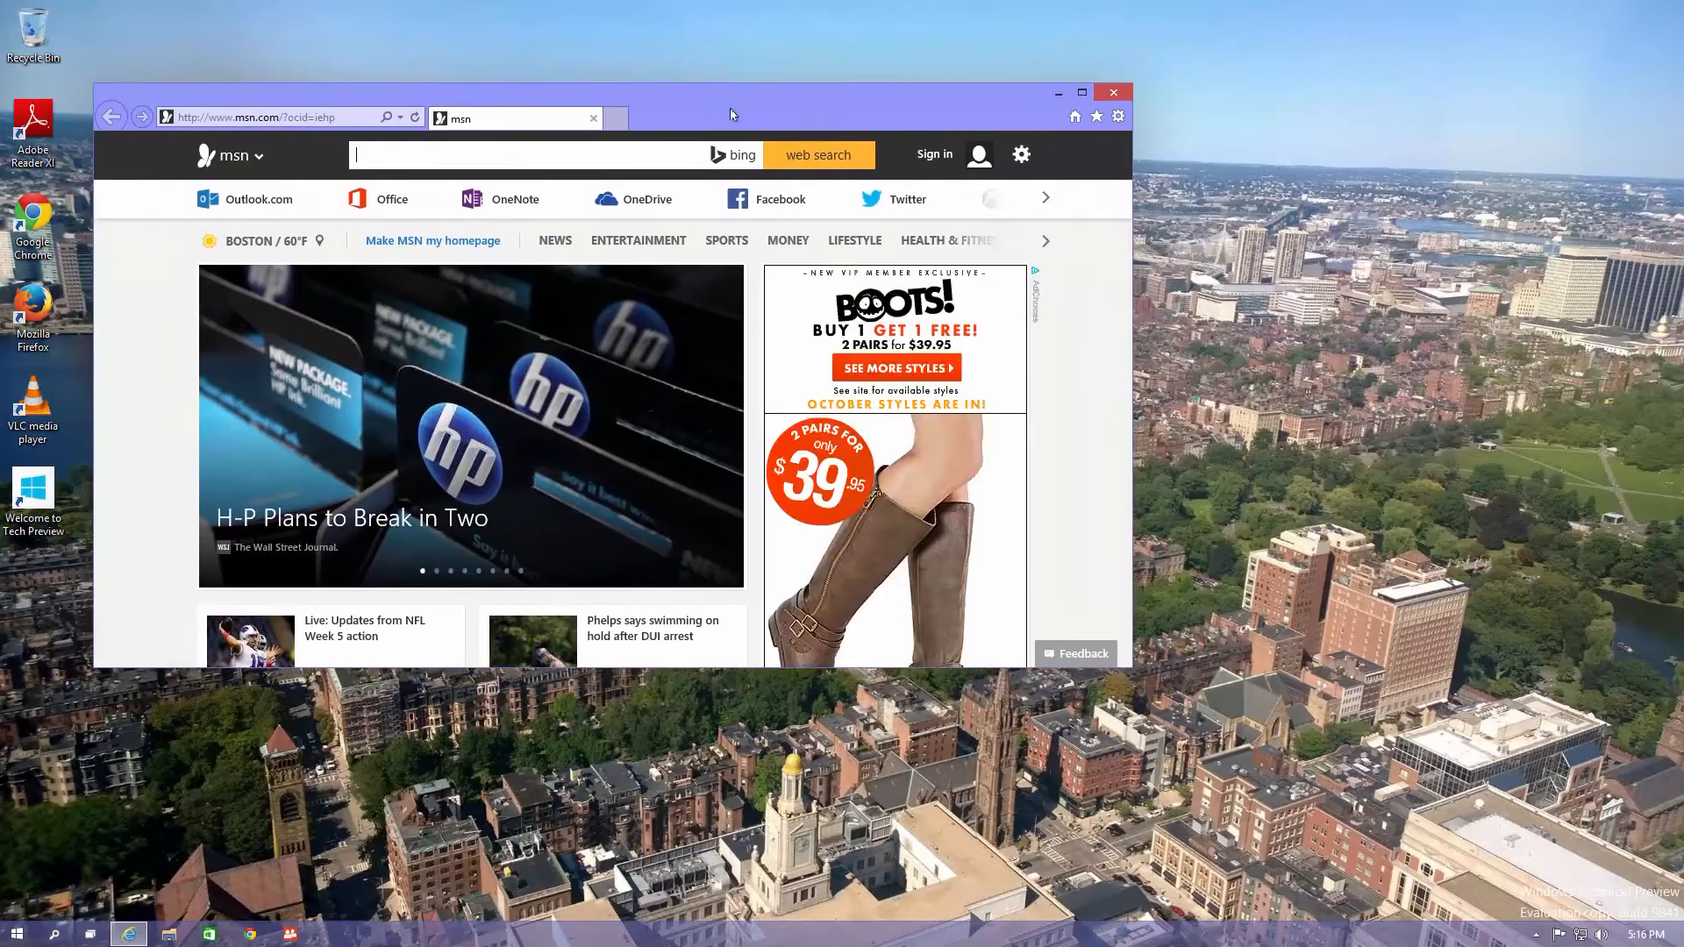
{"action": "left_click", "coordinate": [167, 933]}
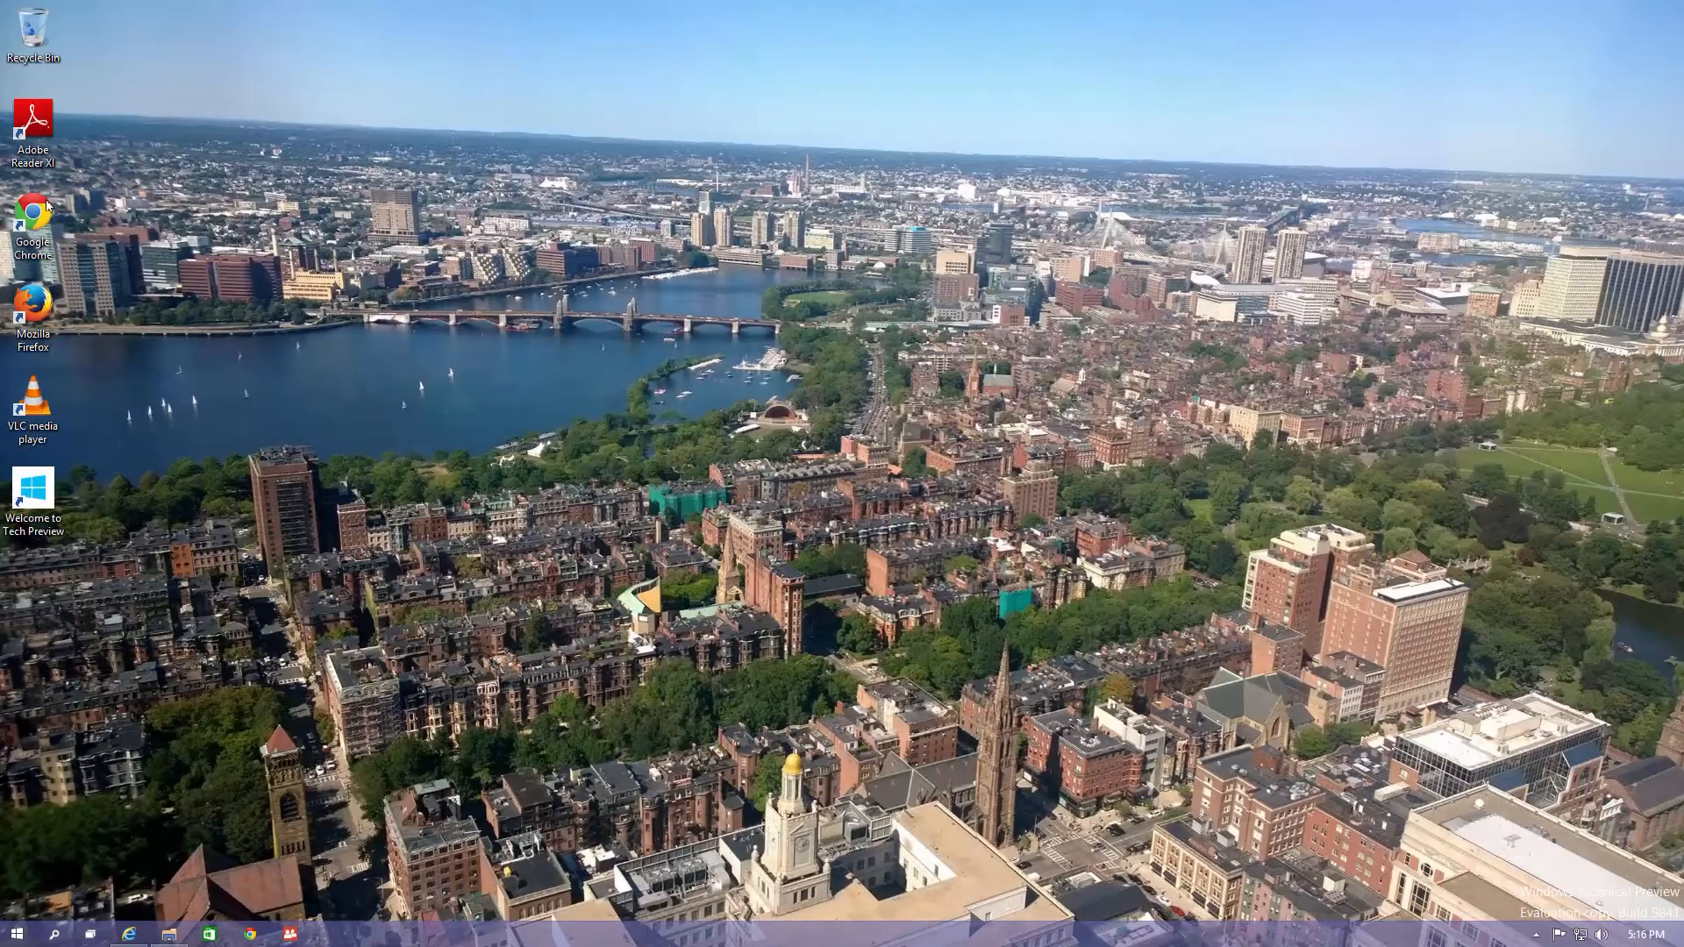
{"action": "double_click", "coordinate": [34, 124]}
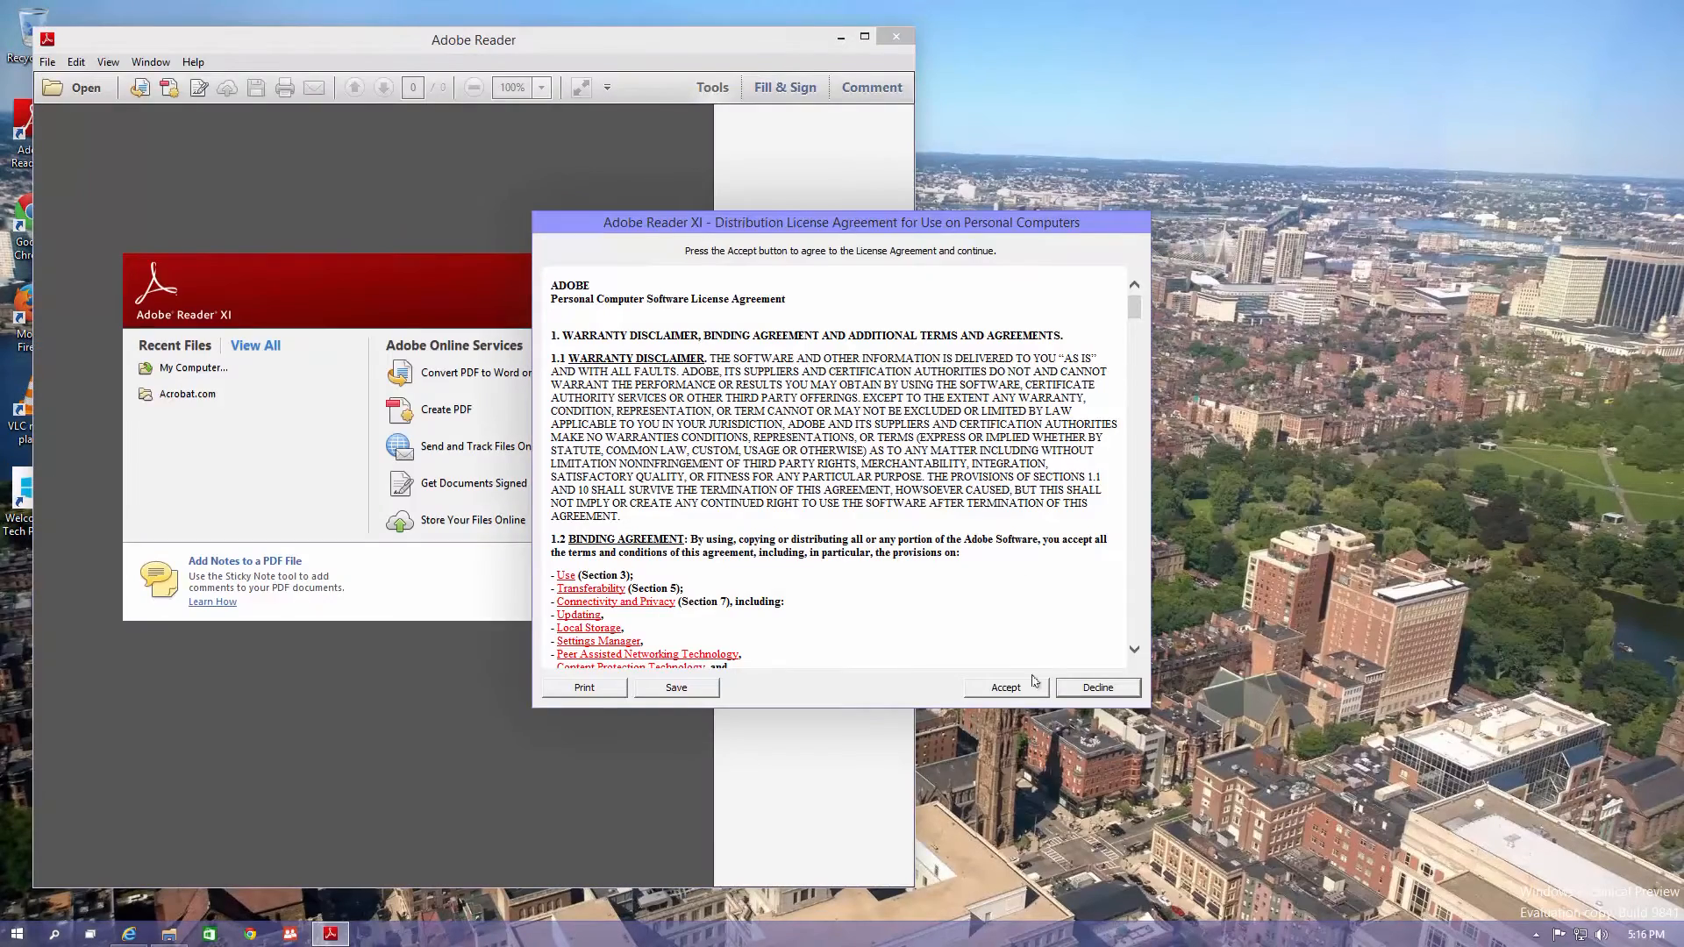
{"action": "left_click", "coordinate": [1005, 688]}
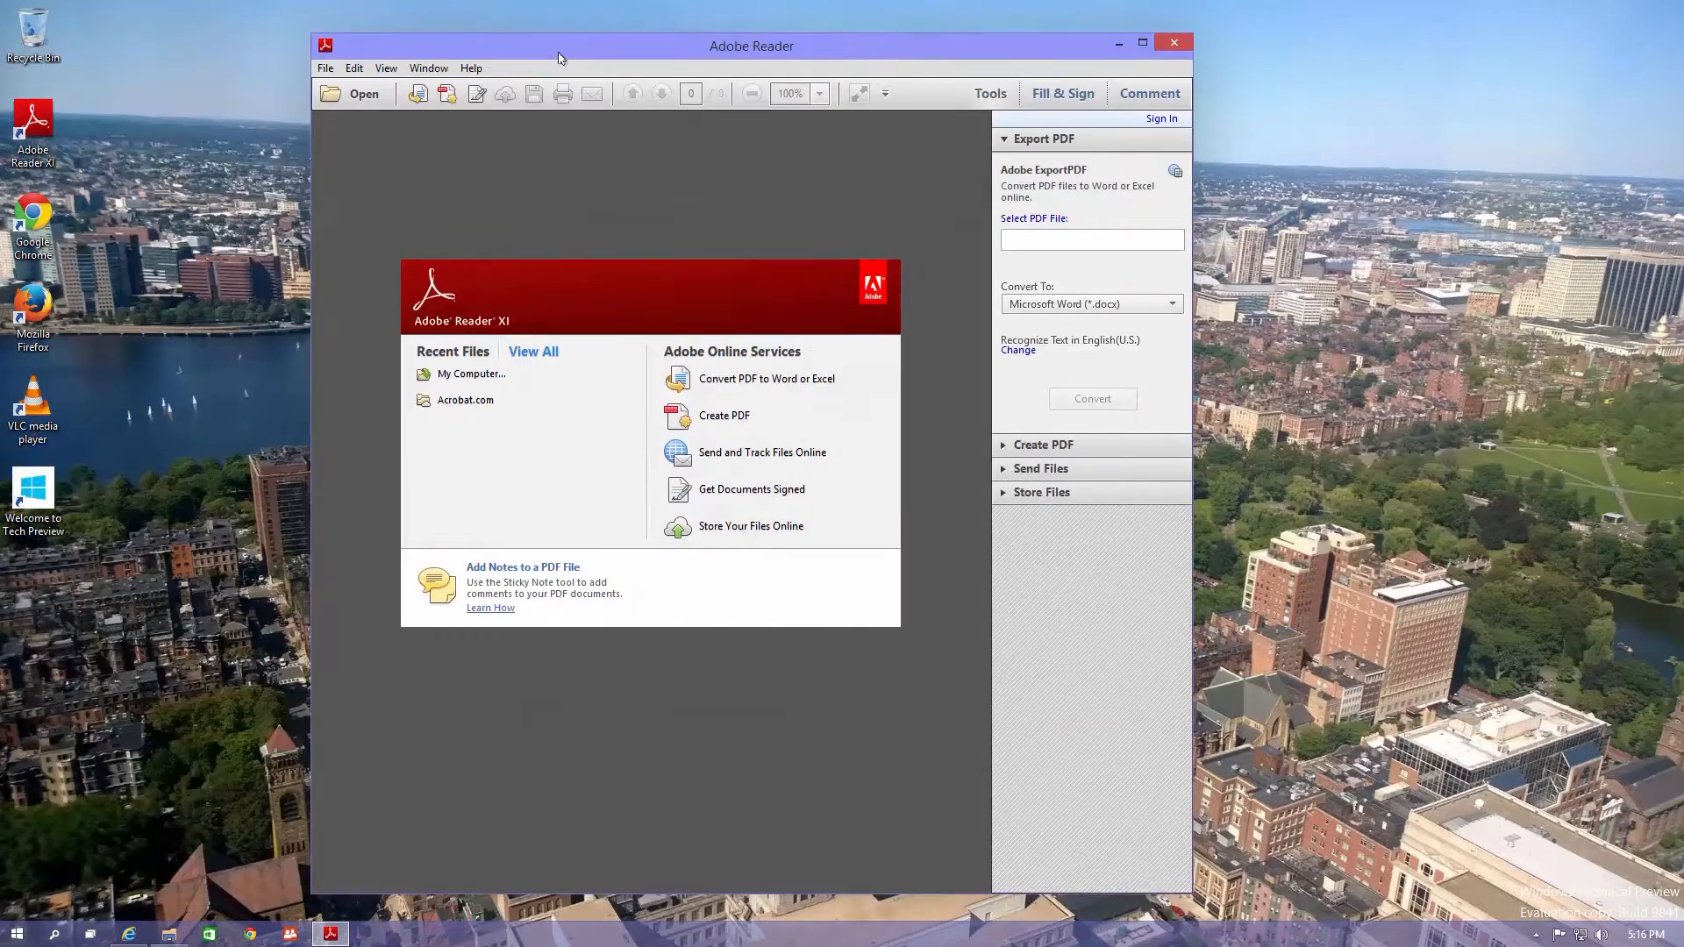
{"action": "mouse_move", "coordinate": [91, 933]}
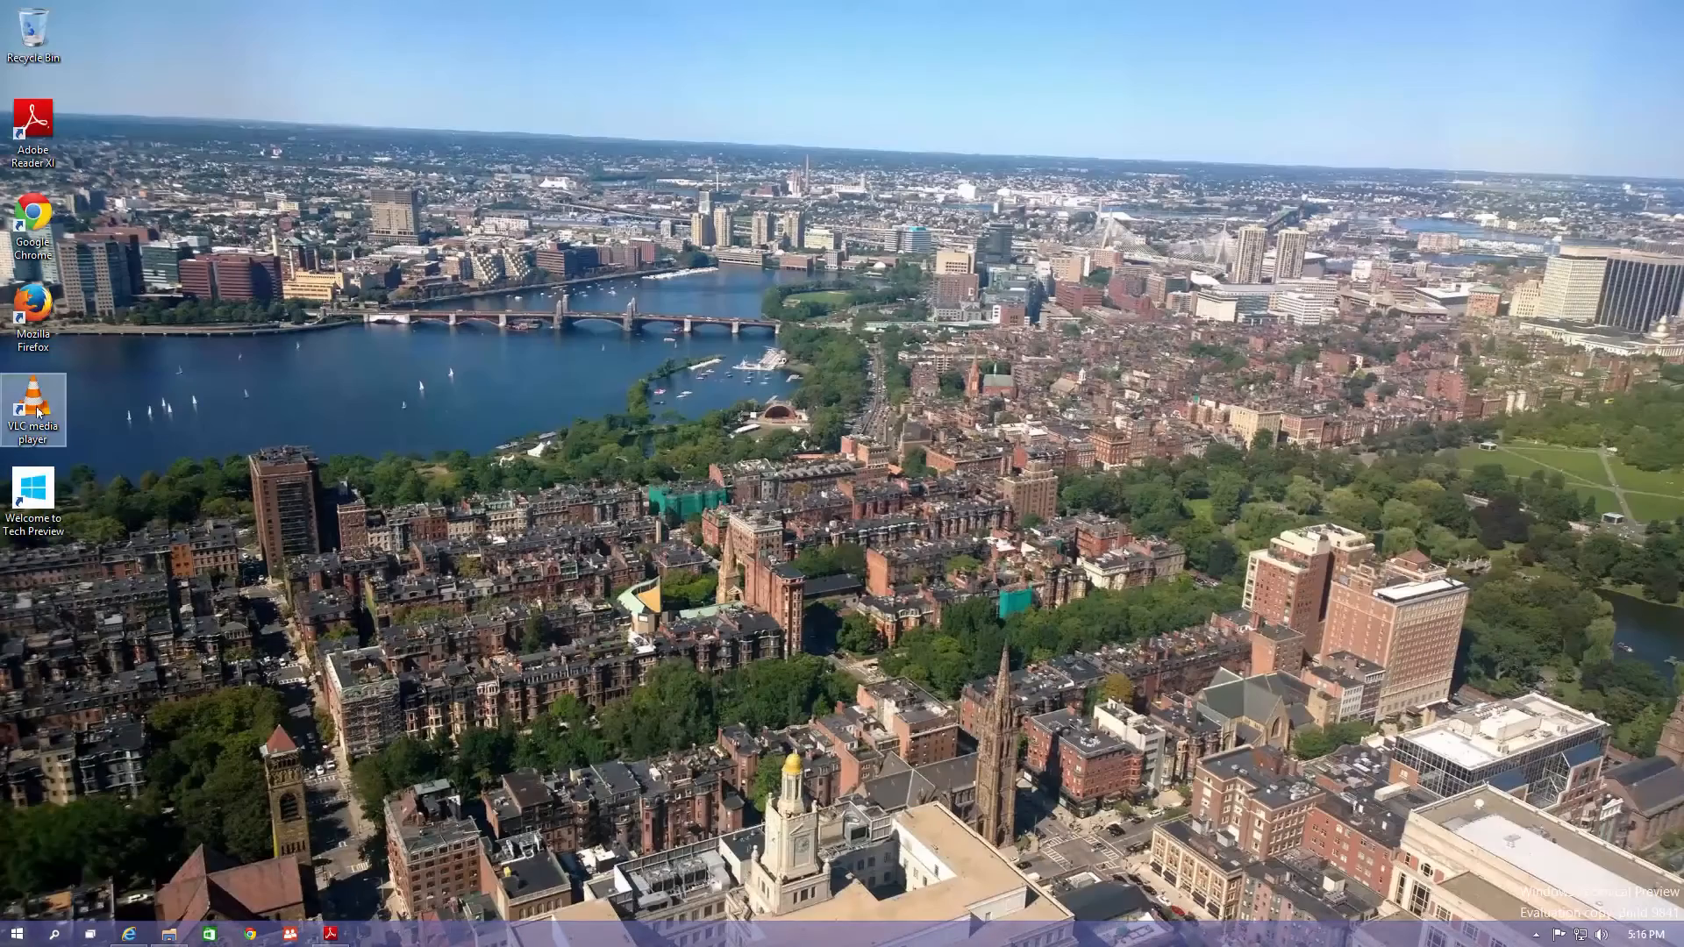
Launch VLC media player and dismiss its privacy and network access notice.
{"action": "double_click", "coordinate": [34, 406]}
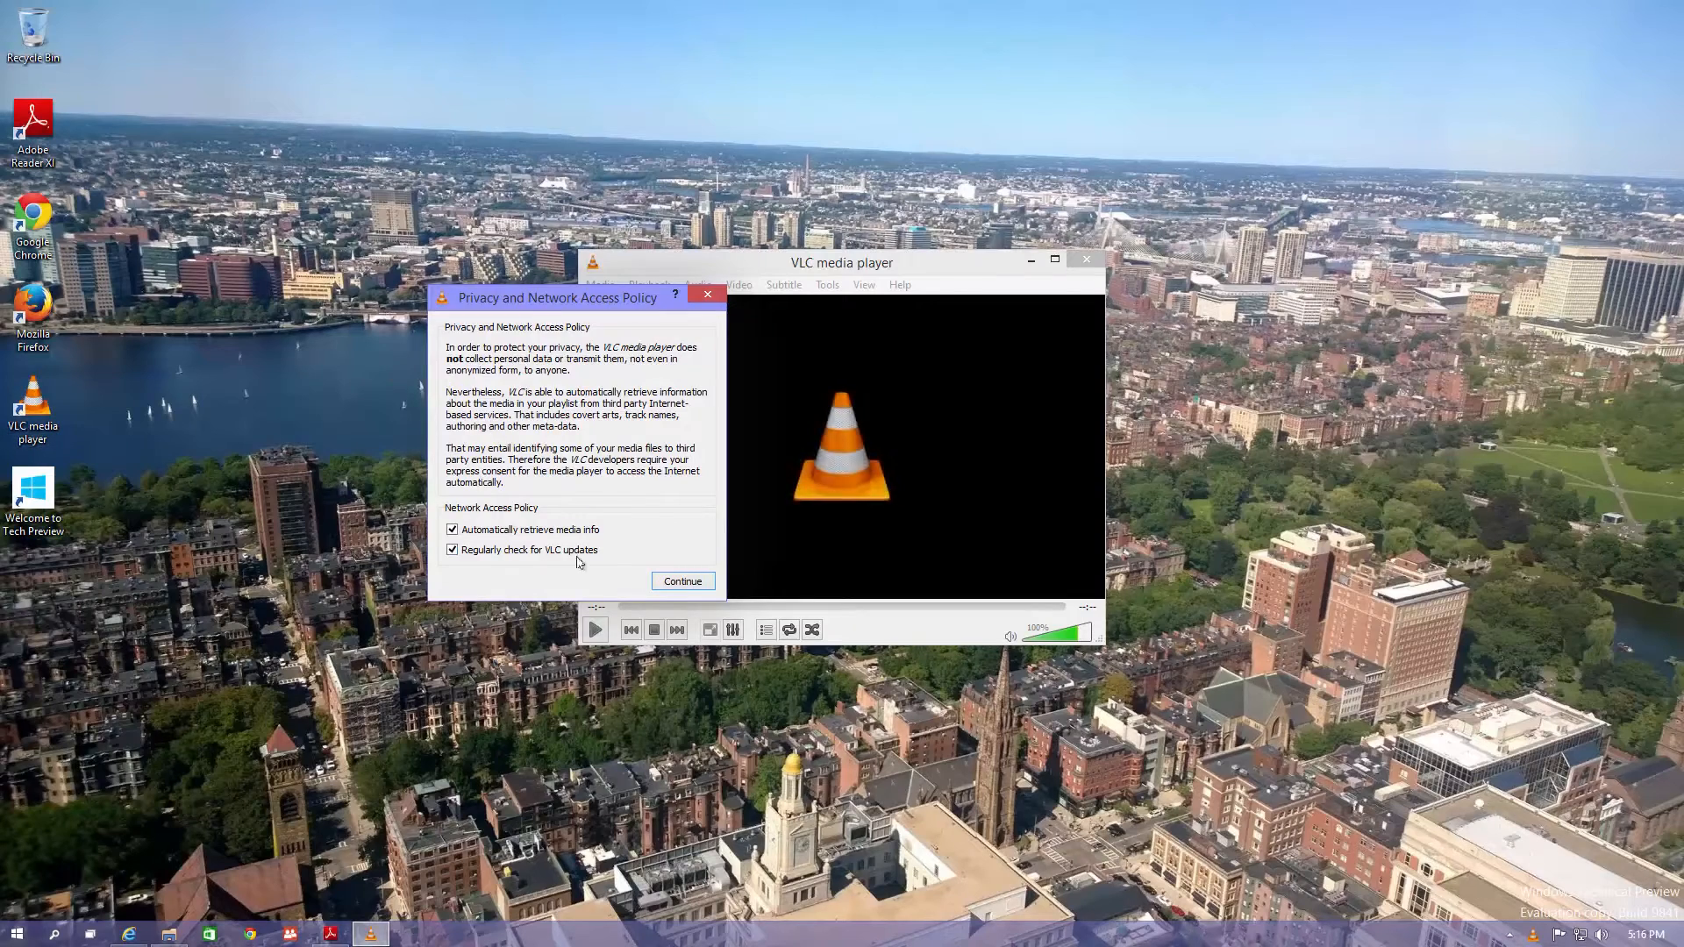
{"action": "left_click", "coordinate": [683, 580]}
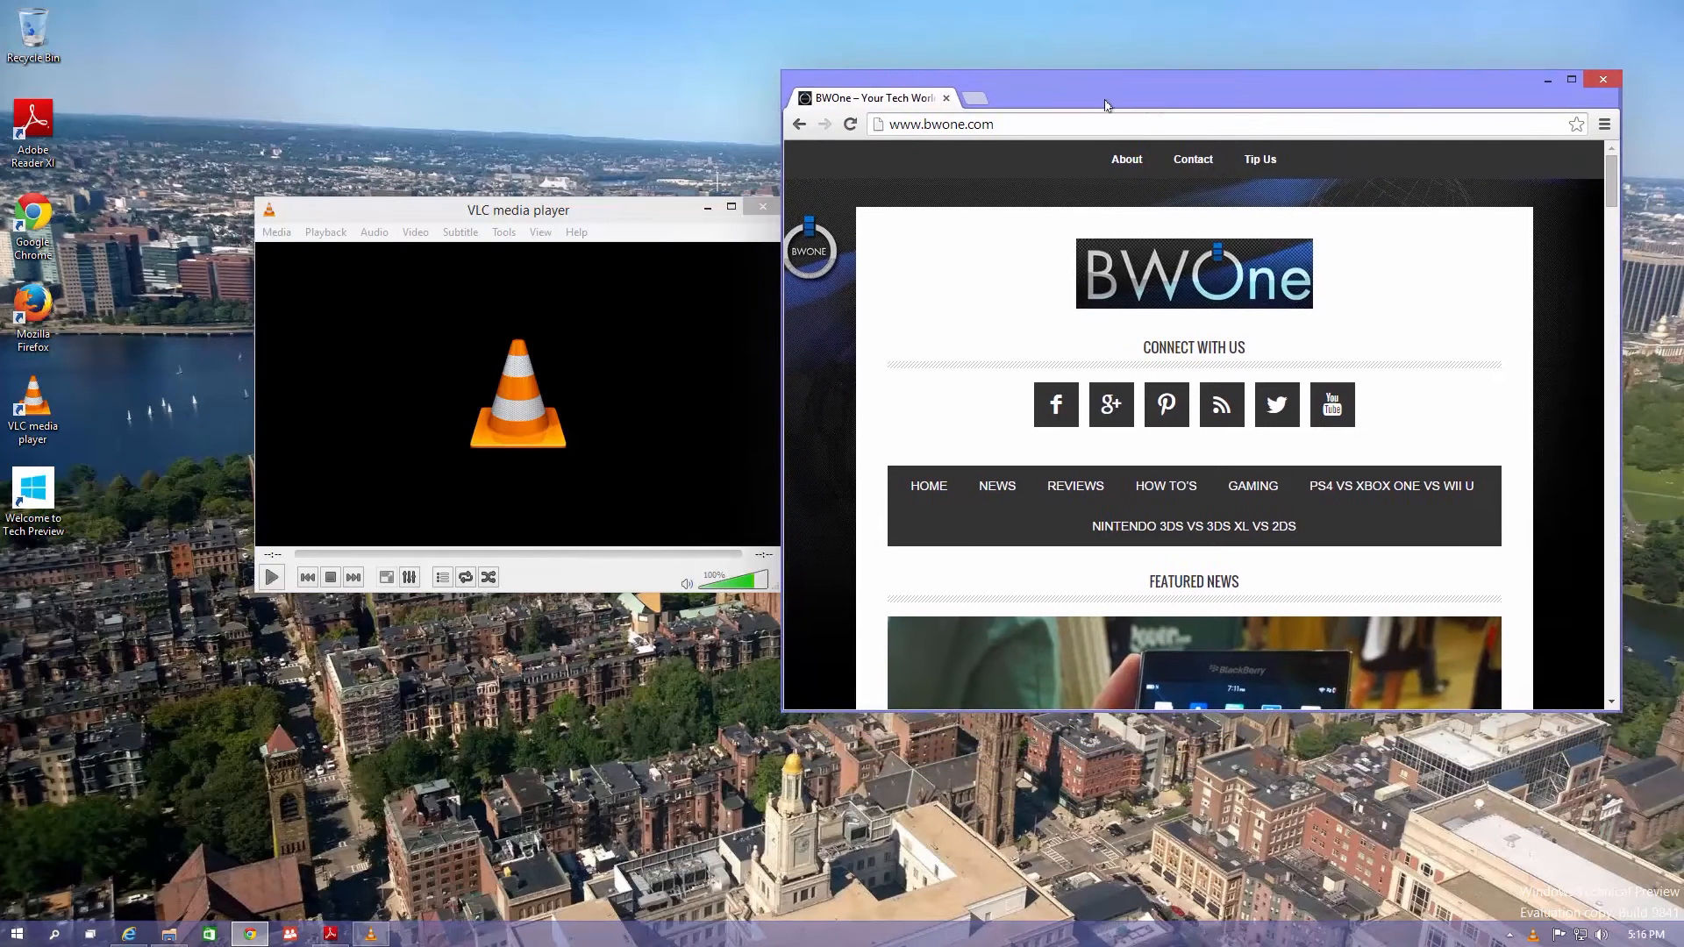
{"action": "mouse_move", "coordinate": [885, 367]}
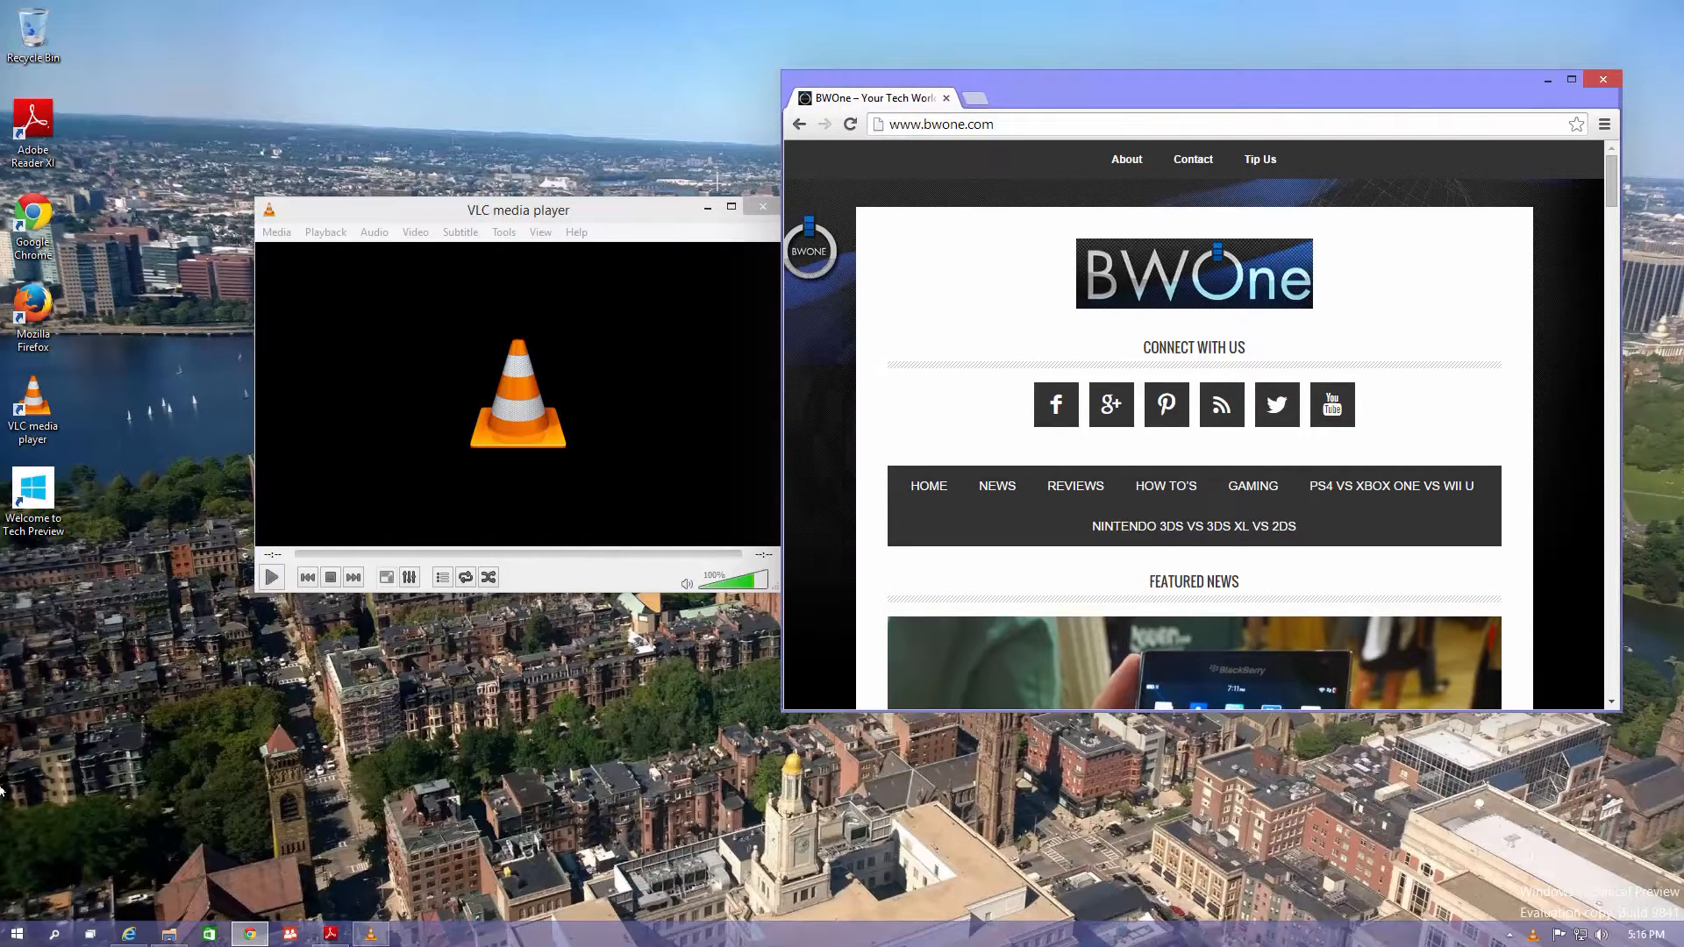
{"action": "mouse_move", "coordinate": [53, 933]}
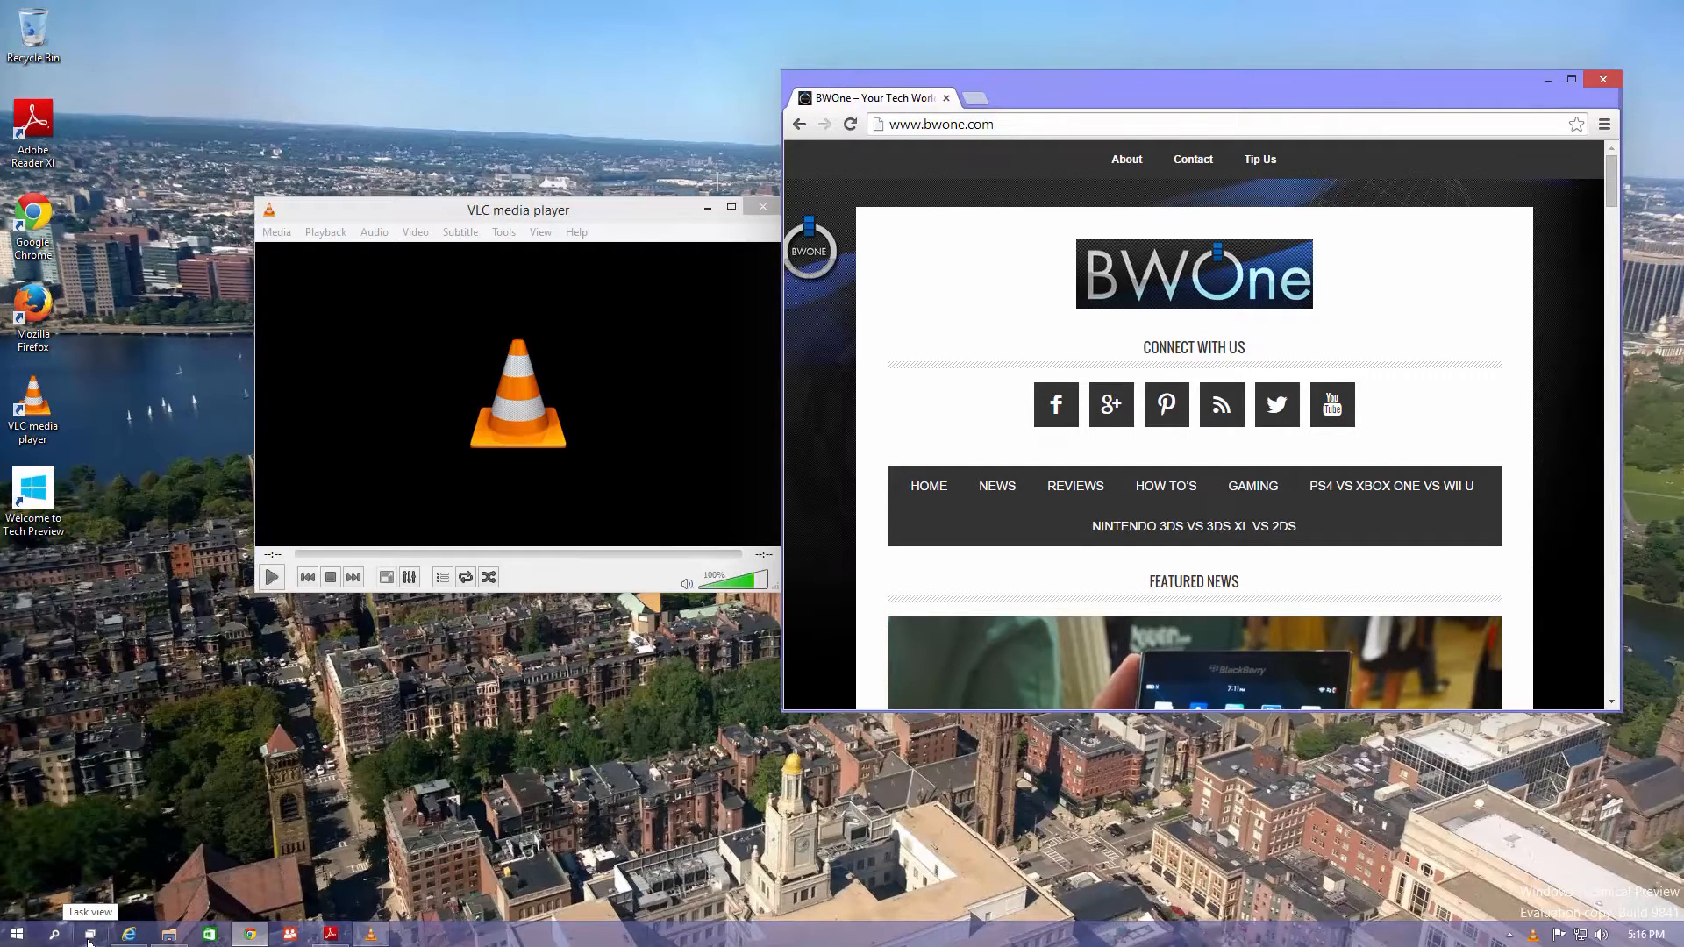
In Task View, move the VLC media player window to Desktop 1.
{"action": "left_click", "coordinate": [90, 932]}
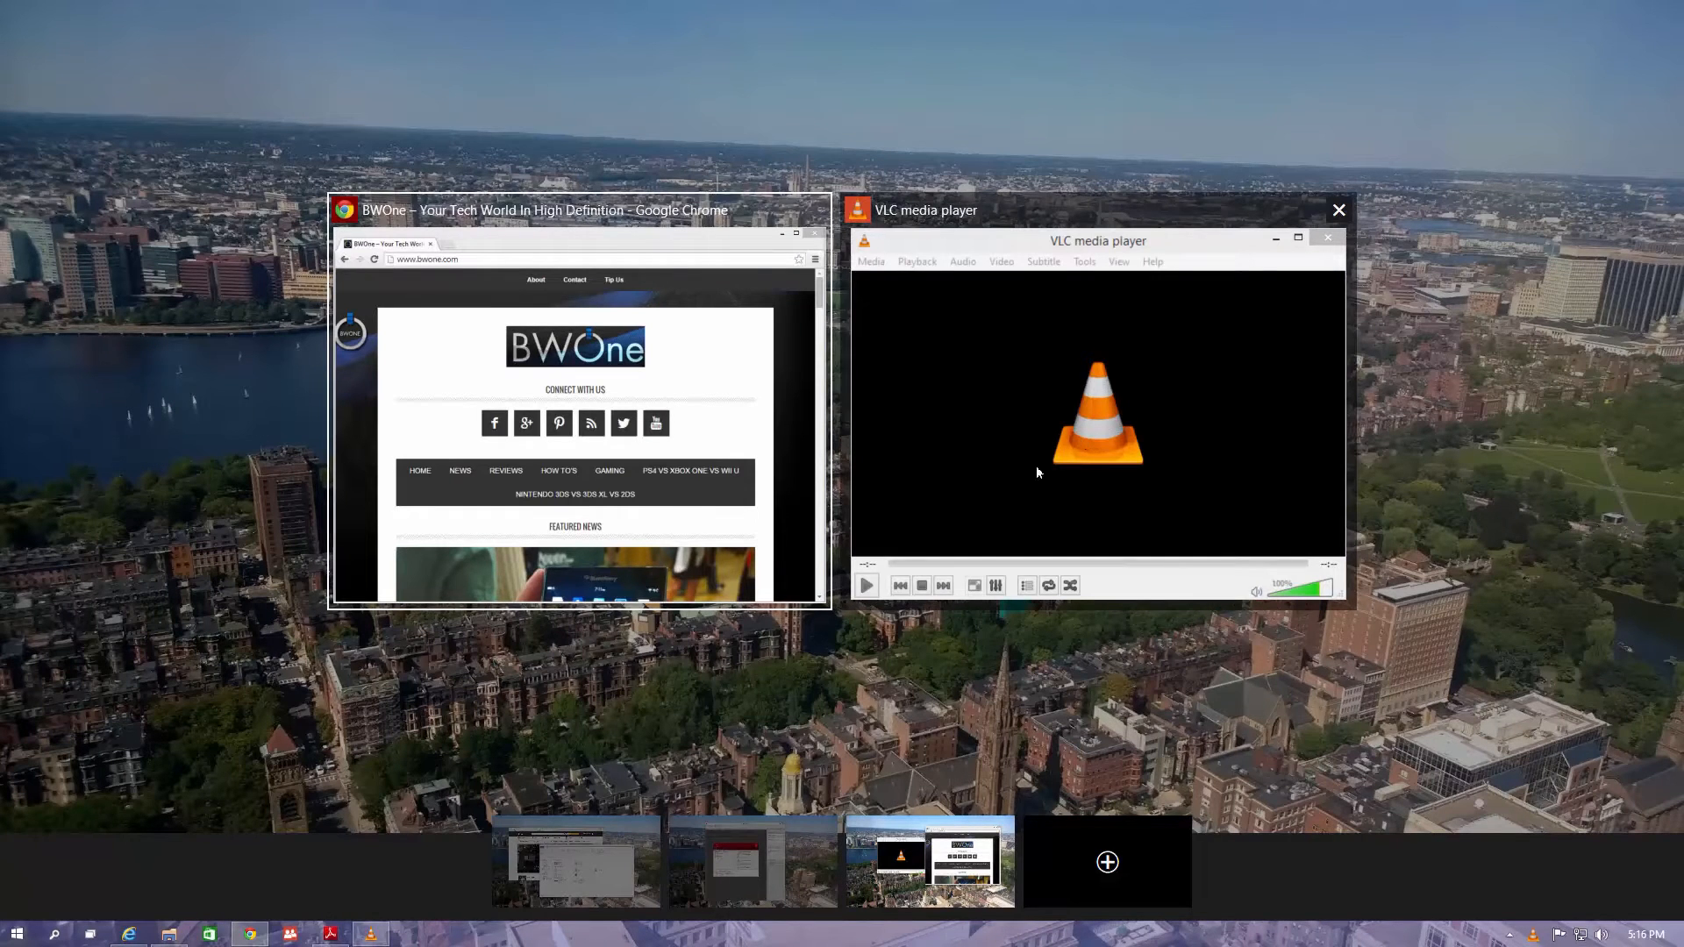
{"action": "left_click", "coordinate": [751, 862]}
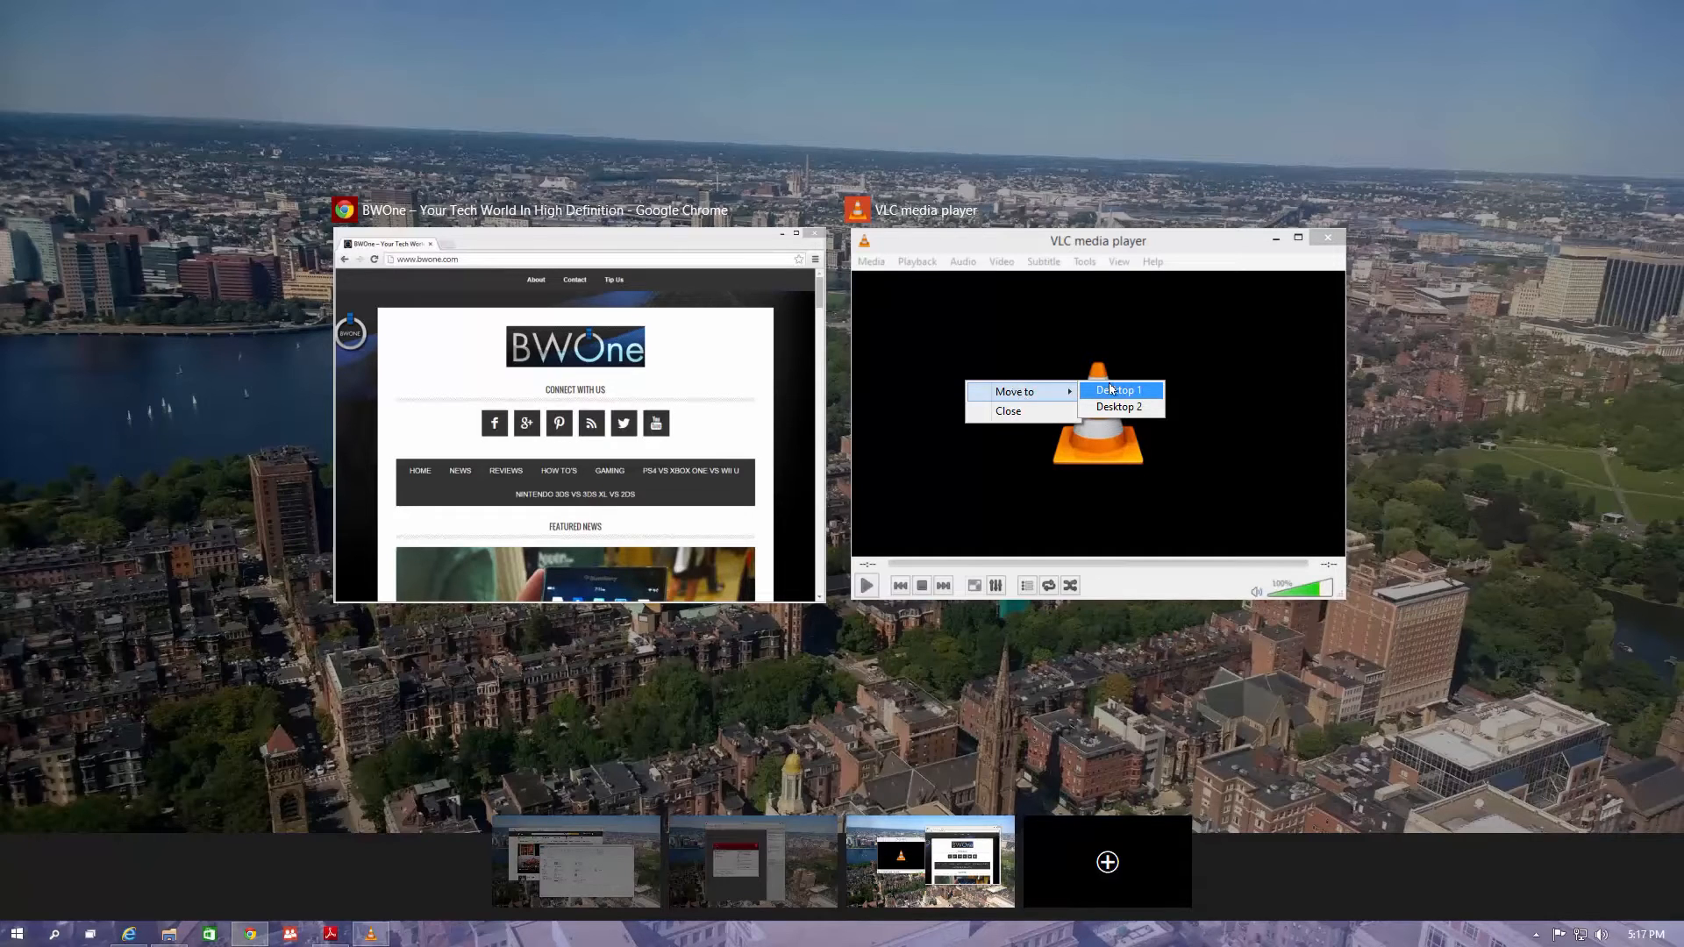
{"action": "left_click", "coordinate": [1118, 389]}
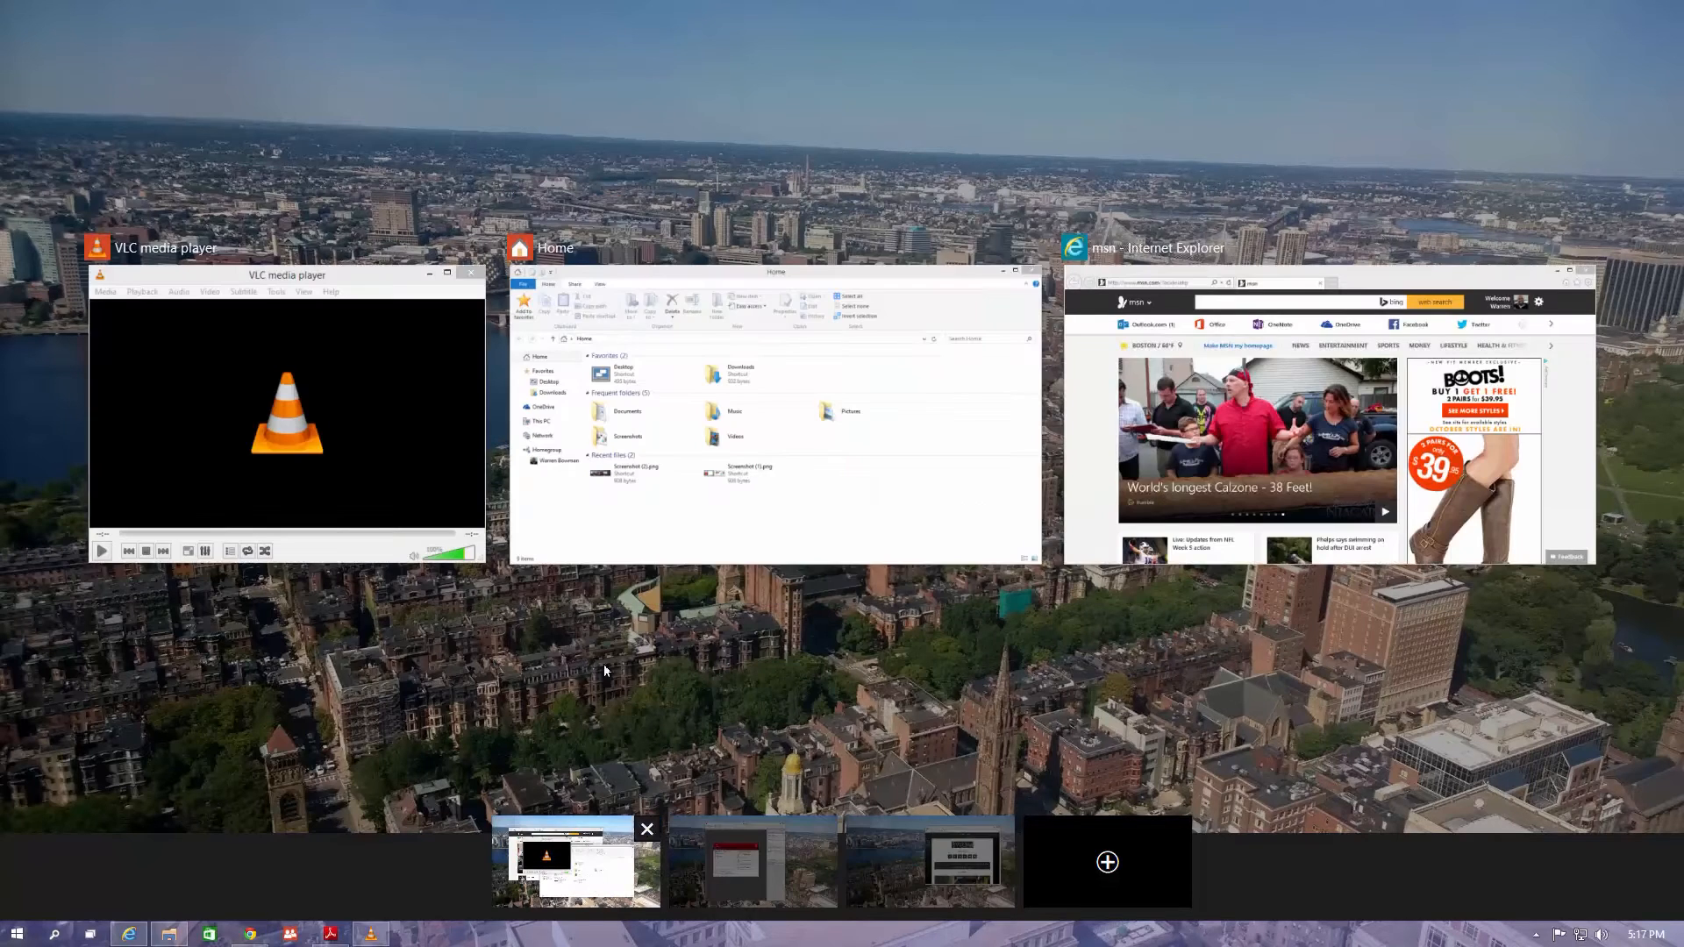
{"action": "mouse_move", "coordinate": [898, 272]}
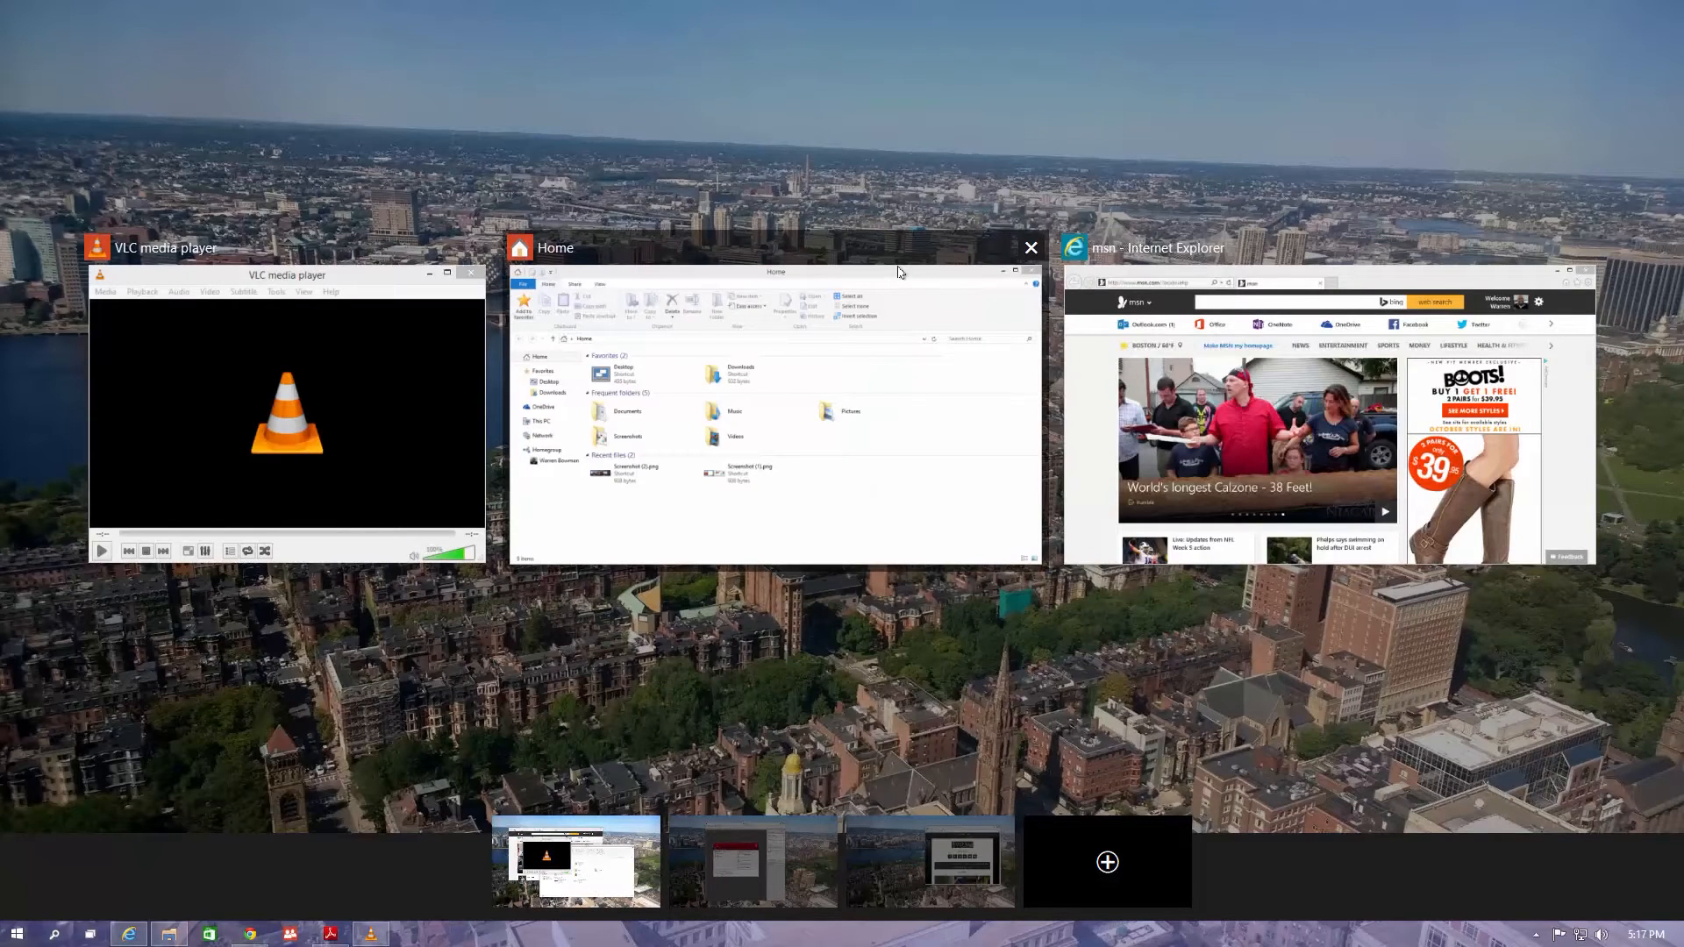
Send File Explorer to Desktop 3 and preview that desktop's windows.
{"action": "right_click", "coordinate": [898, 271]}
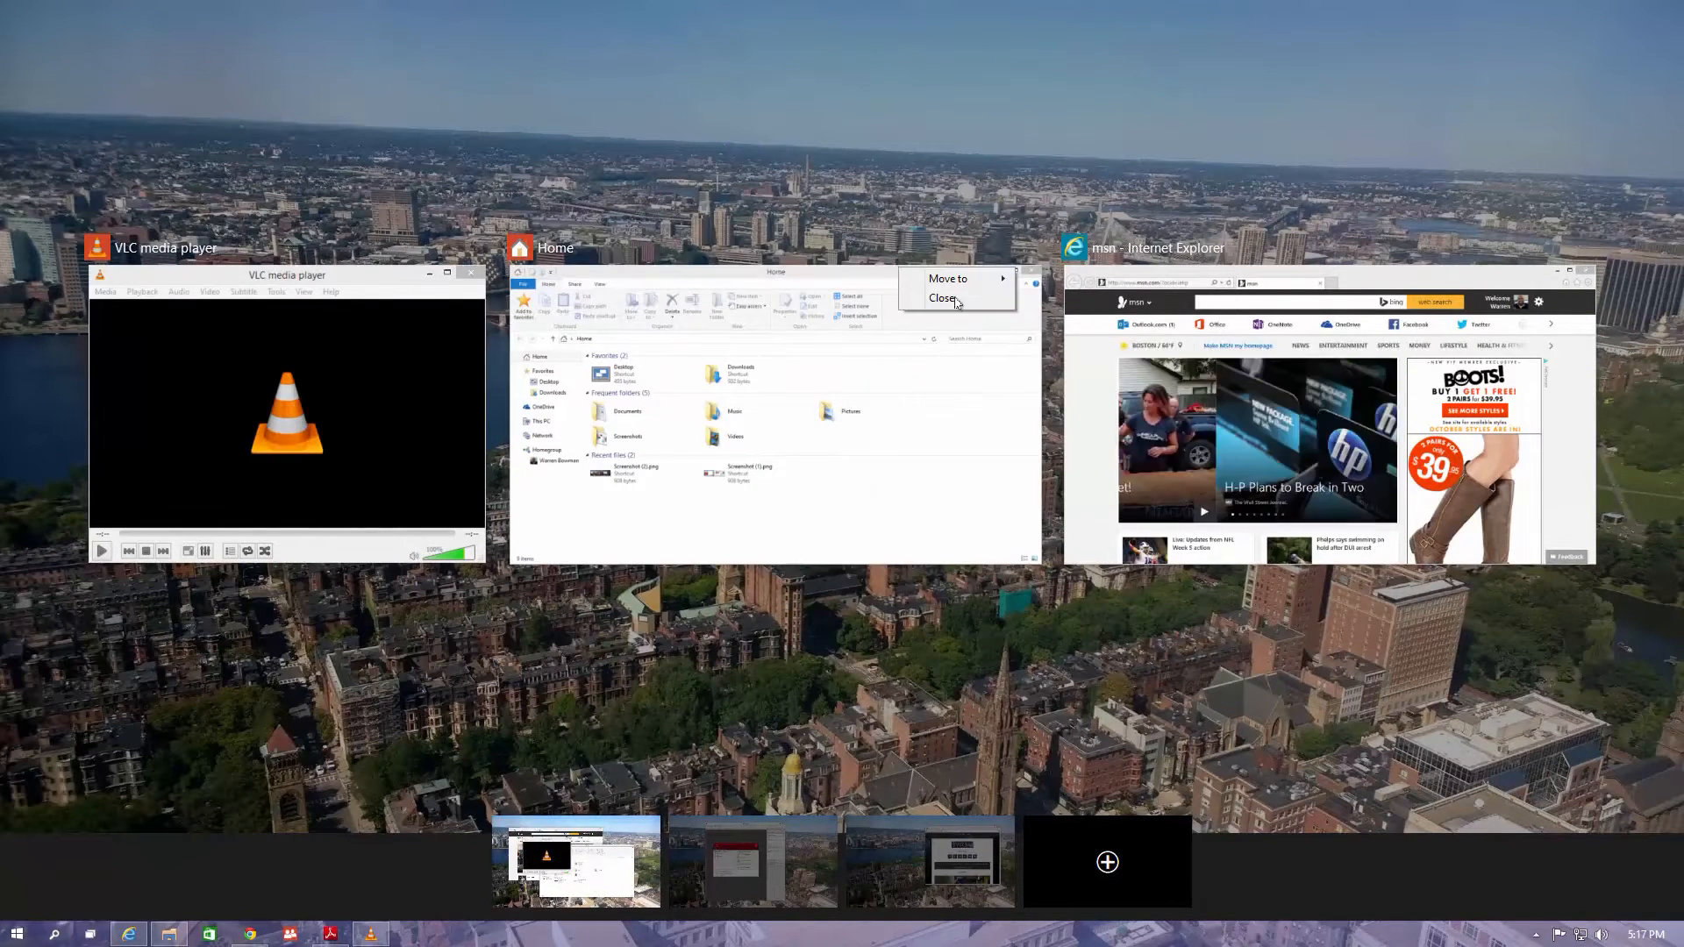
{"action": "left_click", "coordinate": [943, 297]}
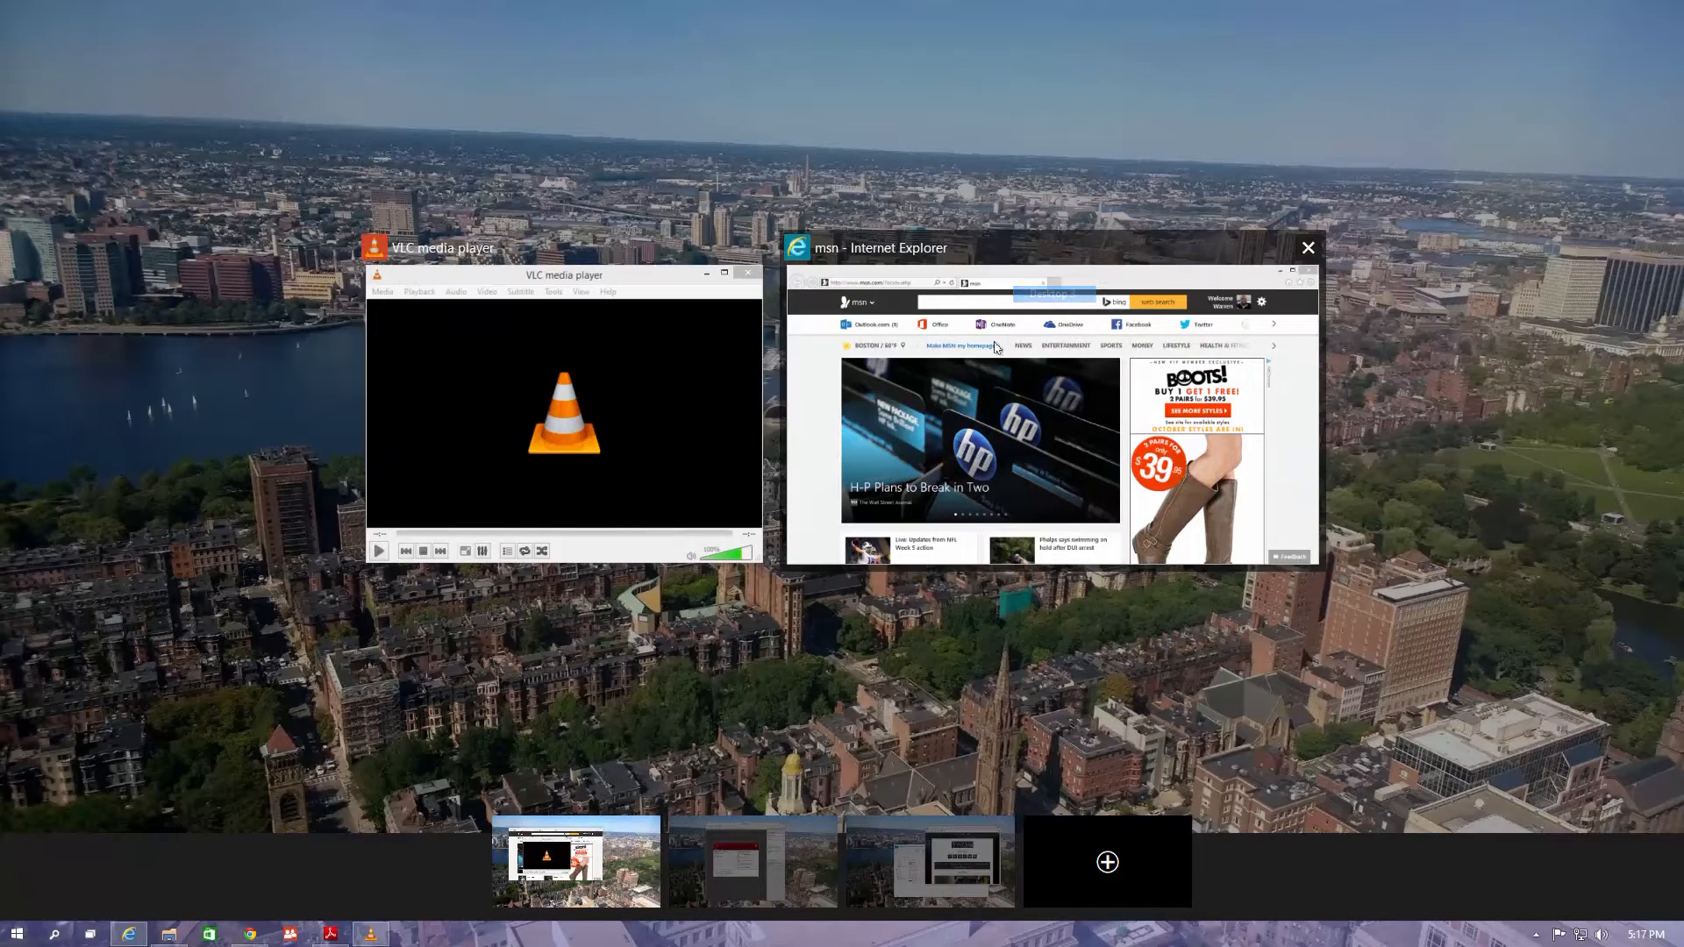
{"action": "left_click", "coordinate": [945, 861]}
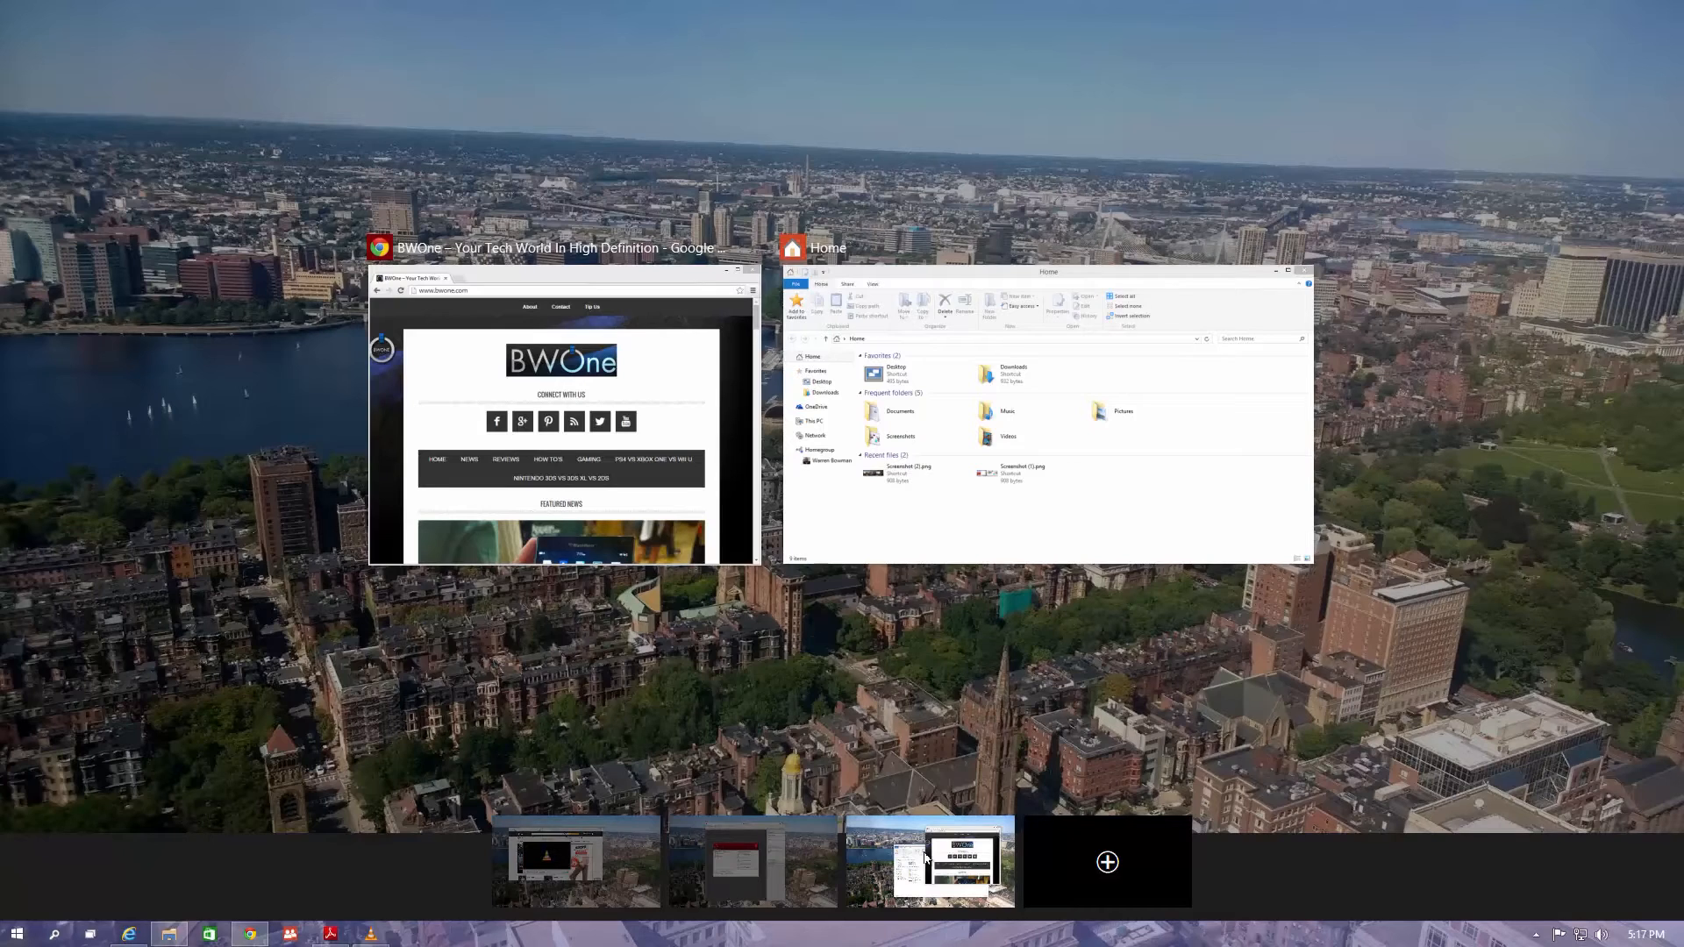
{"action": "mouse_move", "coordinate": [793, 781]}
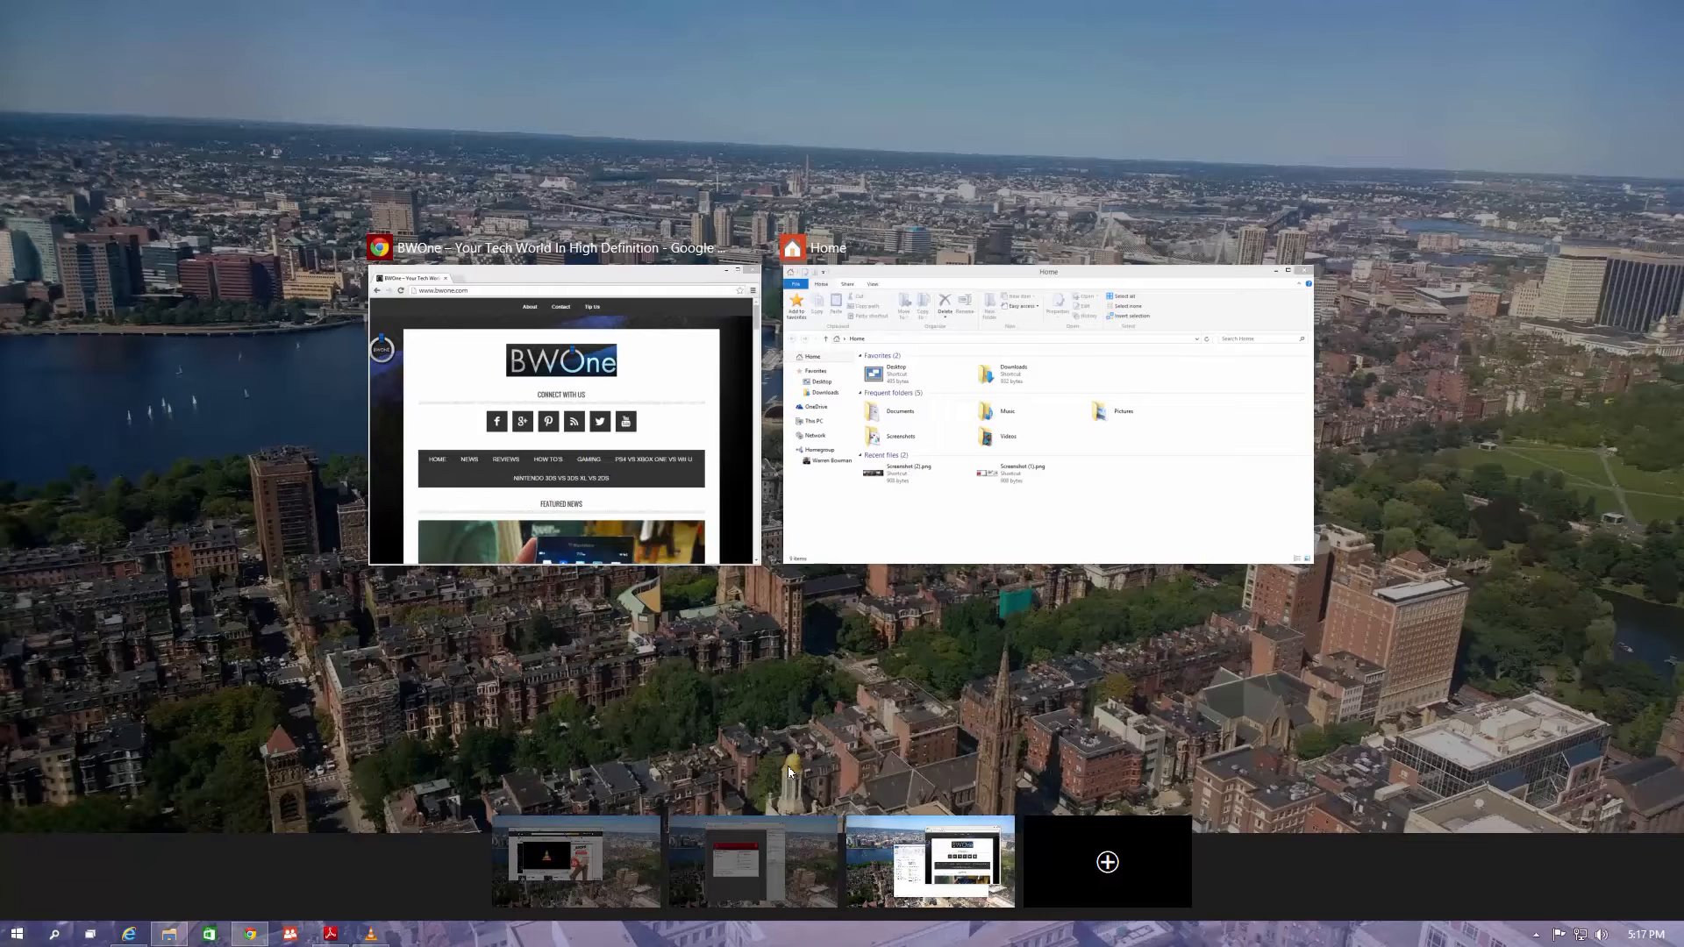
{"action": "mouse_move", "coordinate": [703, 645]}
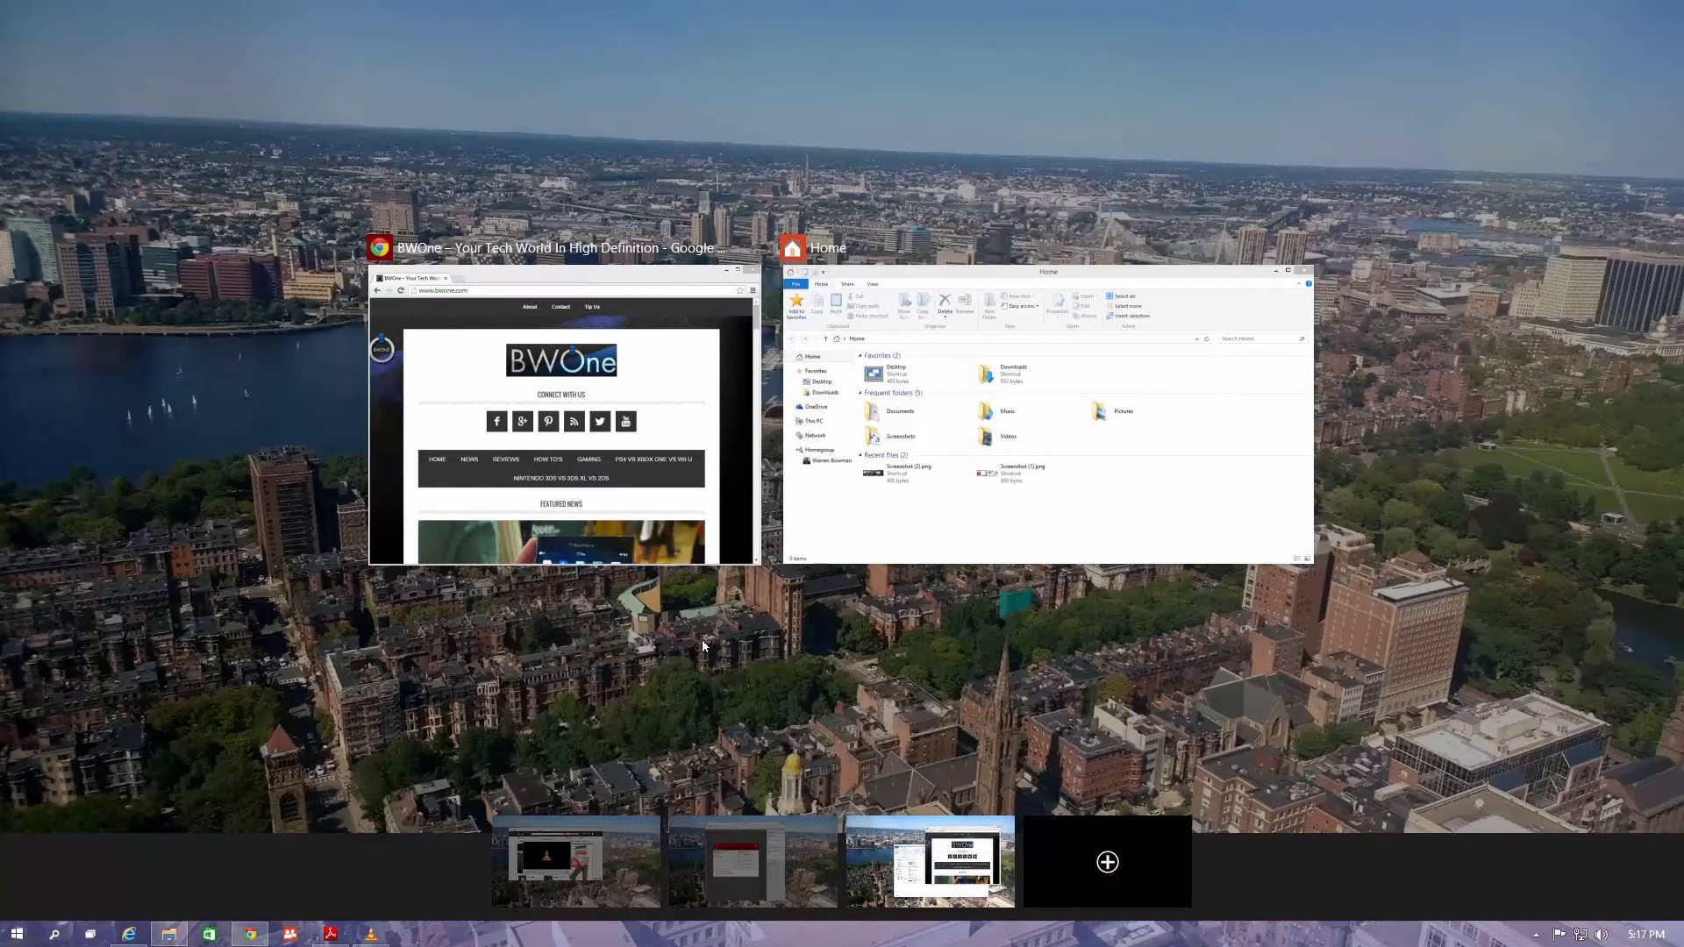
{"action": "mouse_move", "coordinate": [619, 729]}
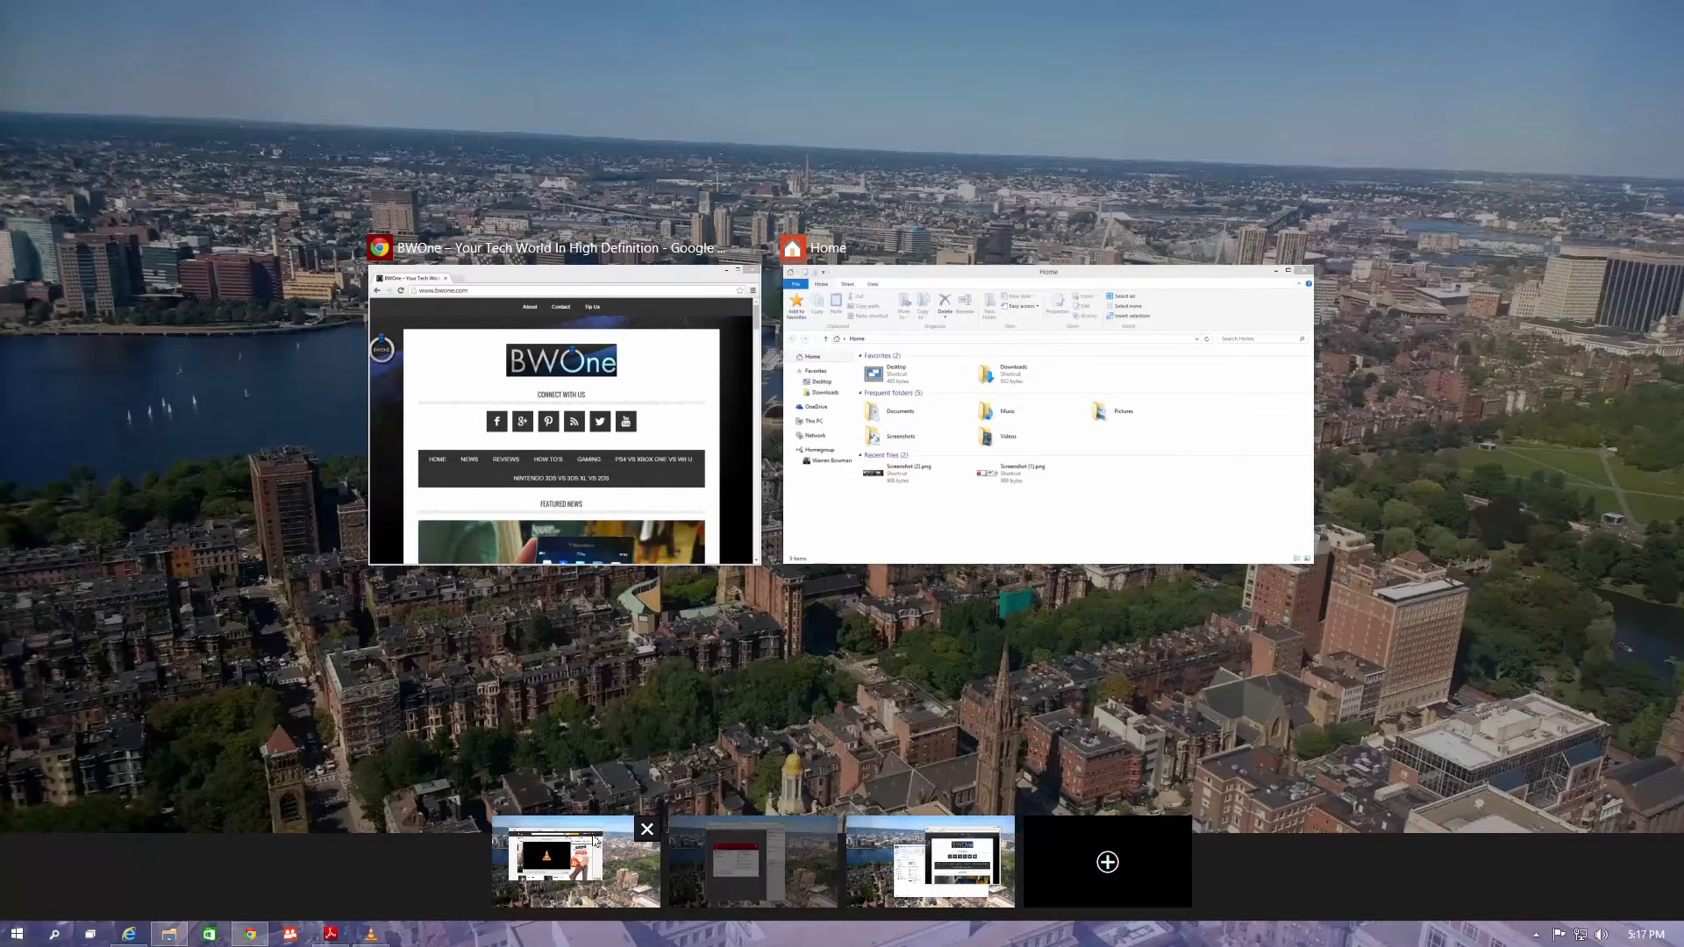
Switch from Task View back to Desktop 1.
{"action": "left_click", "coordinate": [550, 862]}
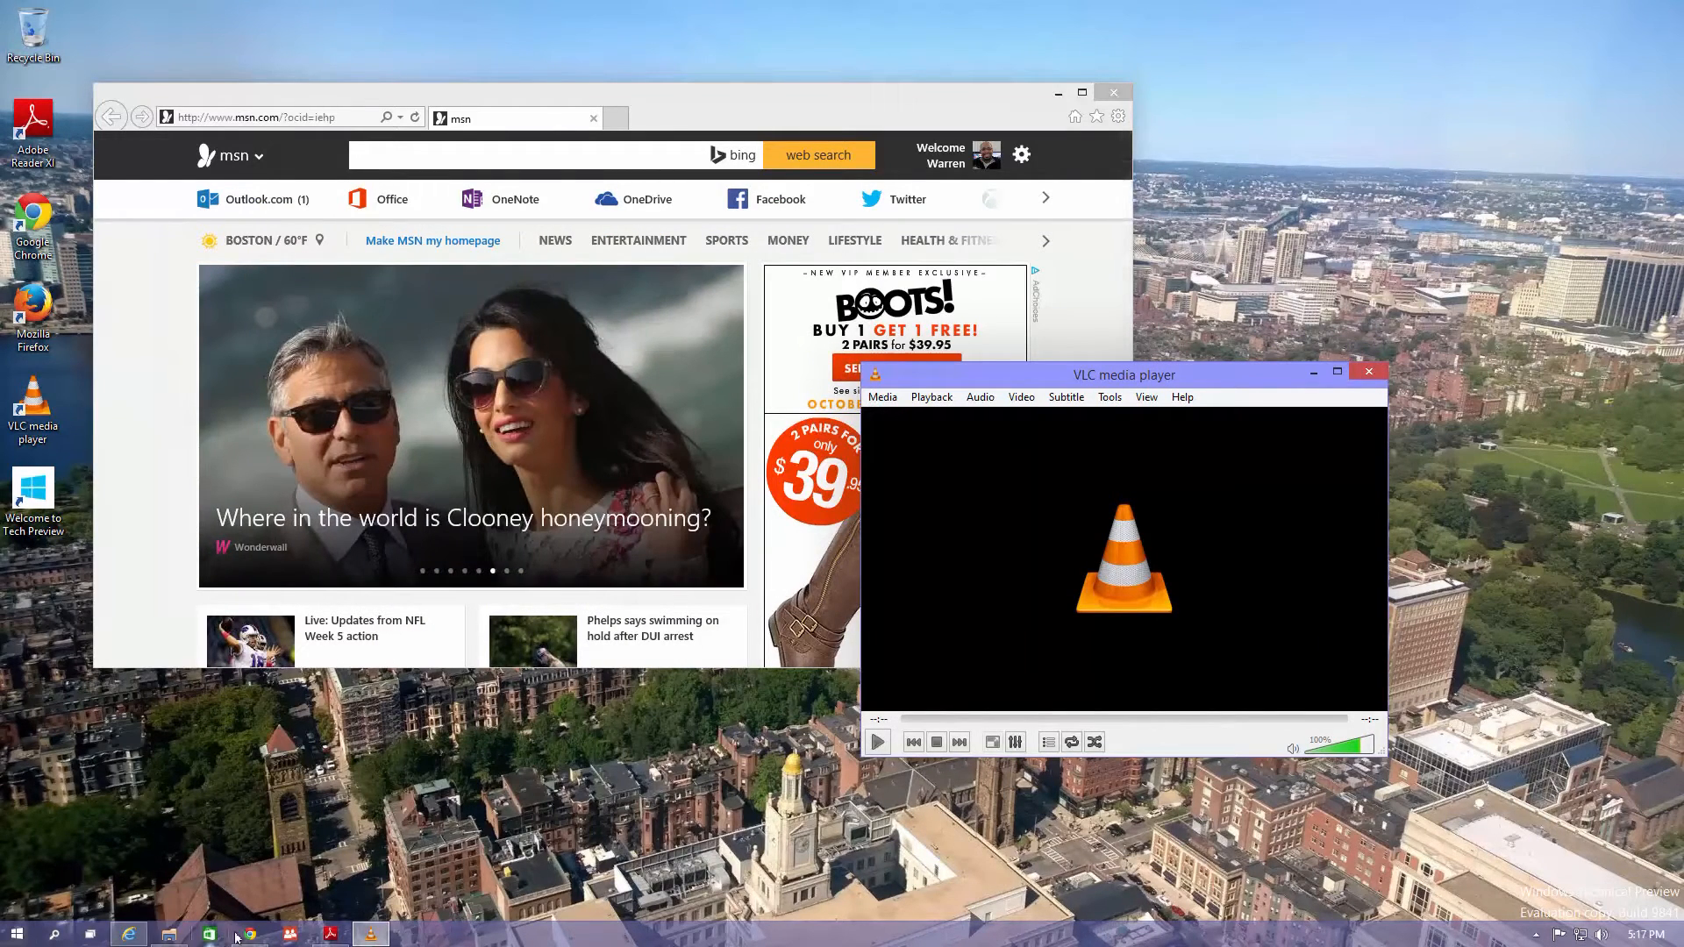
{"action": "mouse_move", "coordinate": [156, 914]}
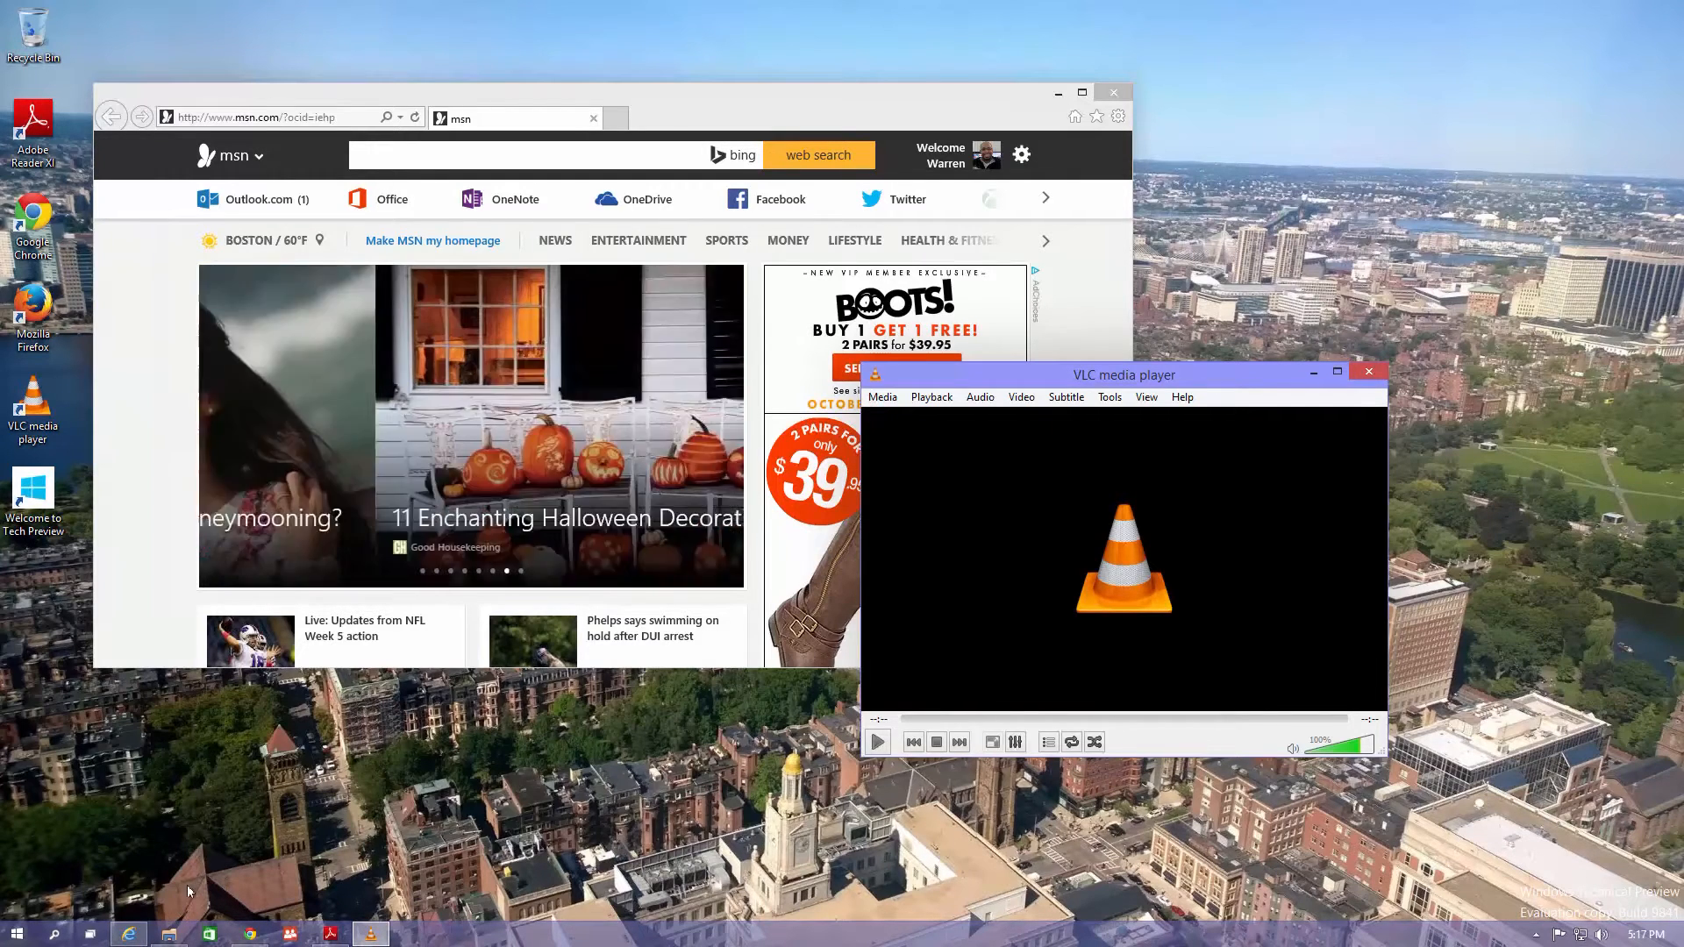
{"action": "mouse_move", "coordinate": [128, 932]}
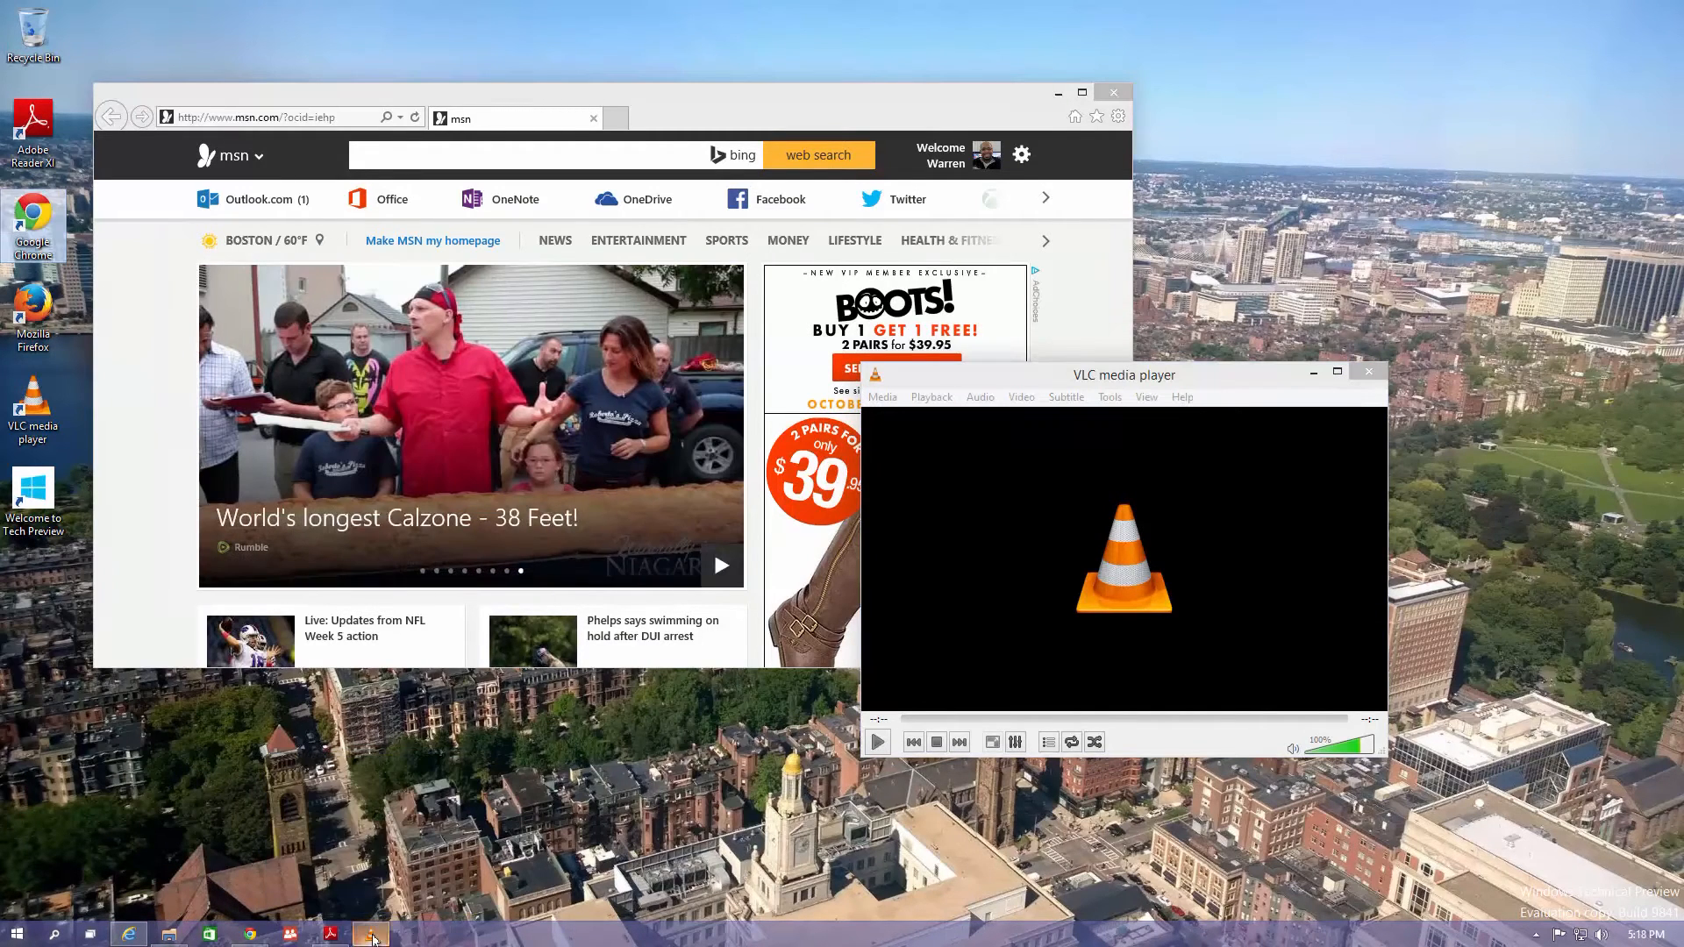
{"action": "mouse_move", "coordinate": [140, 858]}
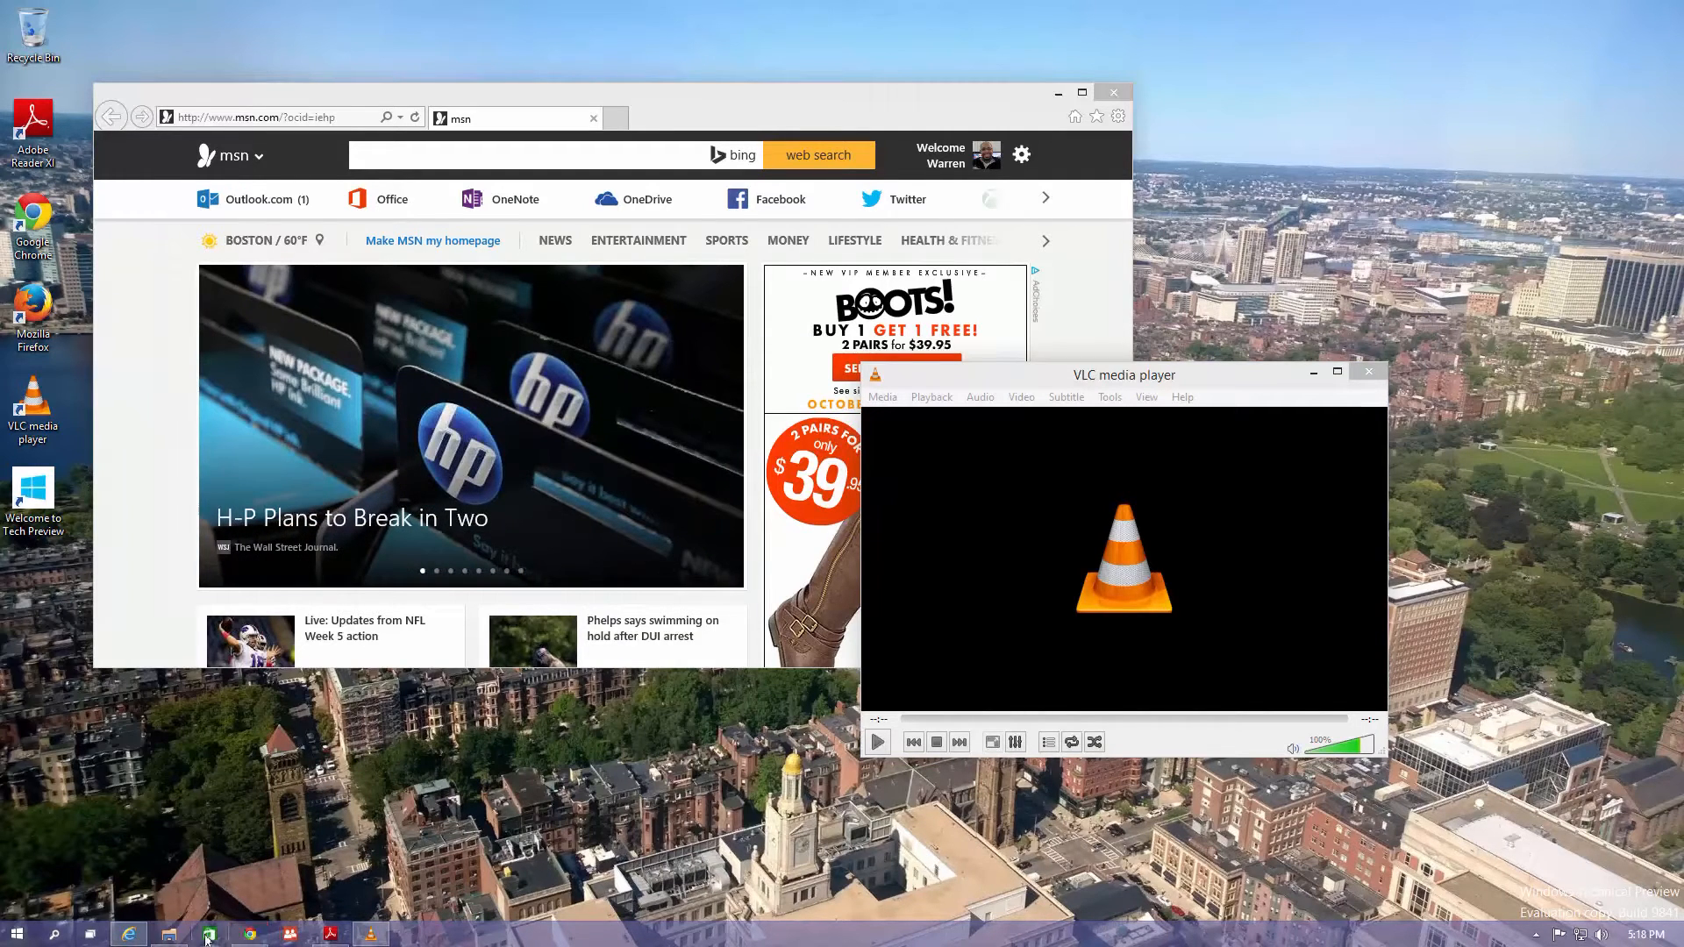
{"action": "mouse_move", "coordinate": [330, 933]}
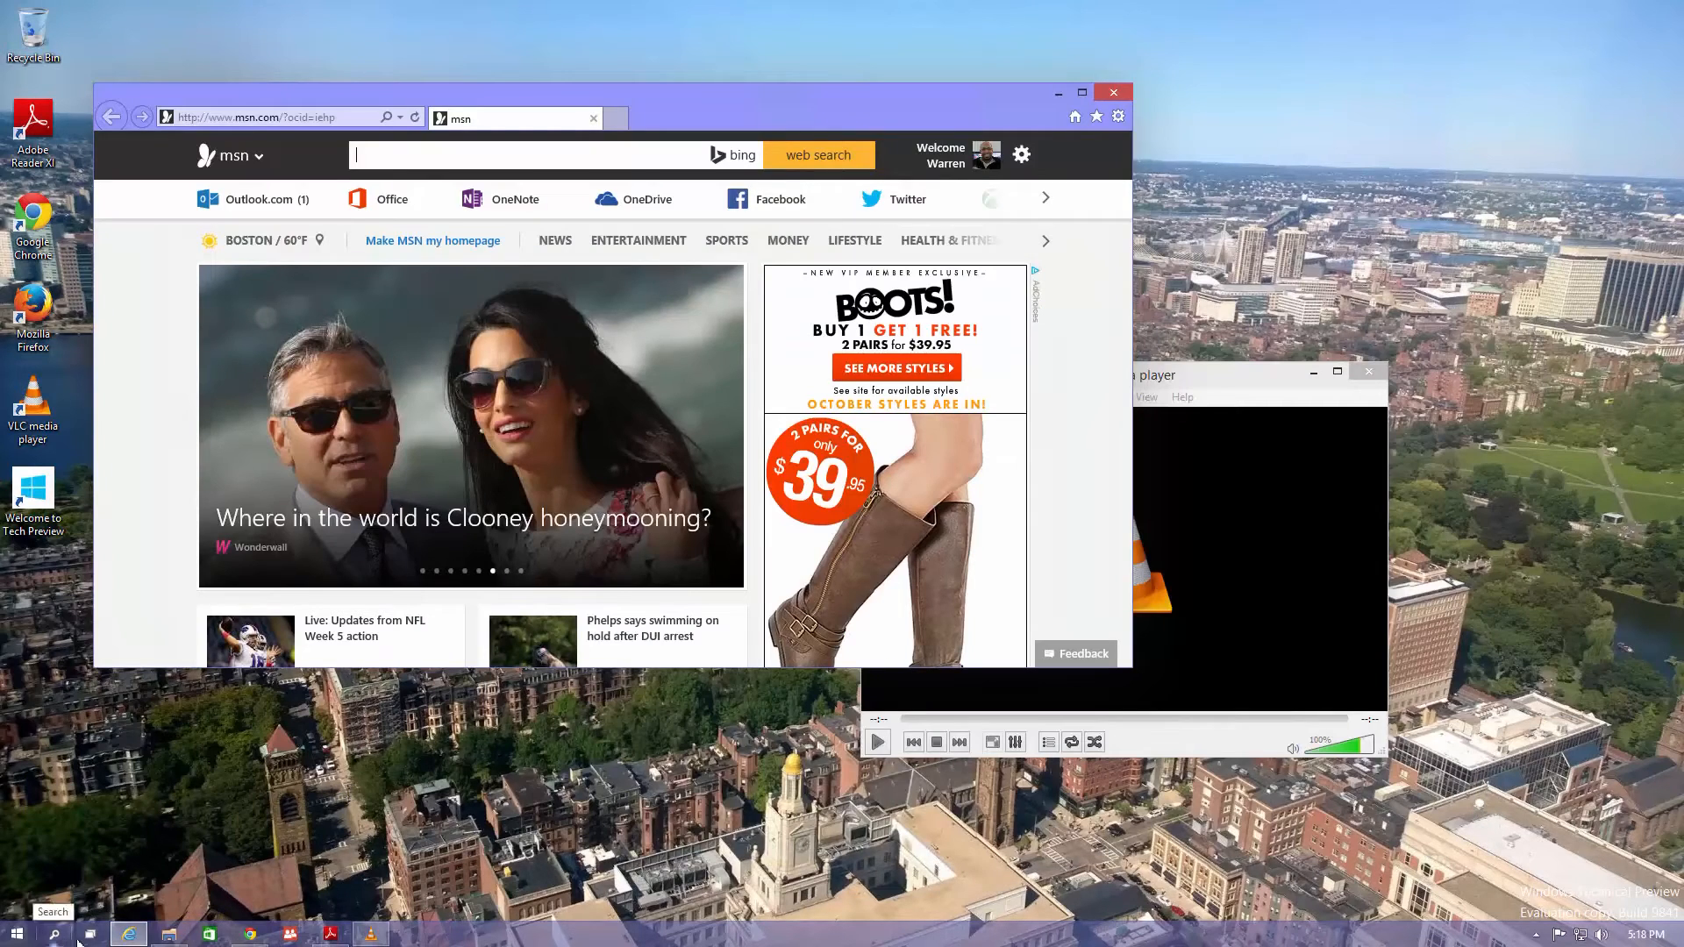
In Task View, send VLC to Desktop 3 and move File Explorer to Desktop 1.
{"action": "left_click", "coordinate": [90, 933]}
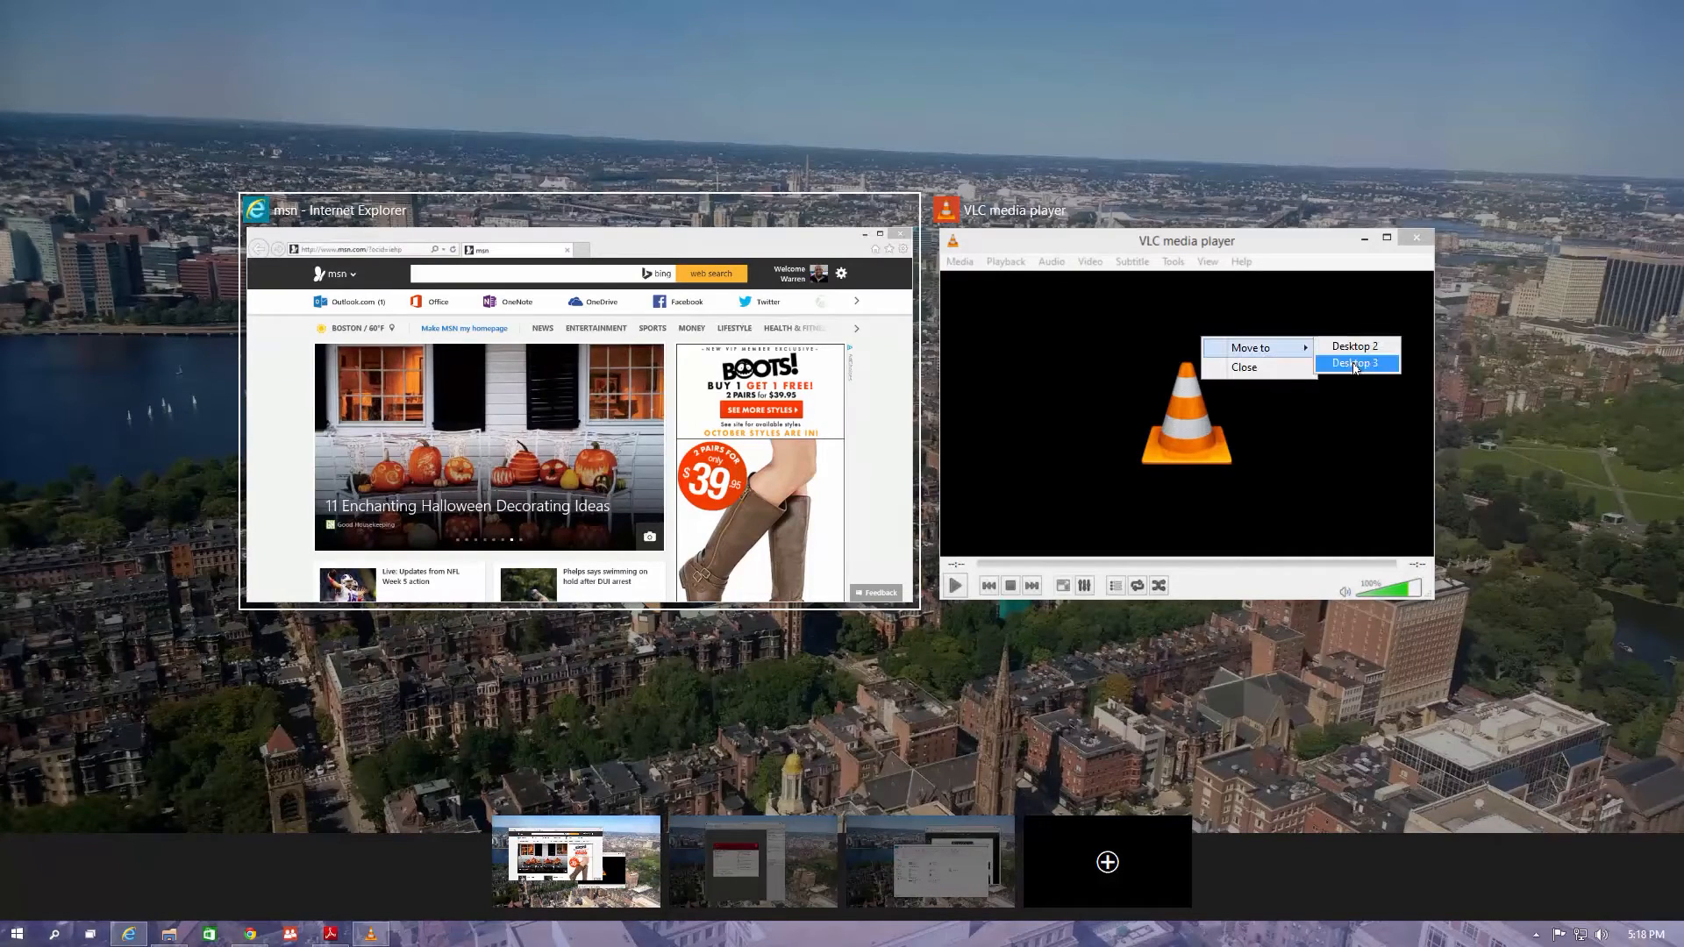
{"action": "left_click", "coordinate": [1350, 362]}
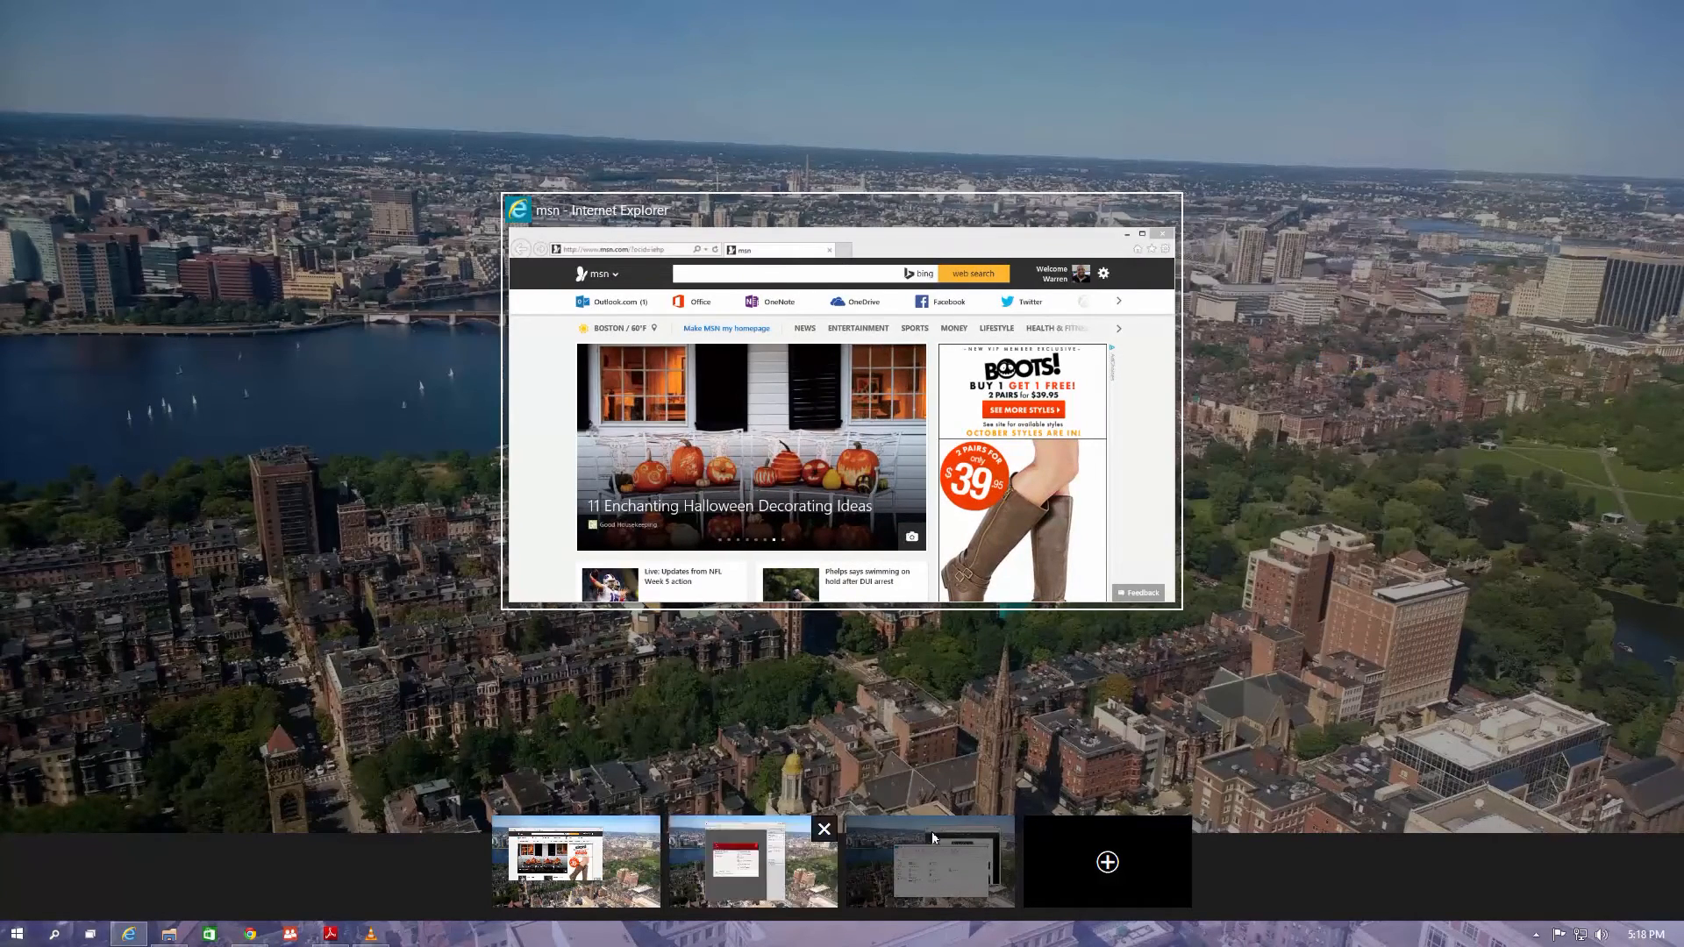
{"action": "left_click", "coordinate": [929, 861]}
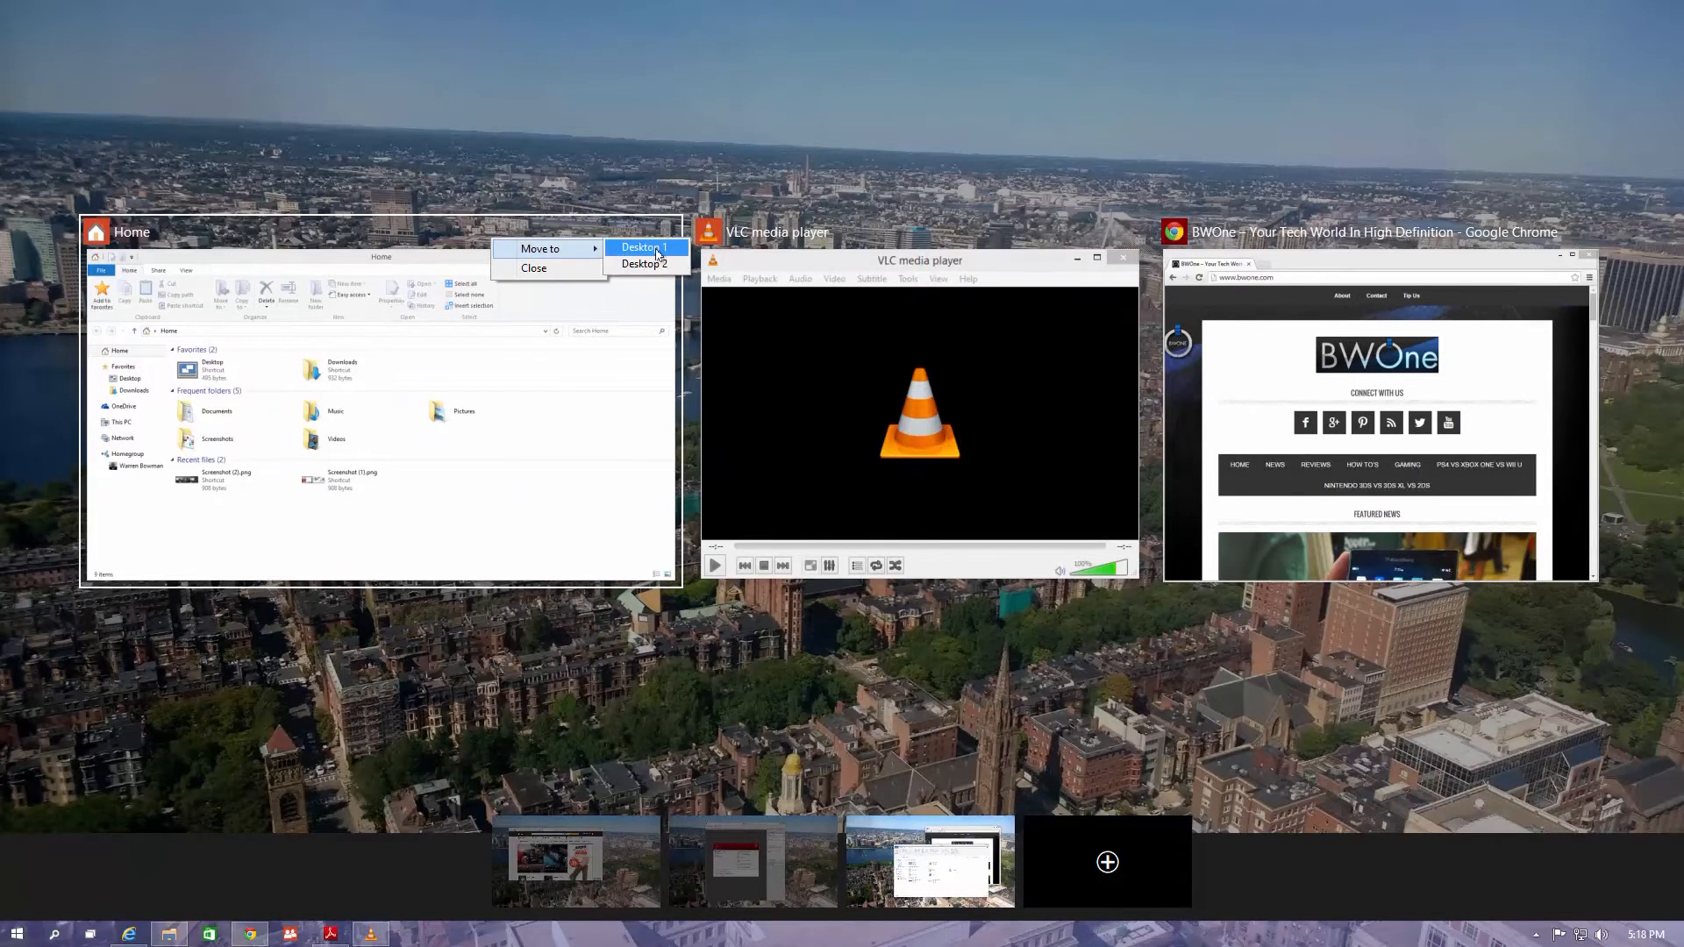
{"action": "left_click", "coordinate": [642, 247]}
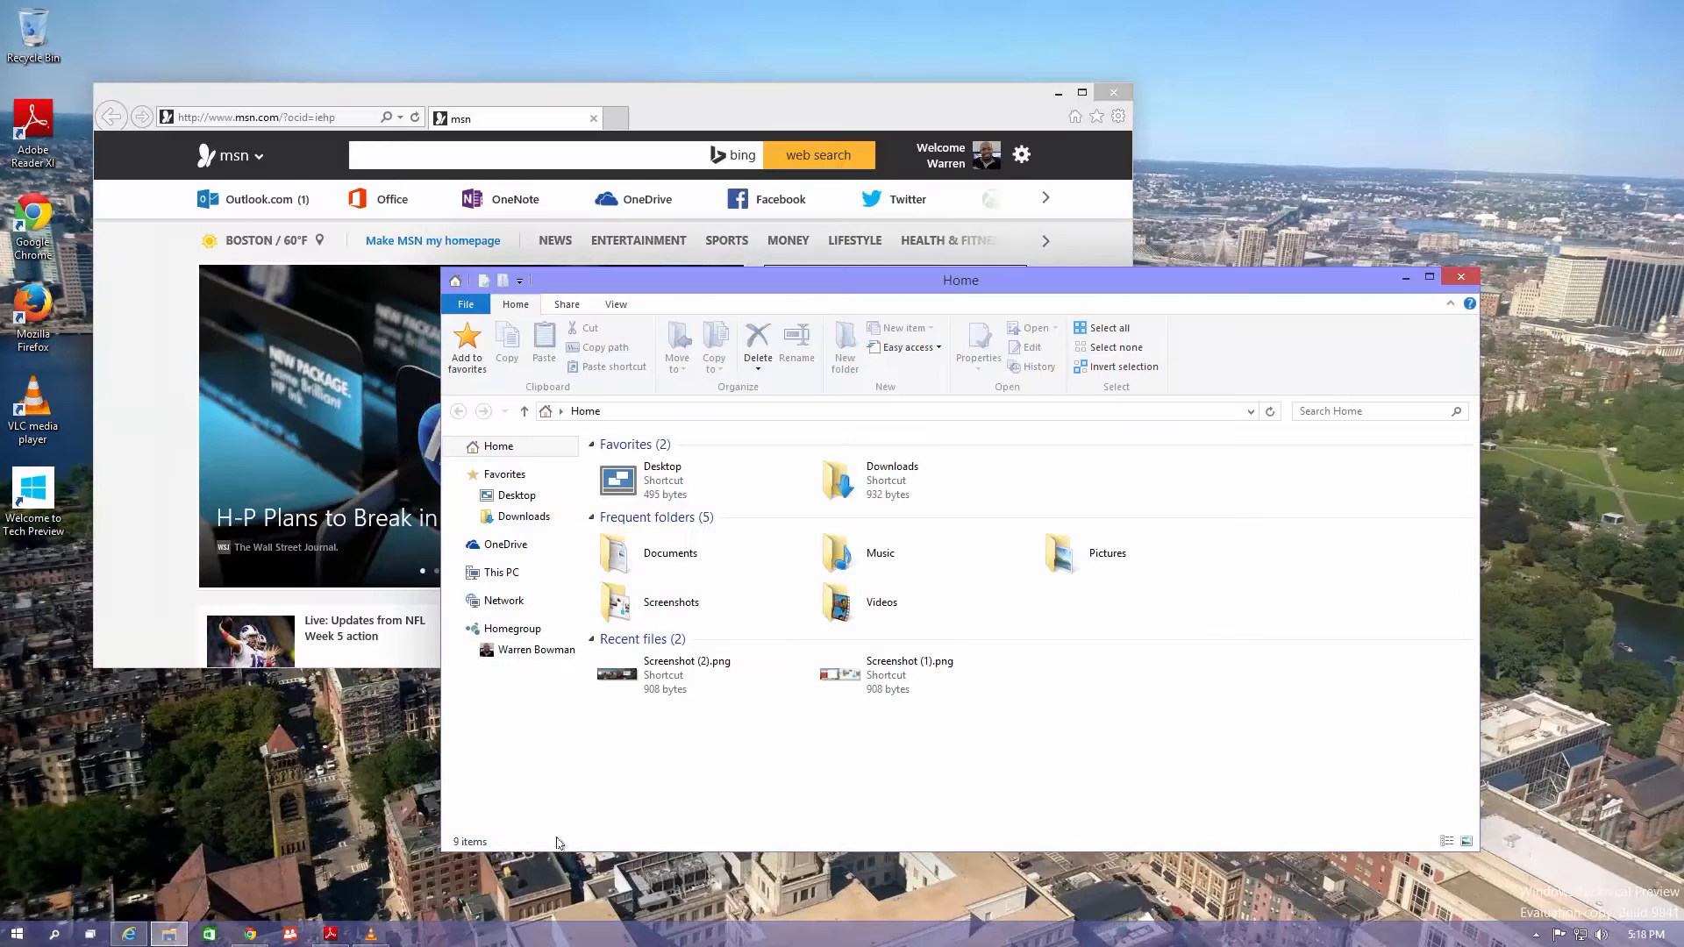
{"action": "mouse_move", "coordinate": [89, 933]}
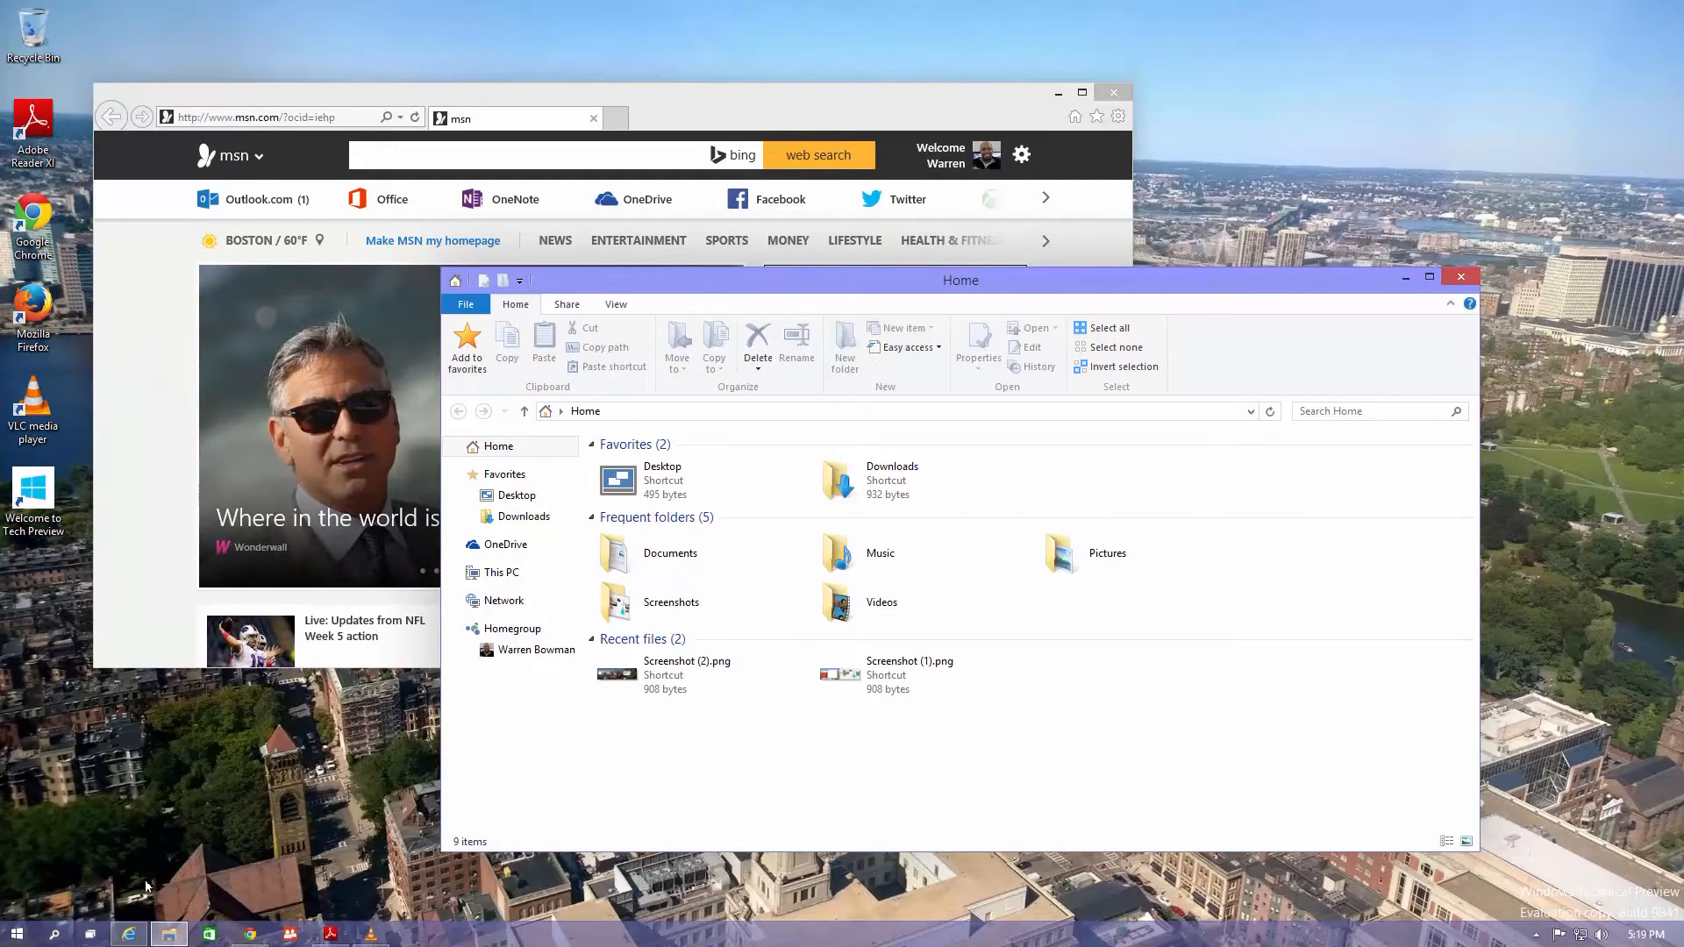
{"action": "mouse_move", "coordinate": [188, 905]}
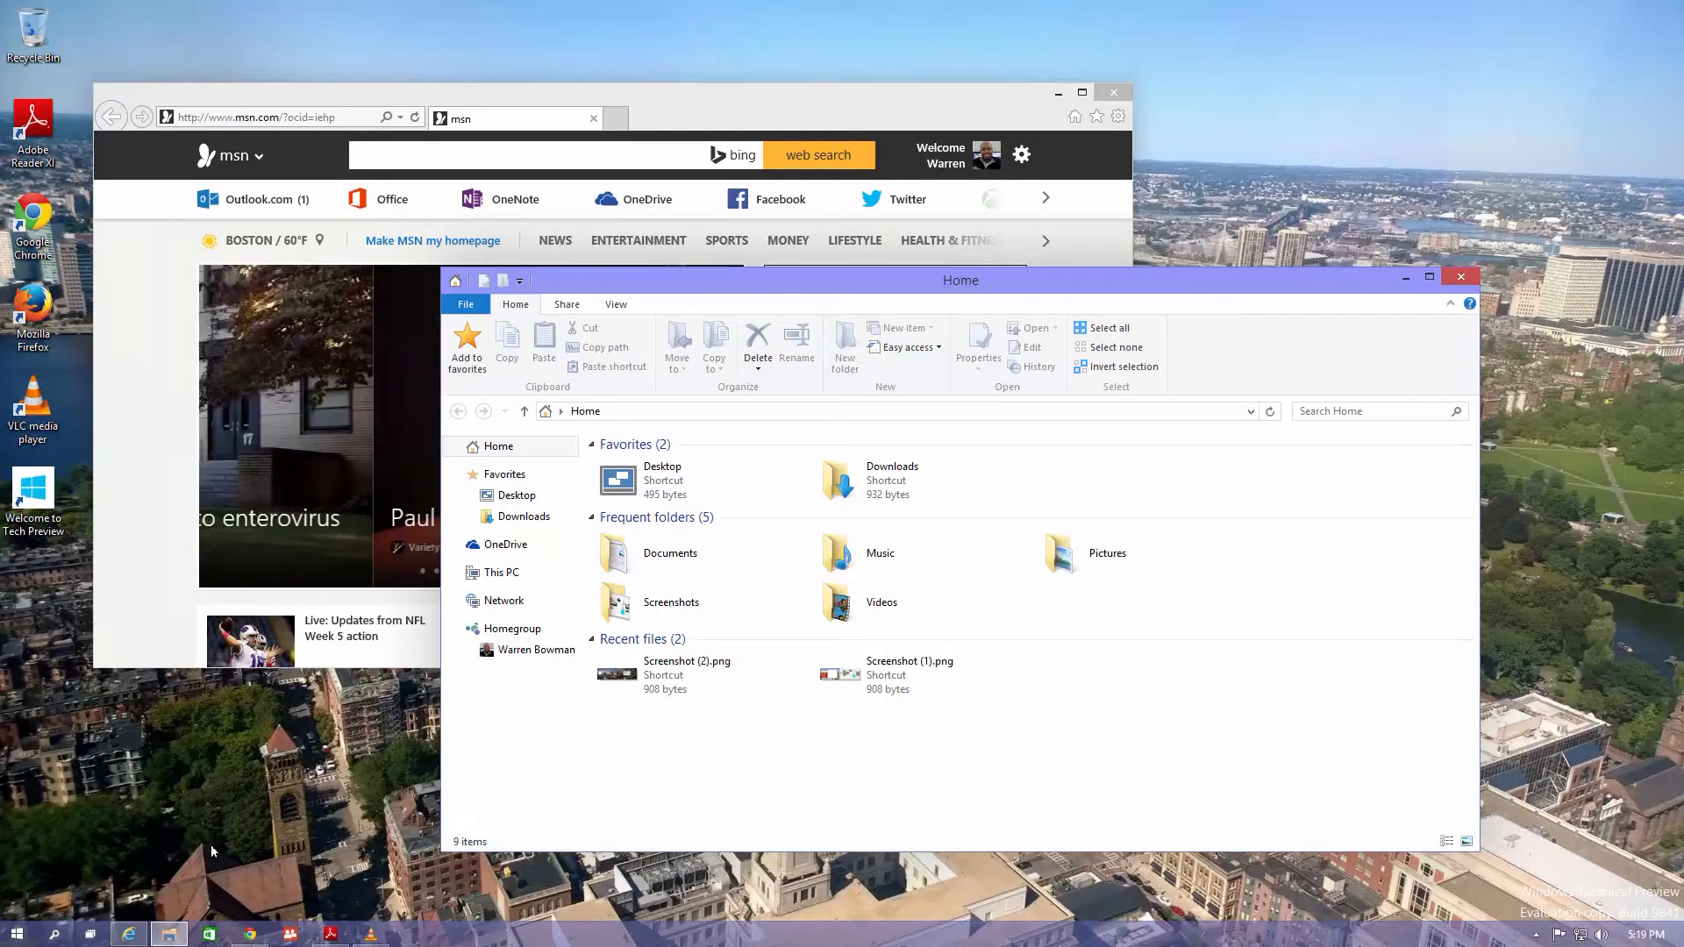
Open Task View and preview the windows on Desktops 3, 1 and 2.
{"action": "left_click", "coordinate": [90, 934]}
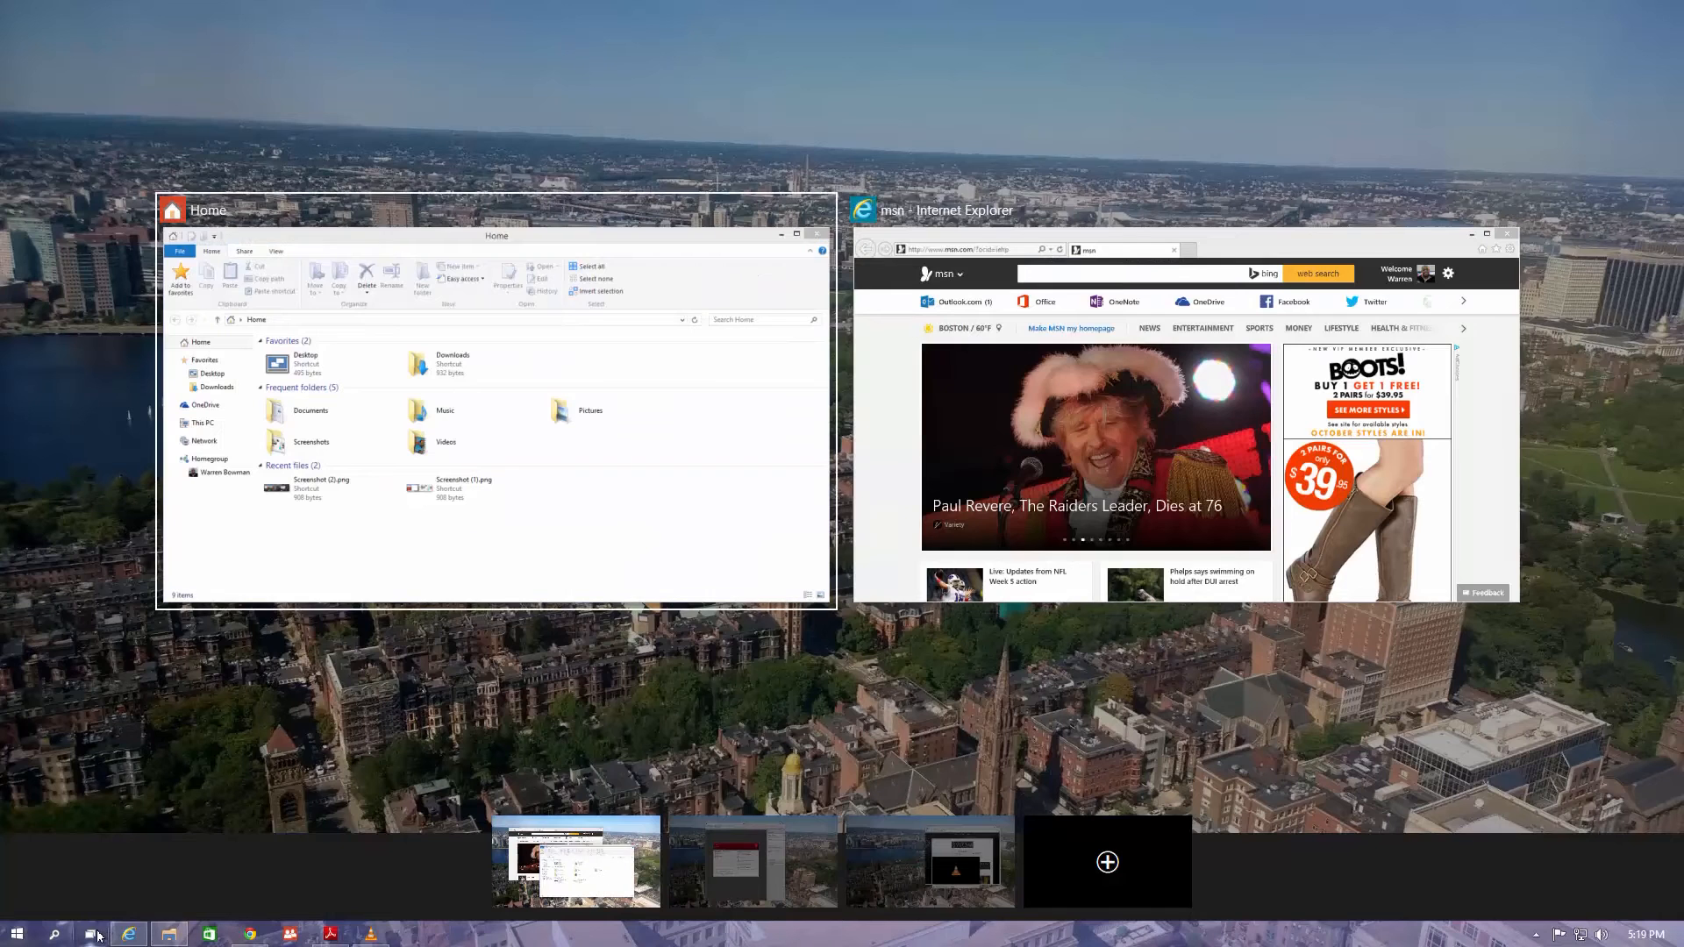
{"action": "mouse_move", "coordinate": [389, 789]}
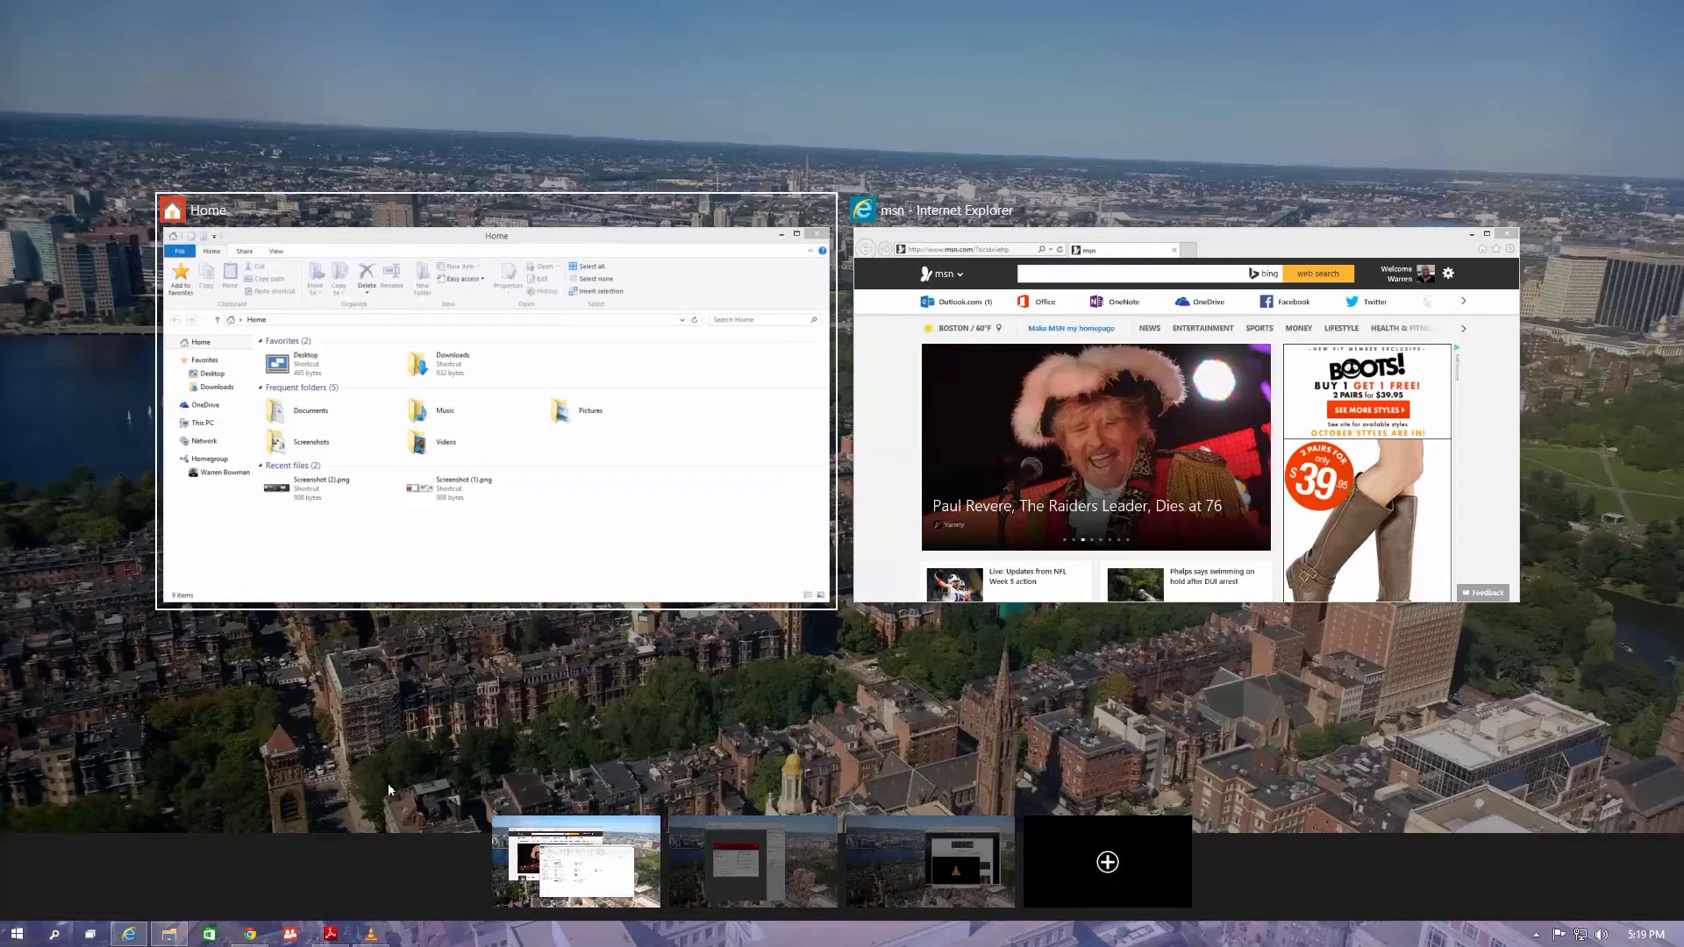
{"action": "mouse_move", "coordinate": [799, 842]}
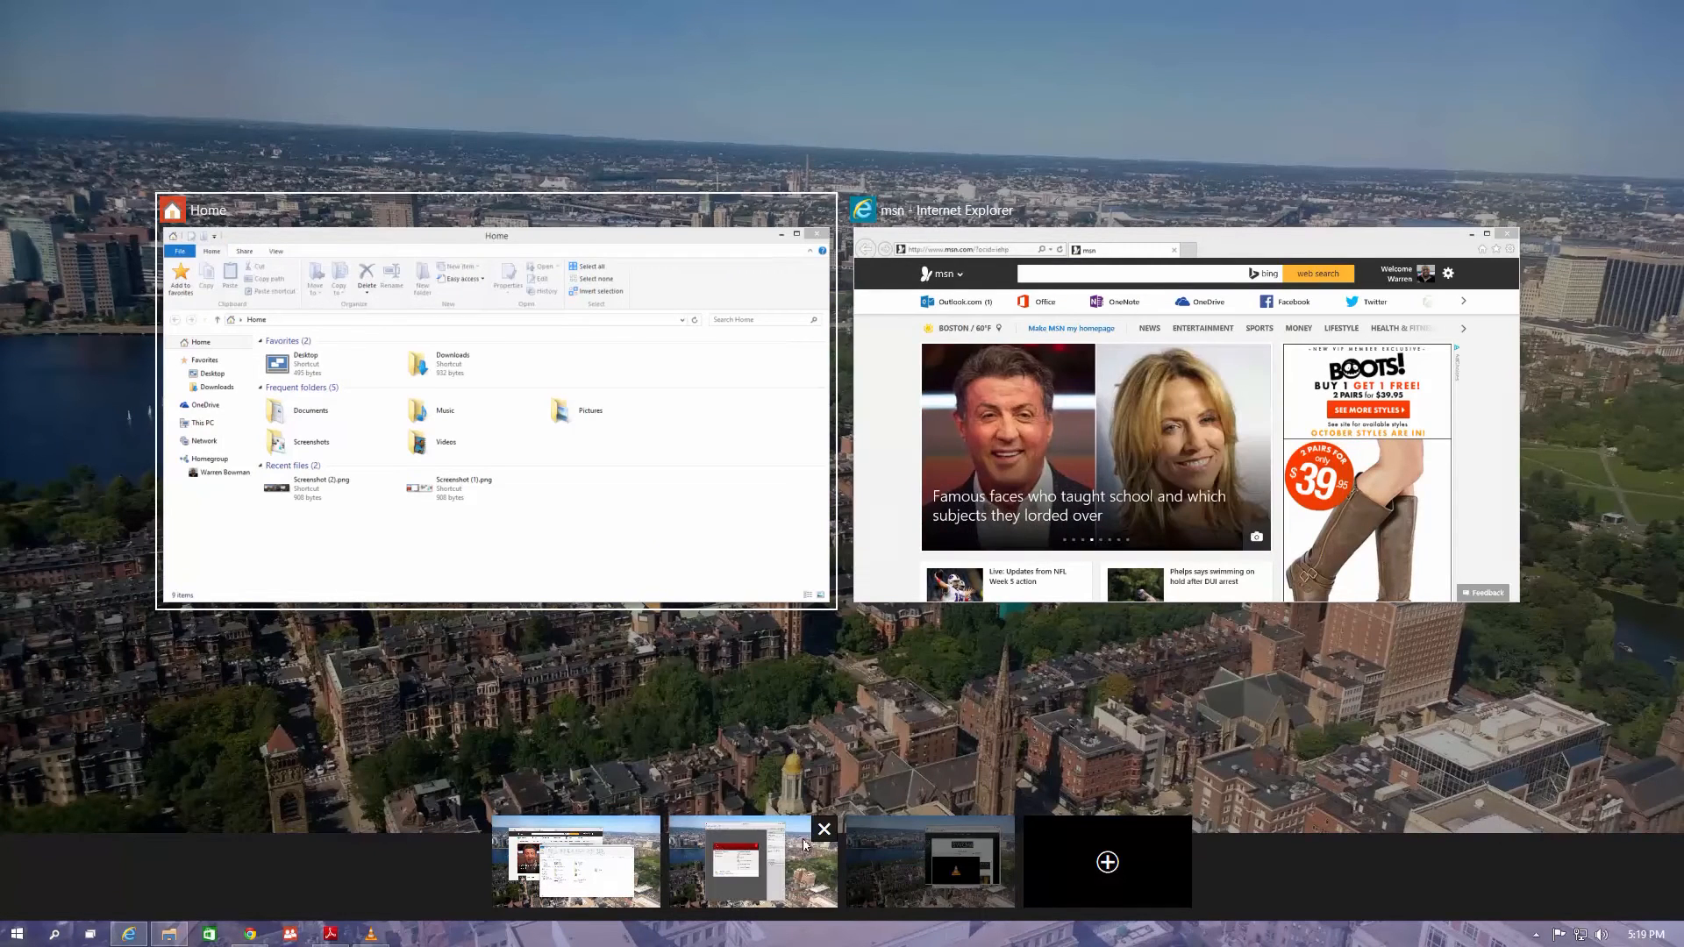
{"action": "left_click", "coordinate": [928, 862]}
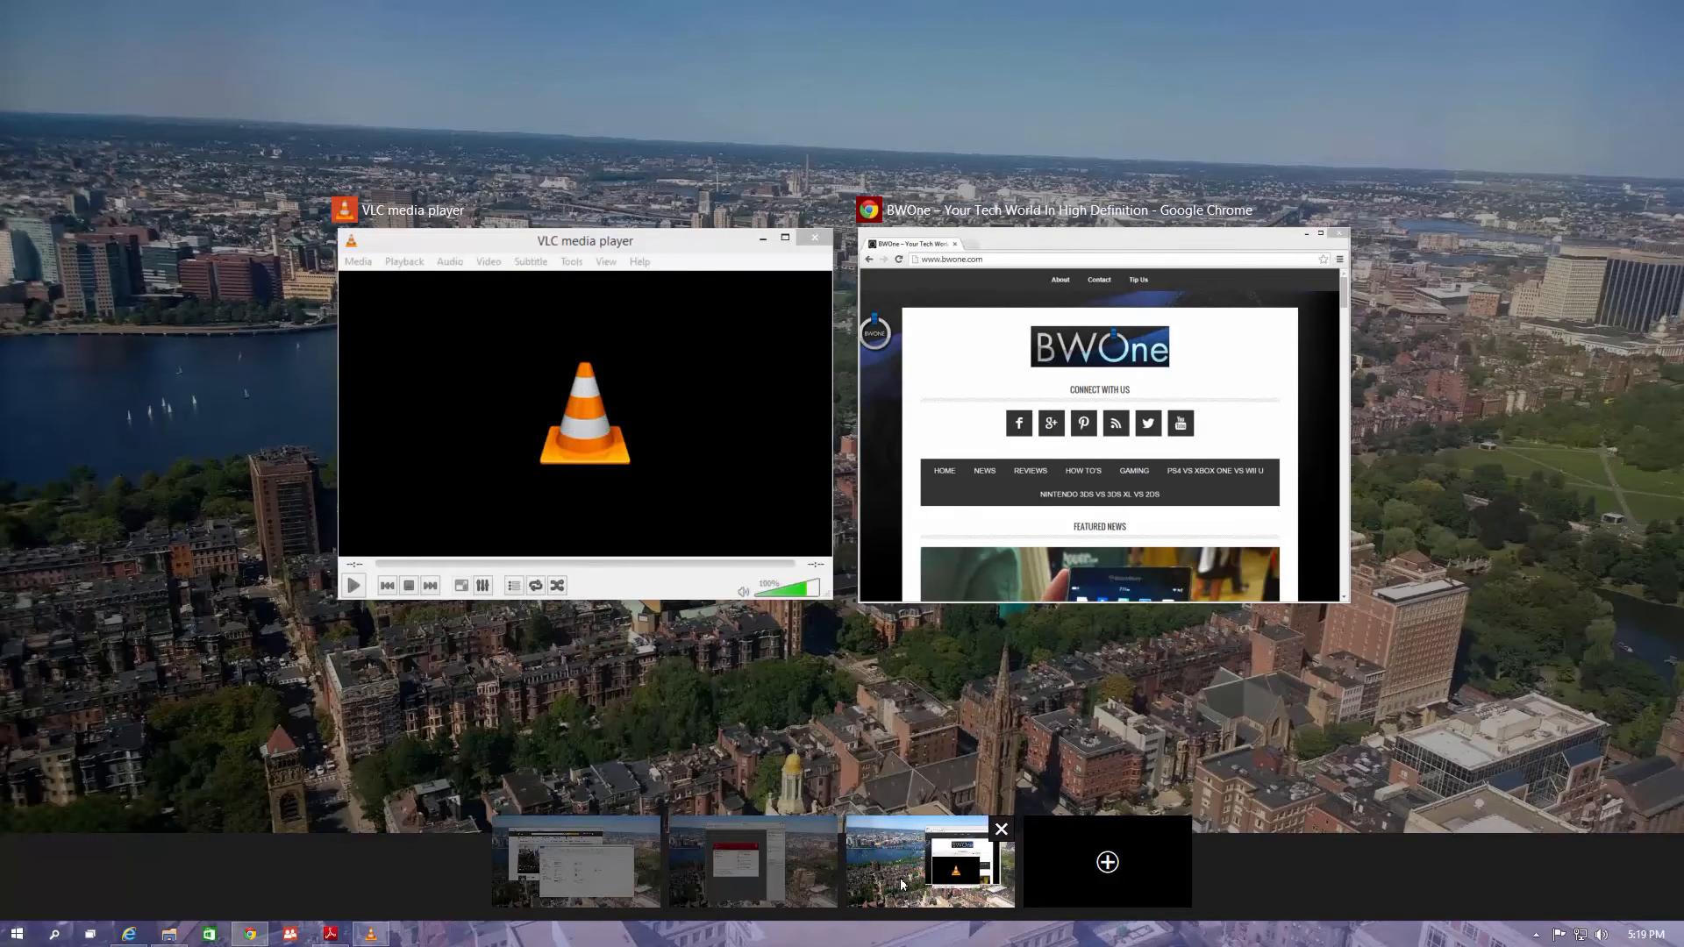
{"action": "mouse_move", "coordinate": [583, 846]}
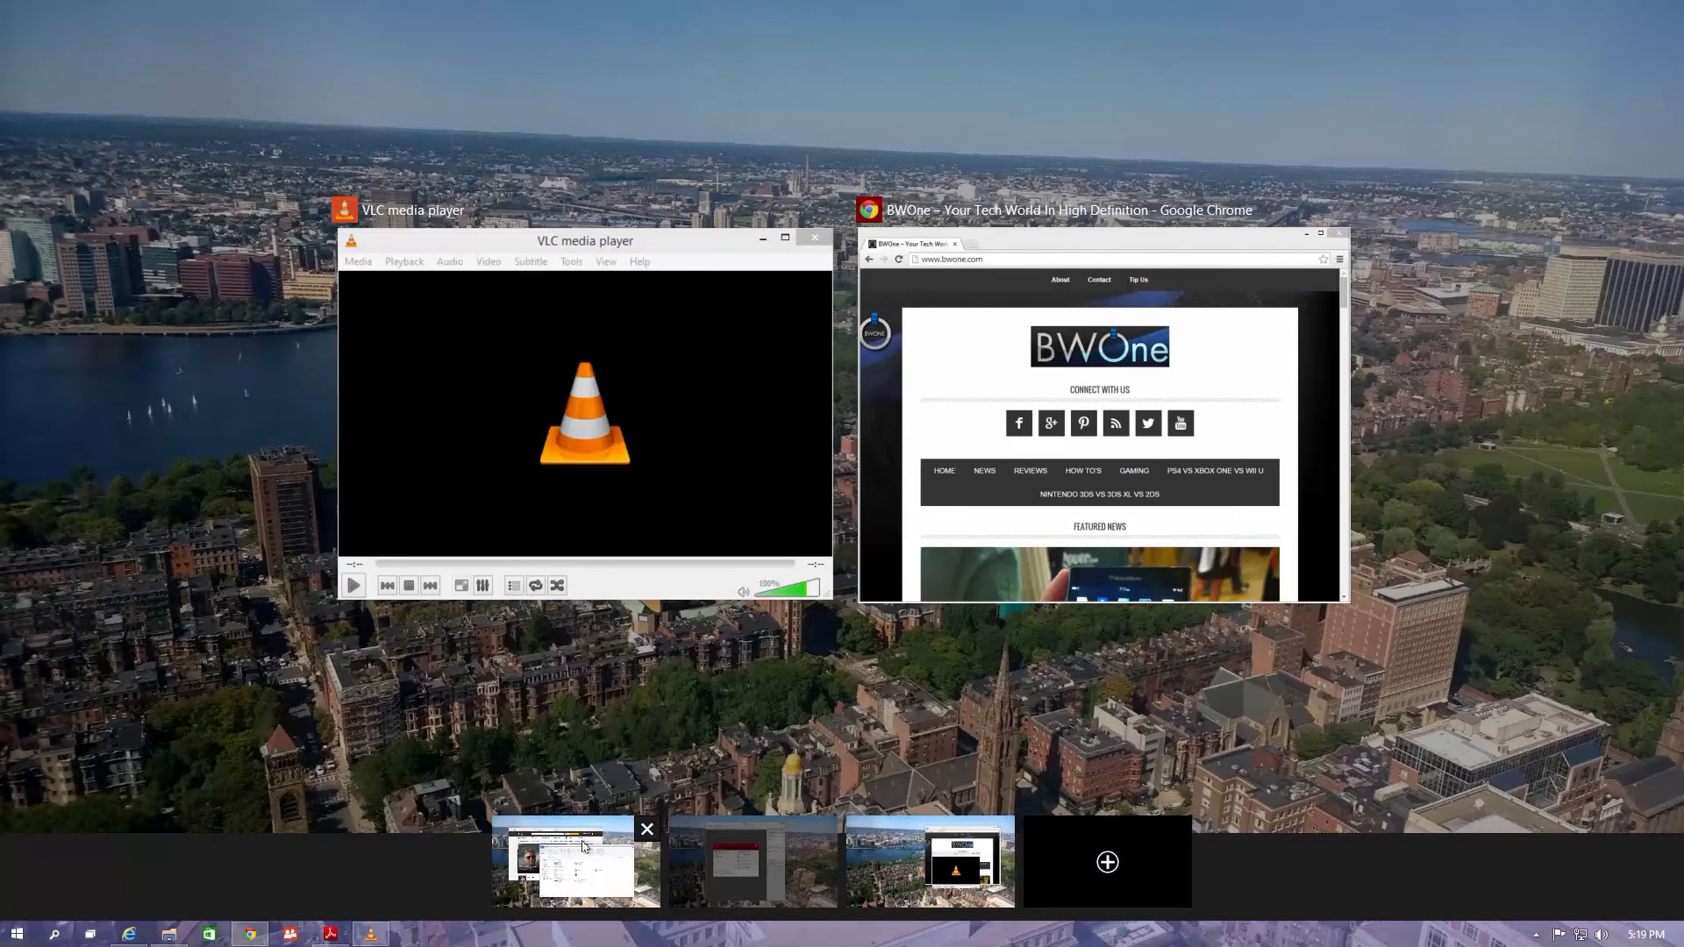
{"action": "left_click", "coordinate": [575, 861]}
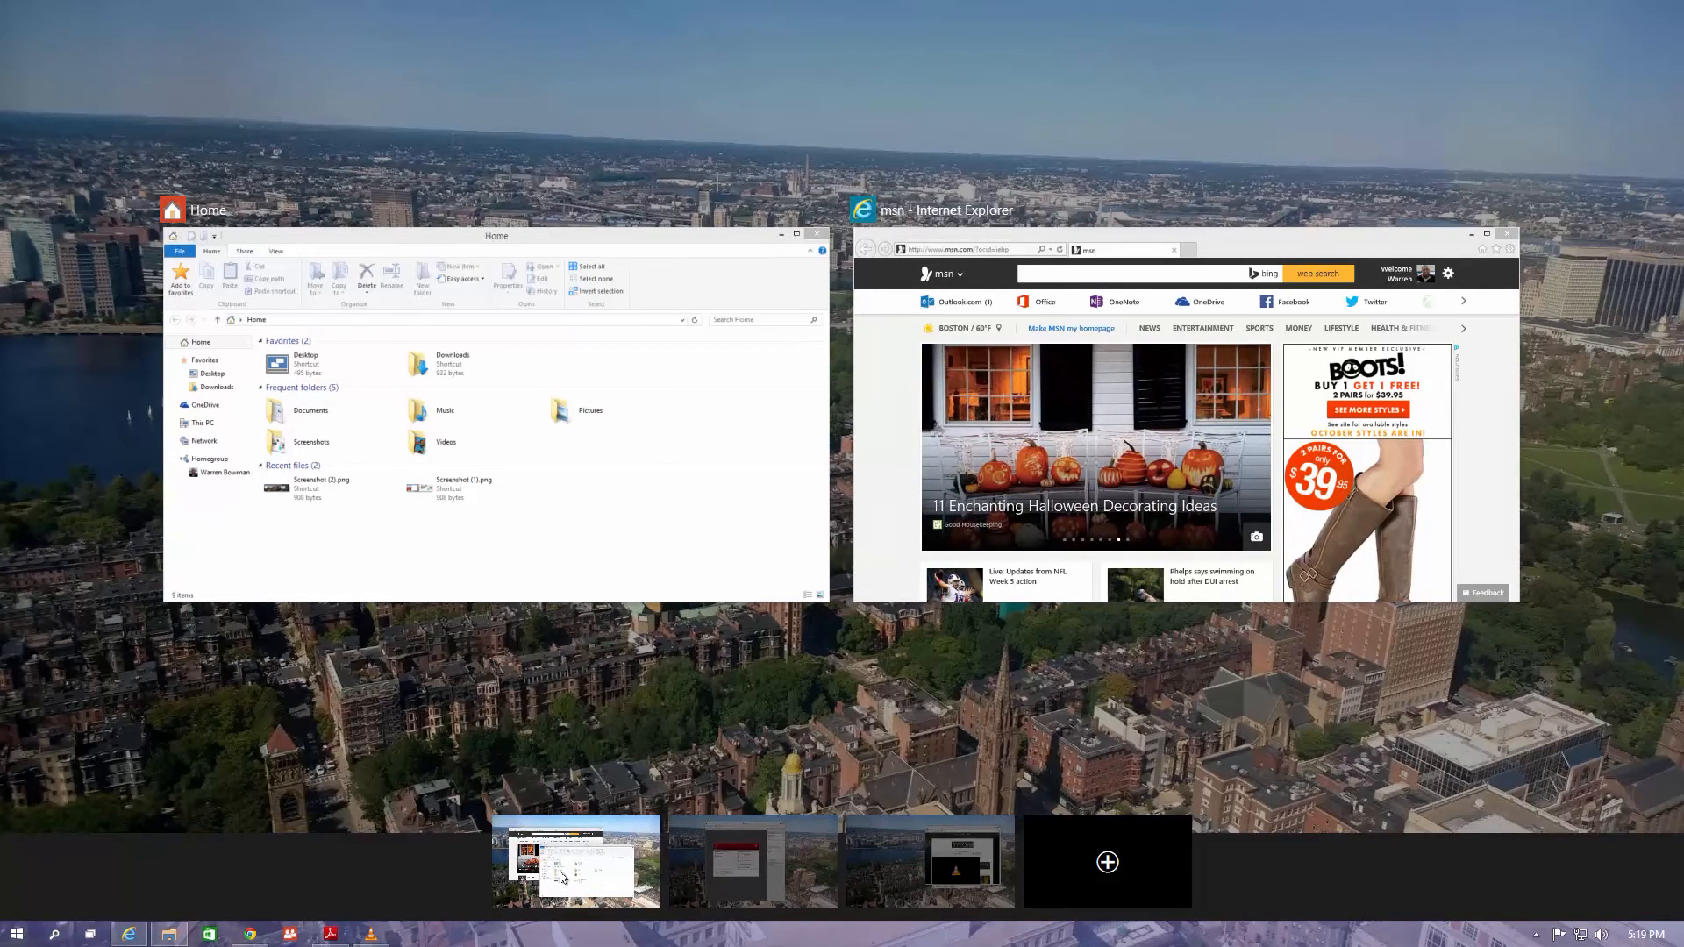
{"action": "left_click", "coordinate": [752, 860]}
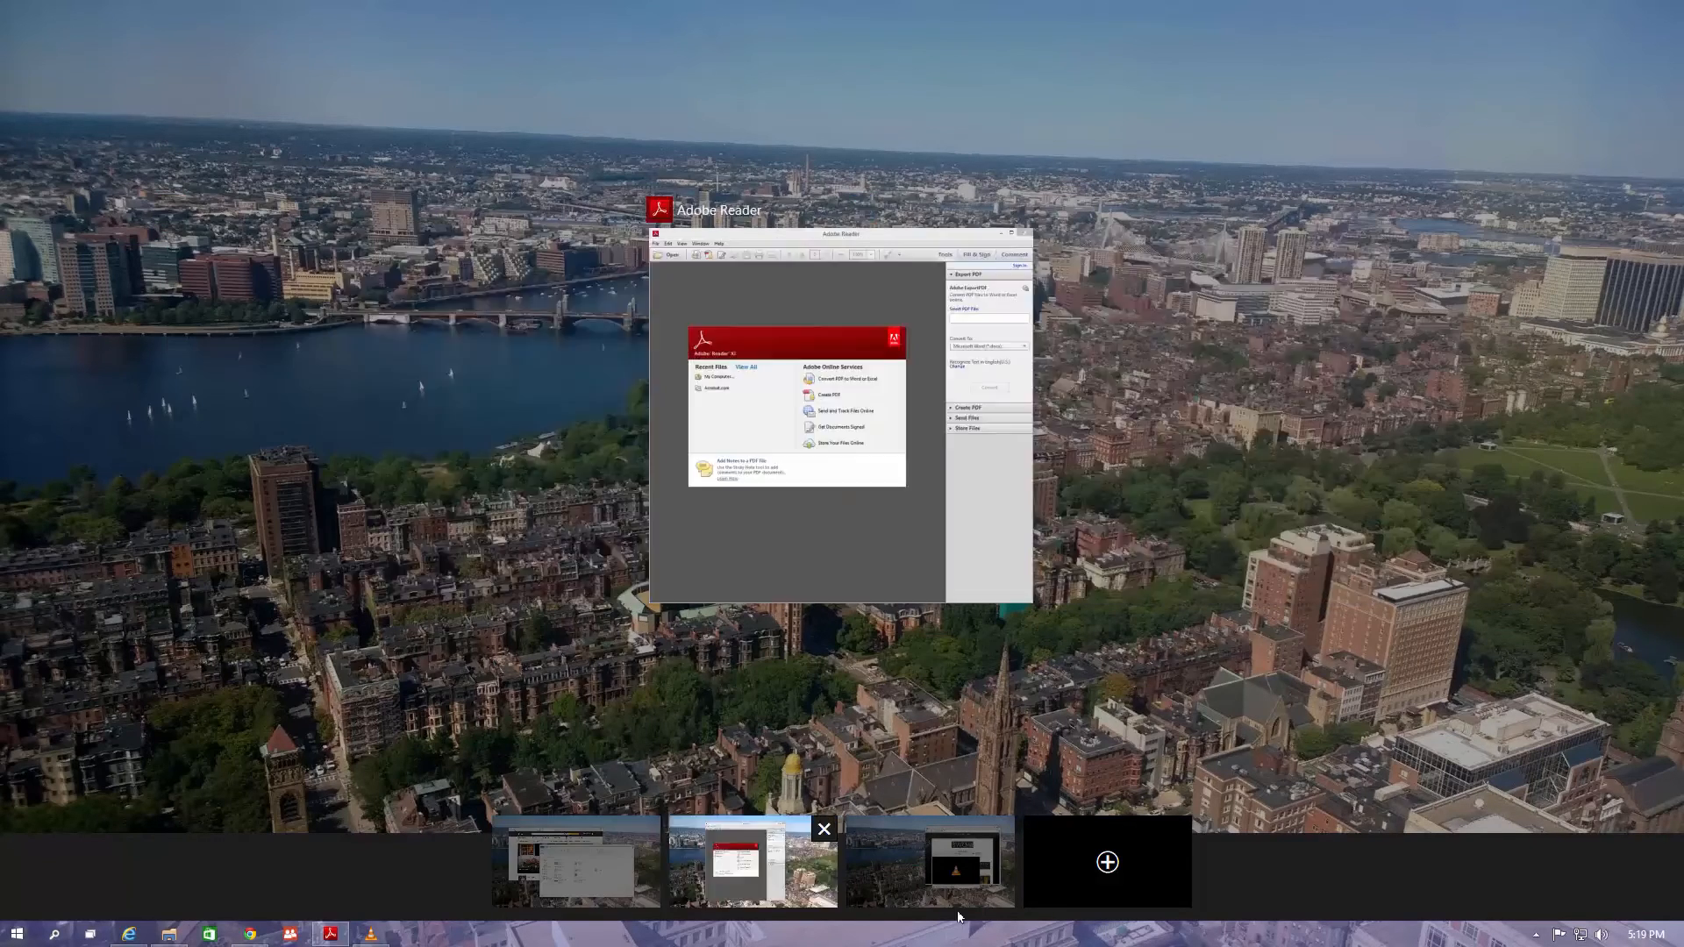